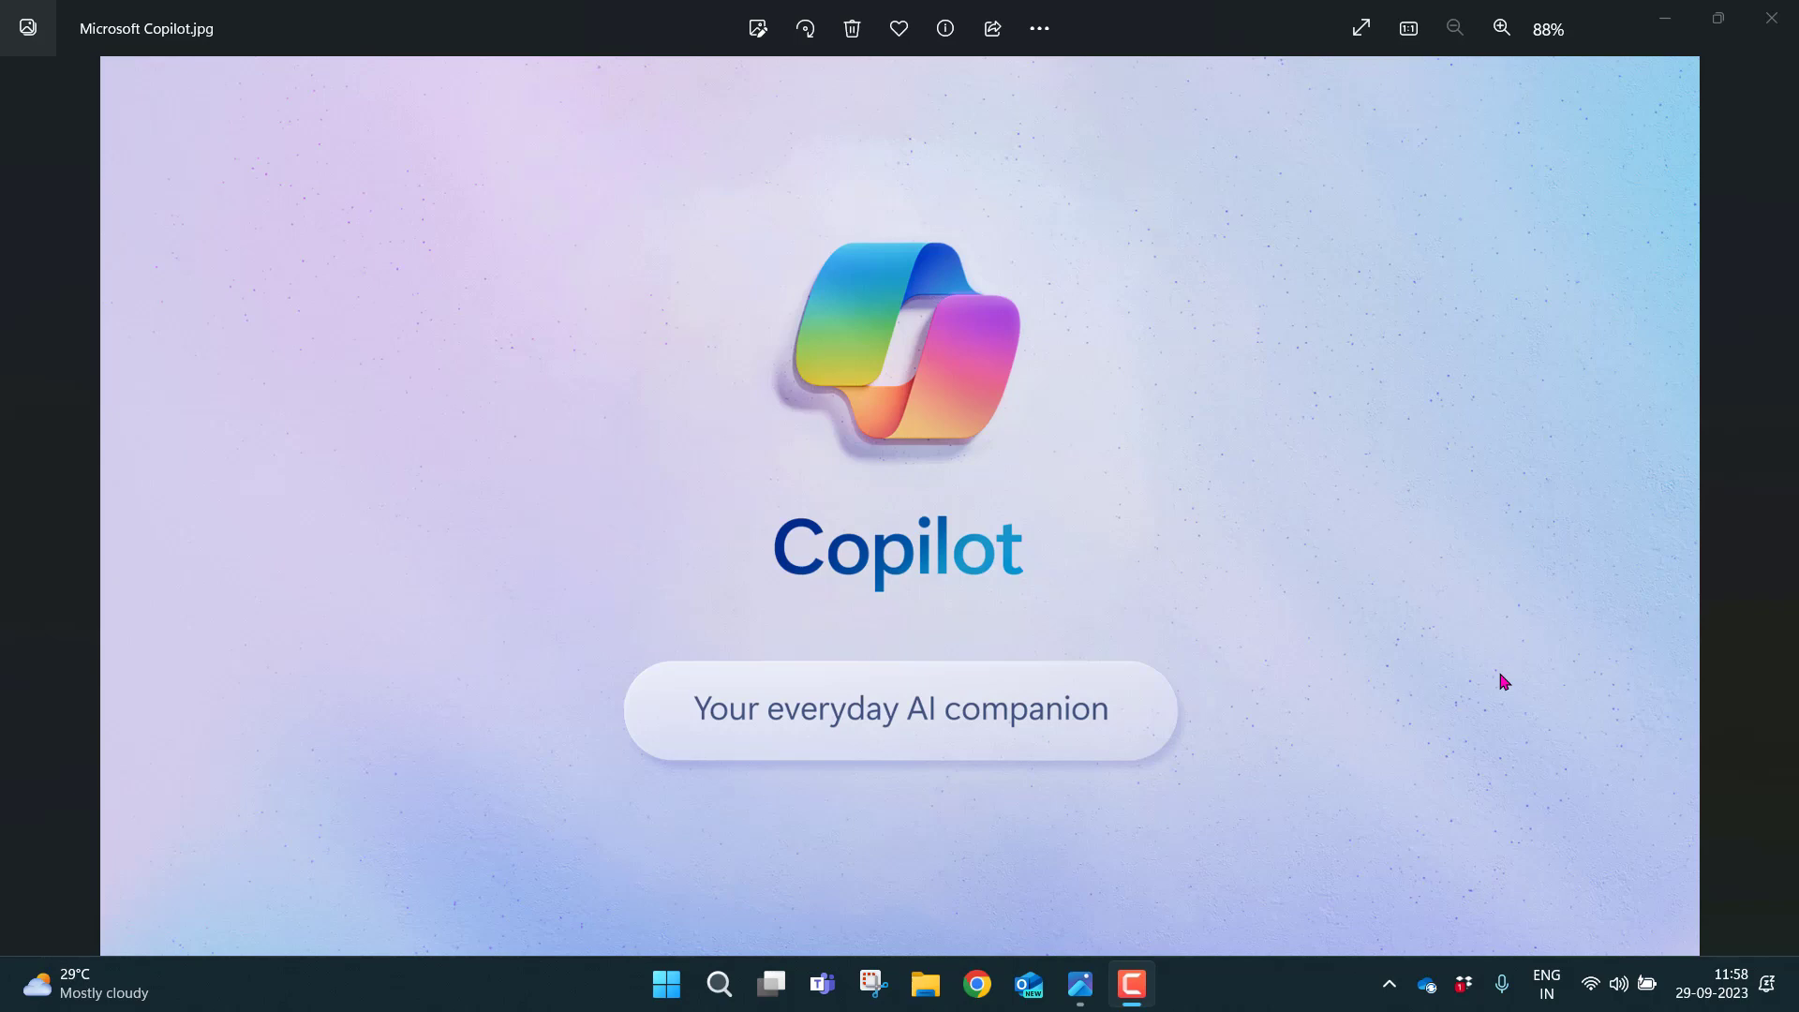
{"action": "mouse_move", "coordinate": [699, 900]}
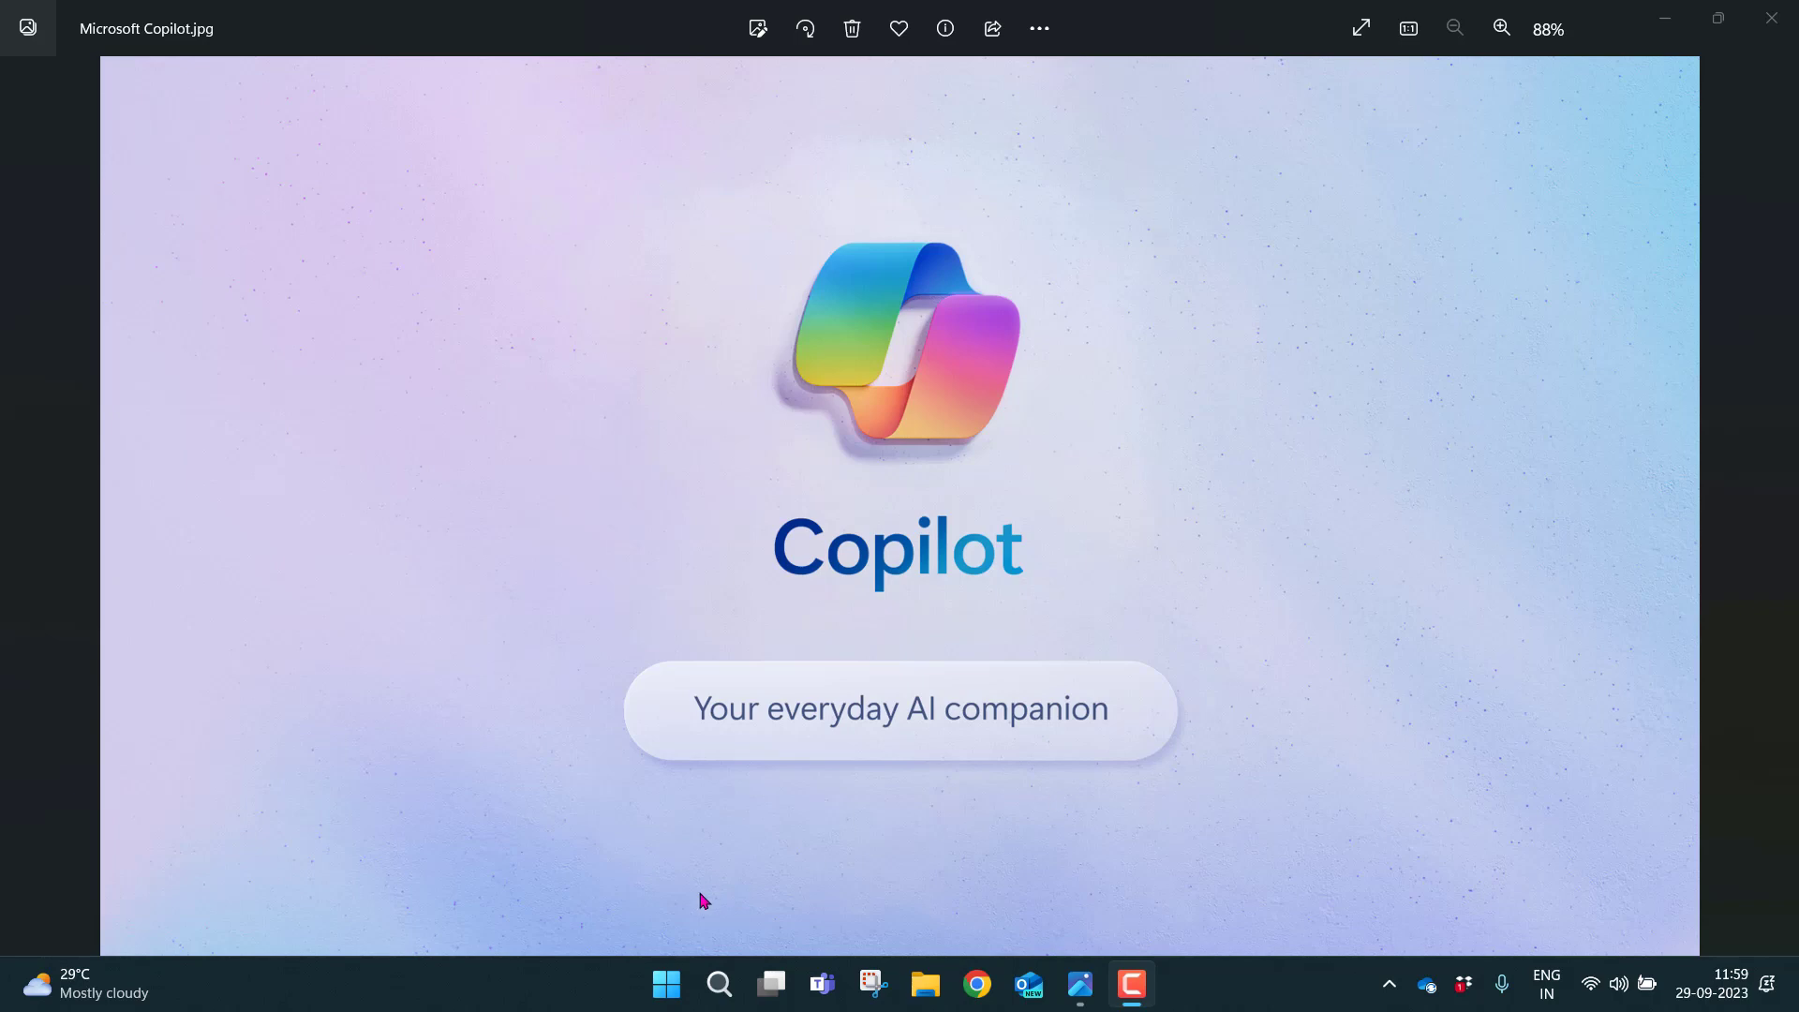
Launch the Windows Settings app from the taskbar.
{"action": "left_click", "coordinate": [668, 983]}
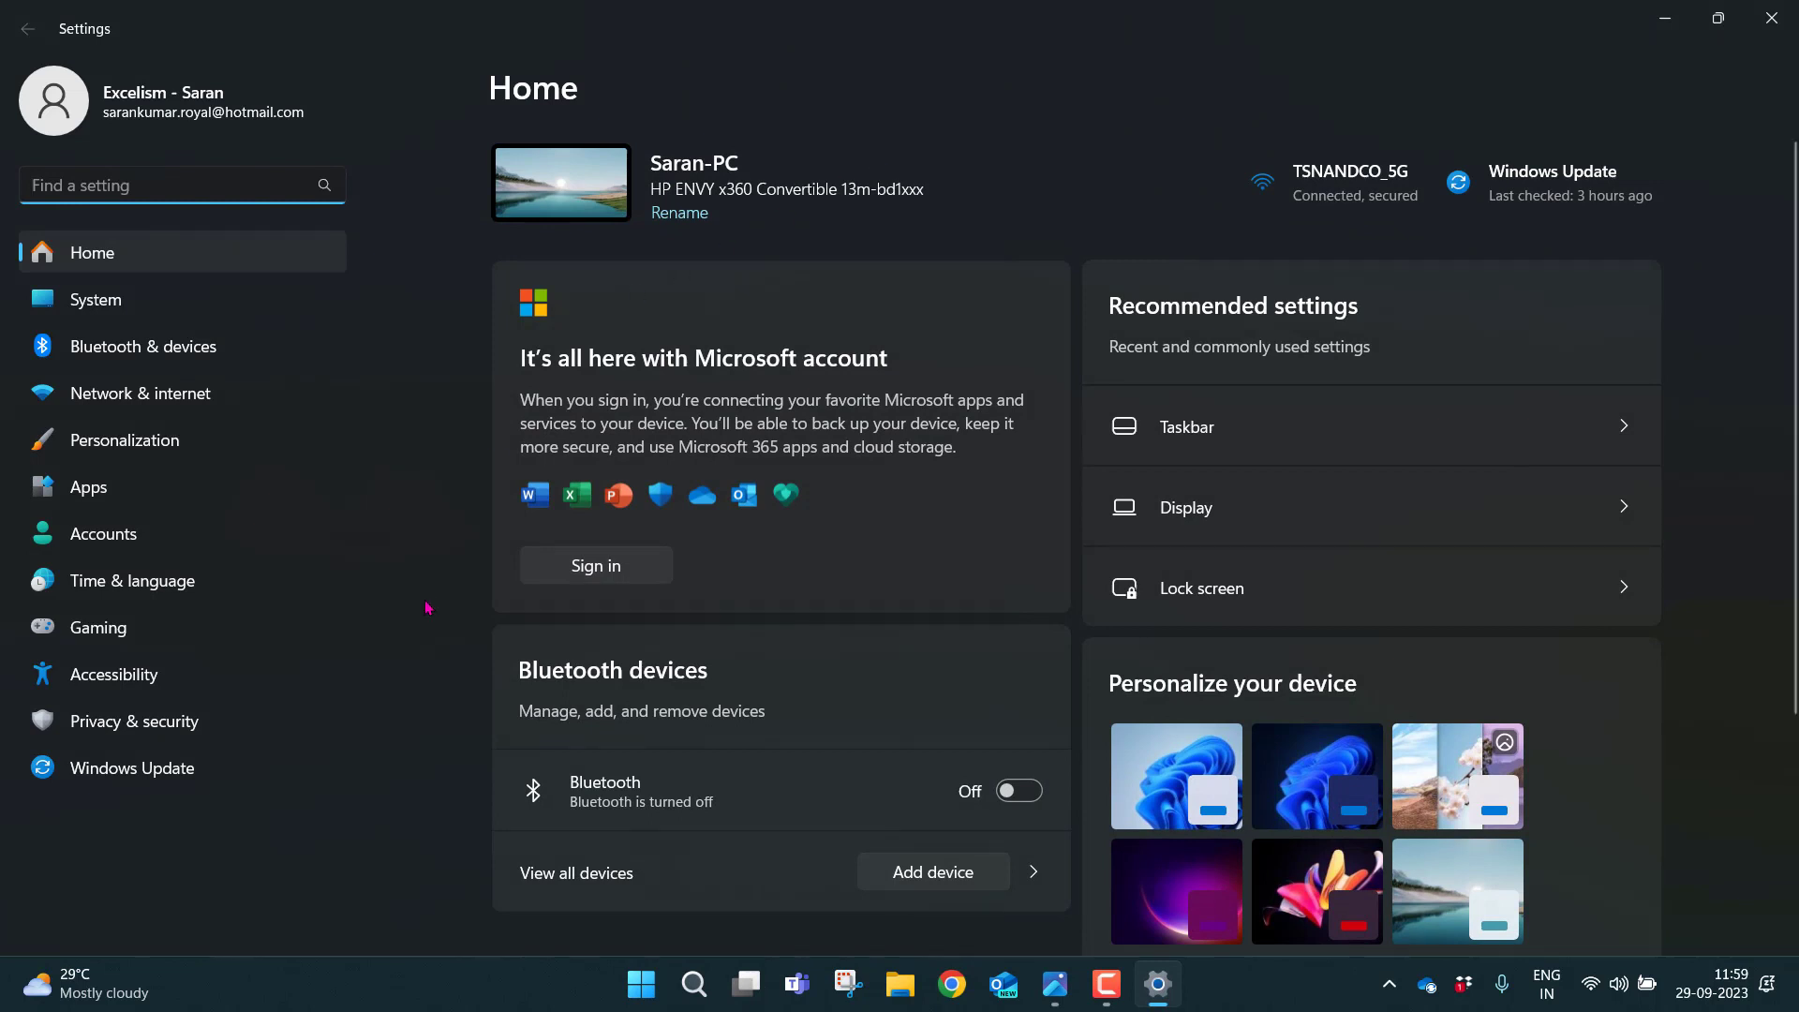
Go to the Windows Update page in the Settings sidebar.
{"action": "left_click", "coordinate": [133, 768]}
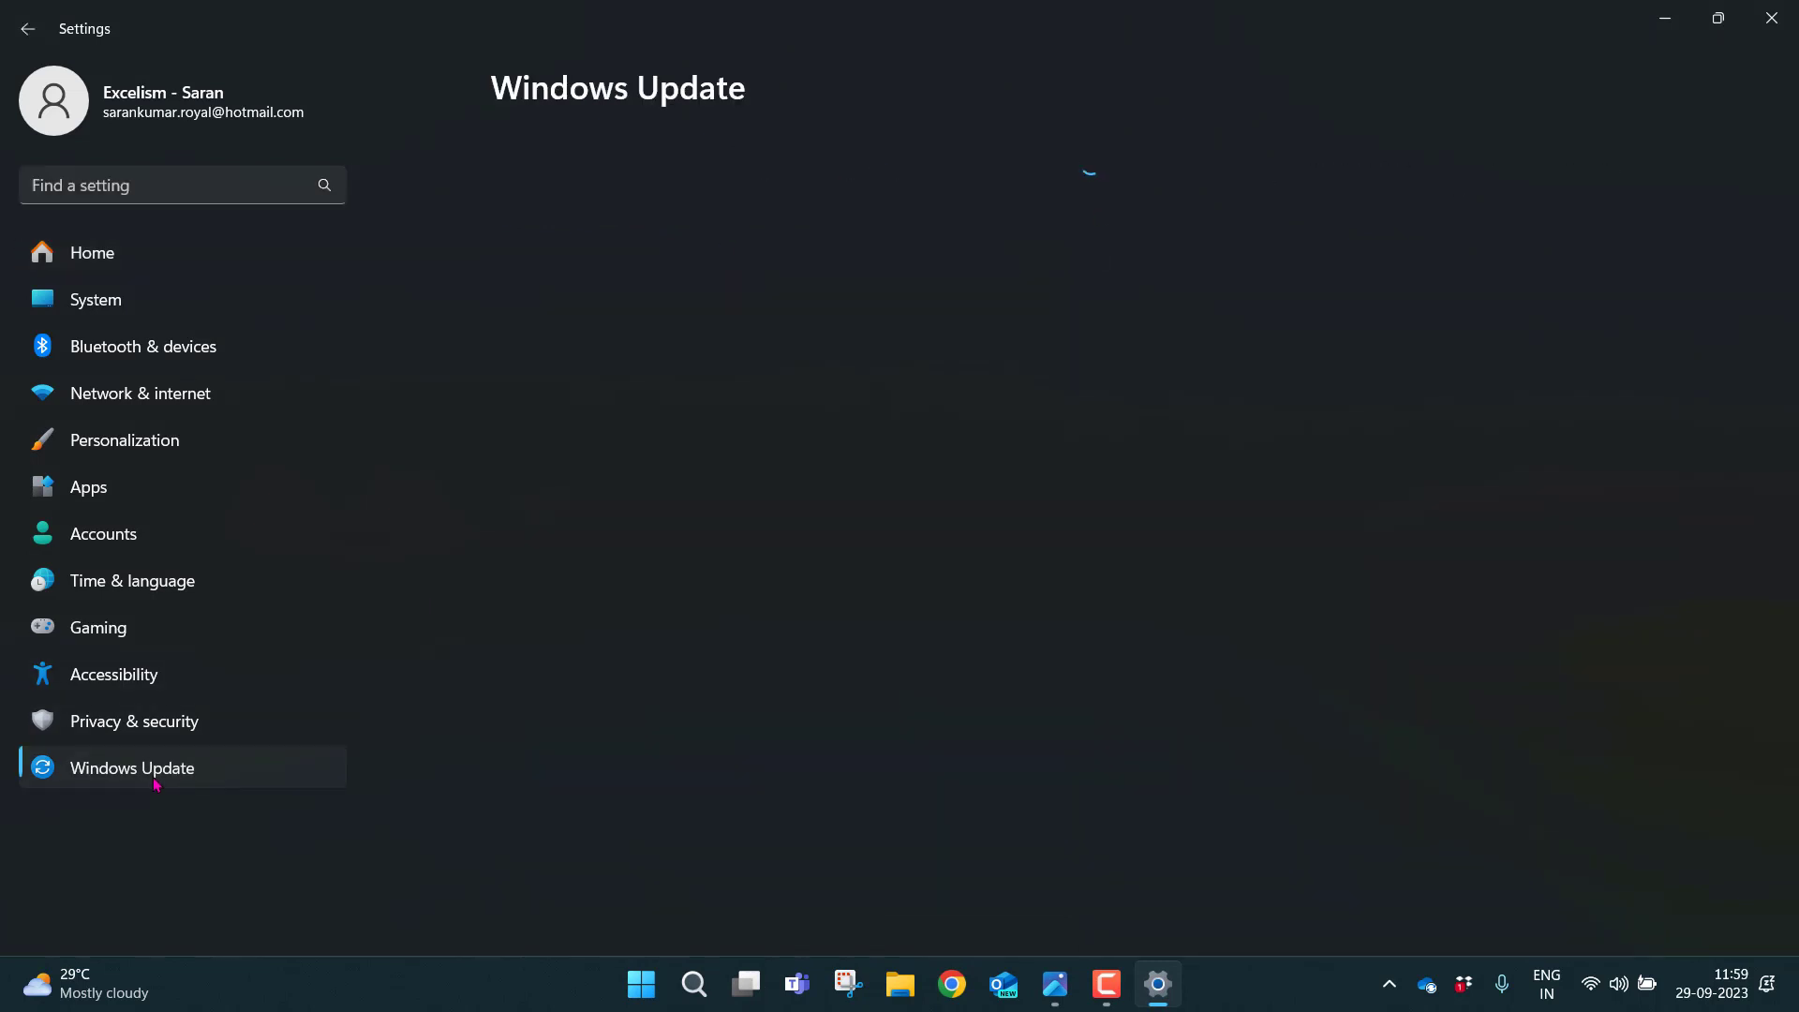
{"action": "left_click", "coordinate": [132, 768]}
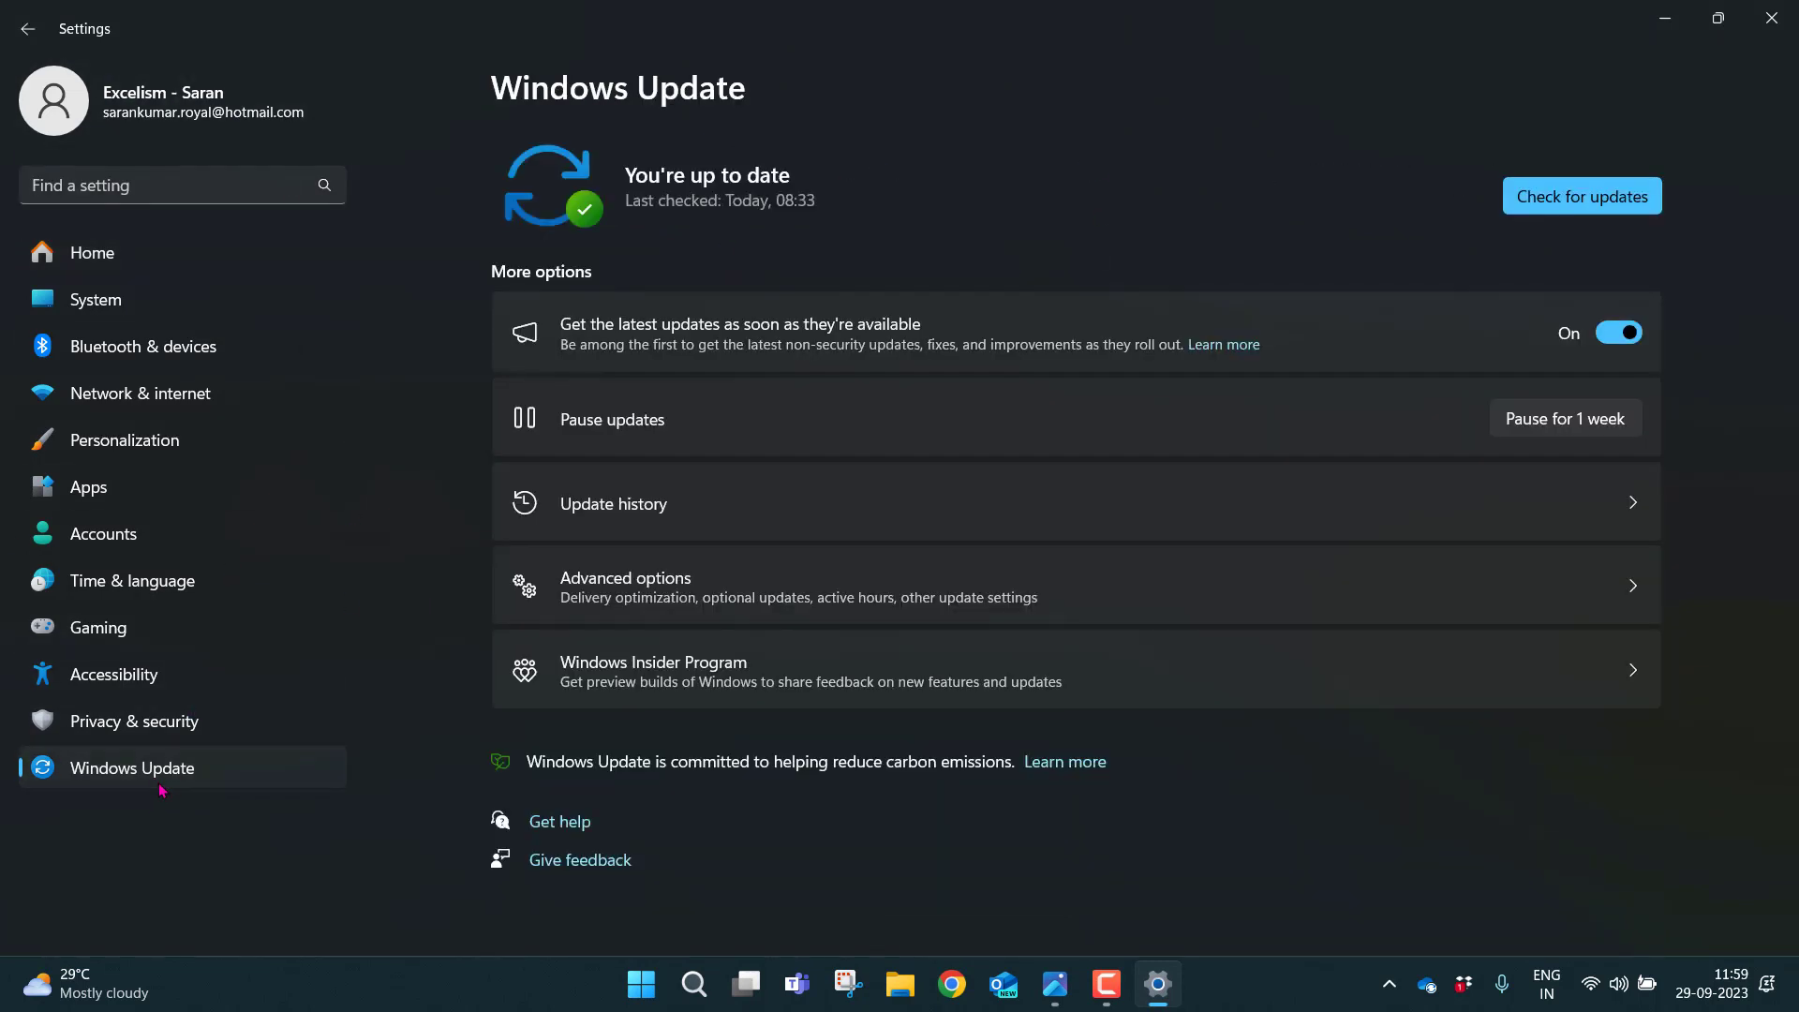
{"action": "mouse_move", "coordinate": [819, 188]}
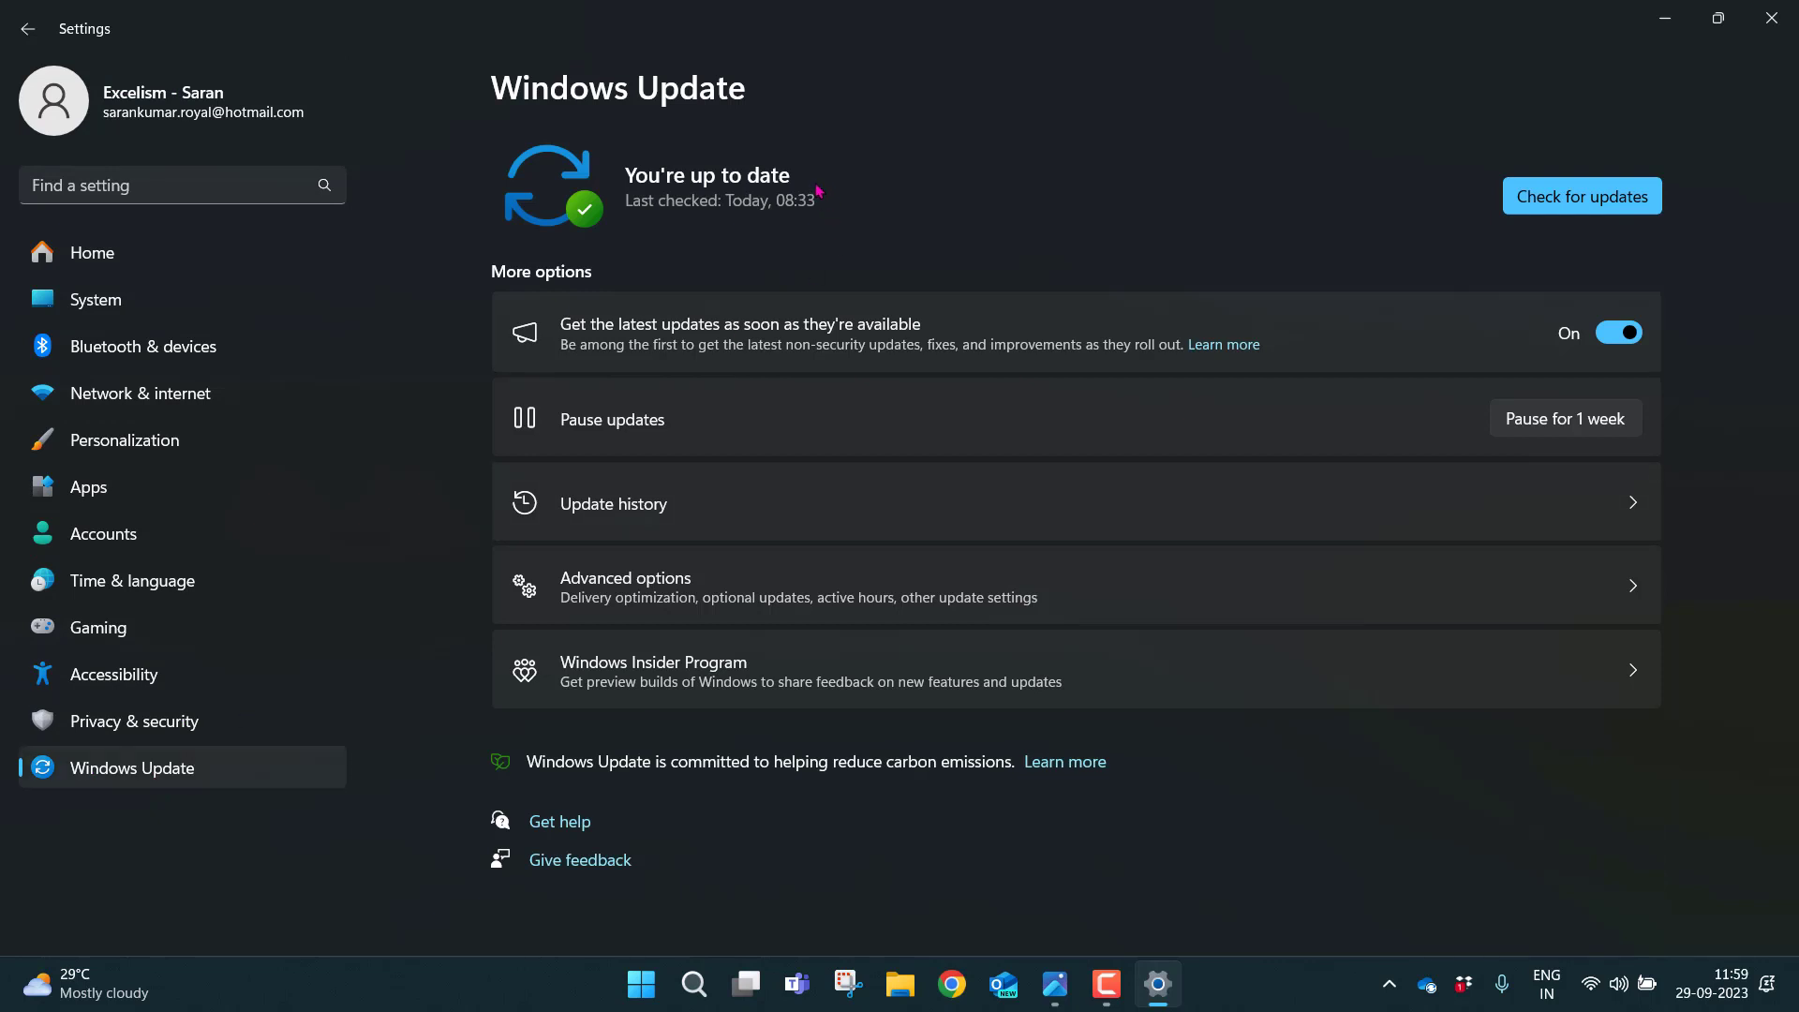
{"action": "mouse_move", "coordinate": [763, 195]}
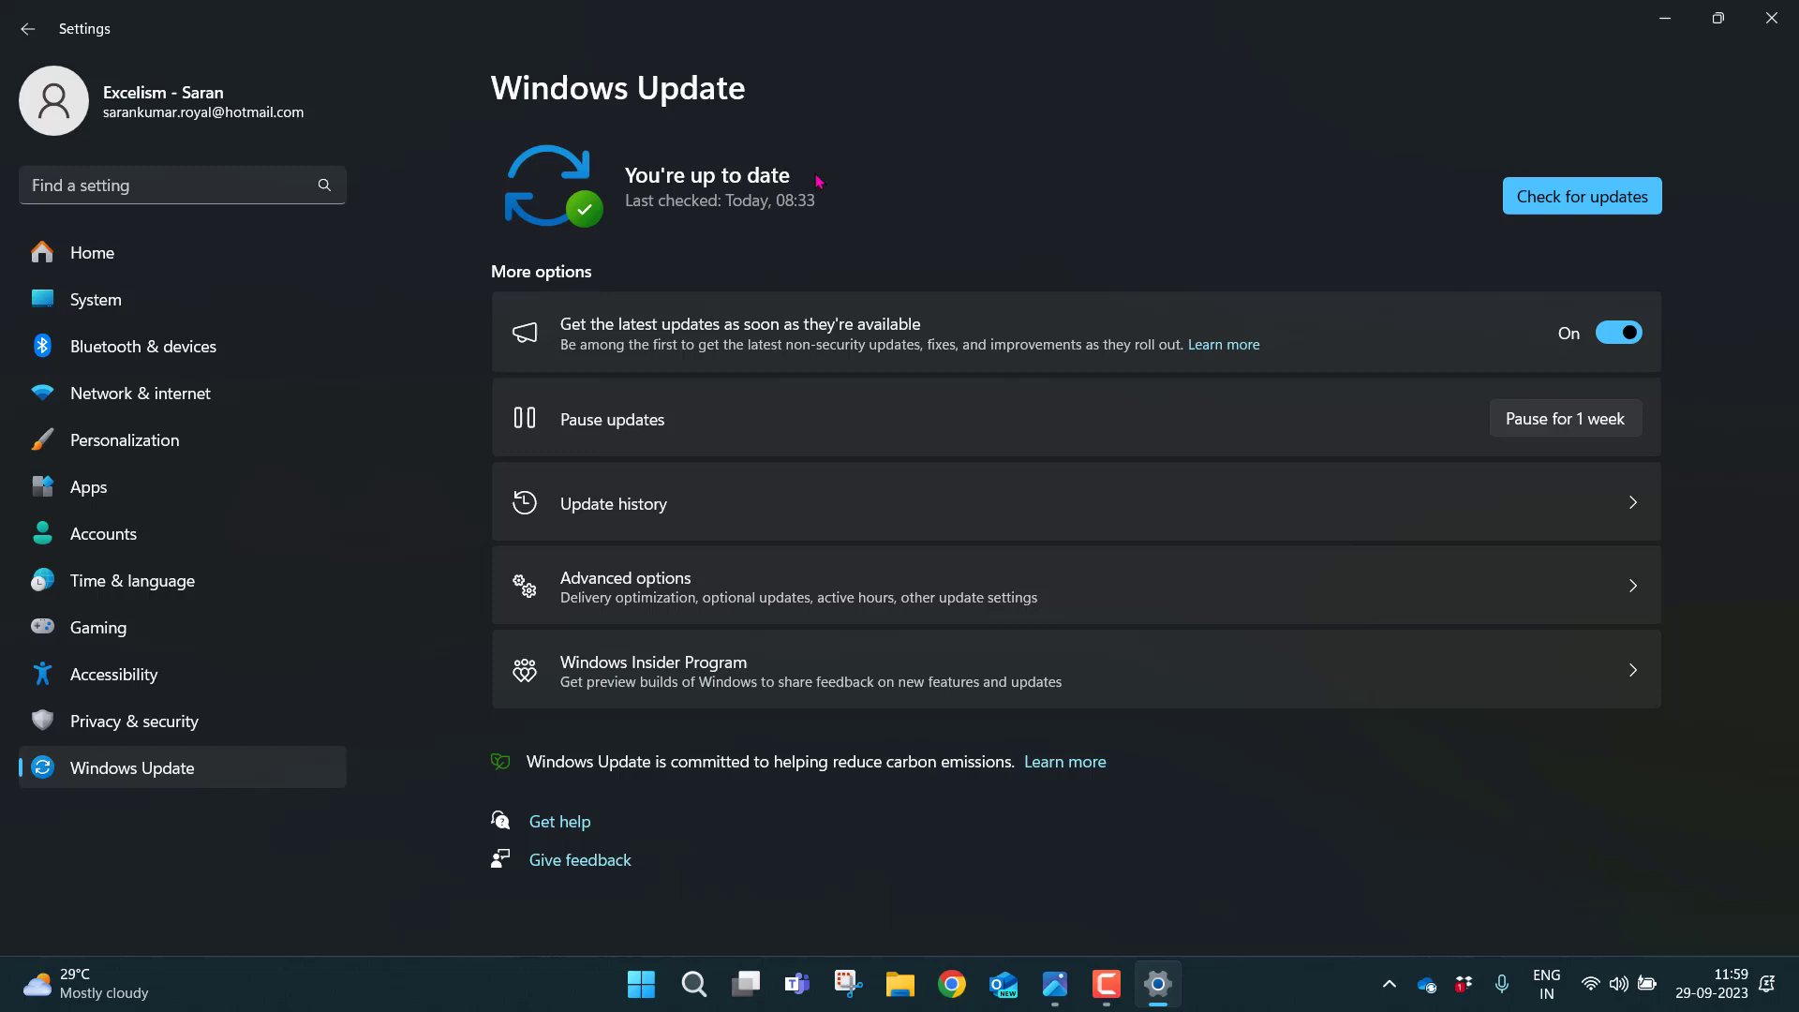
{"action": "mouse_move", "coordinate": [722, 205]}
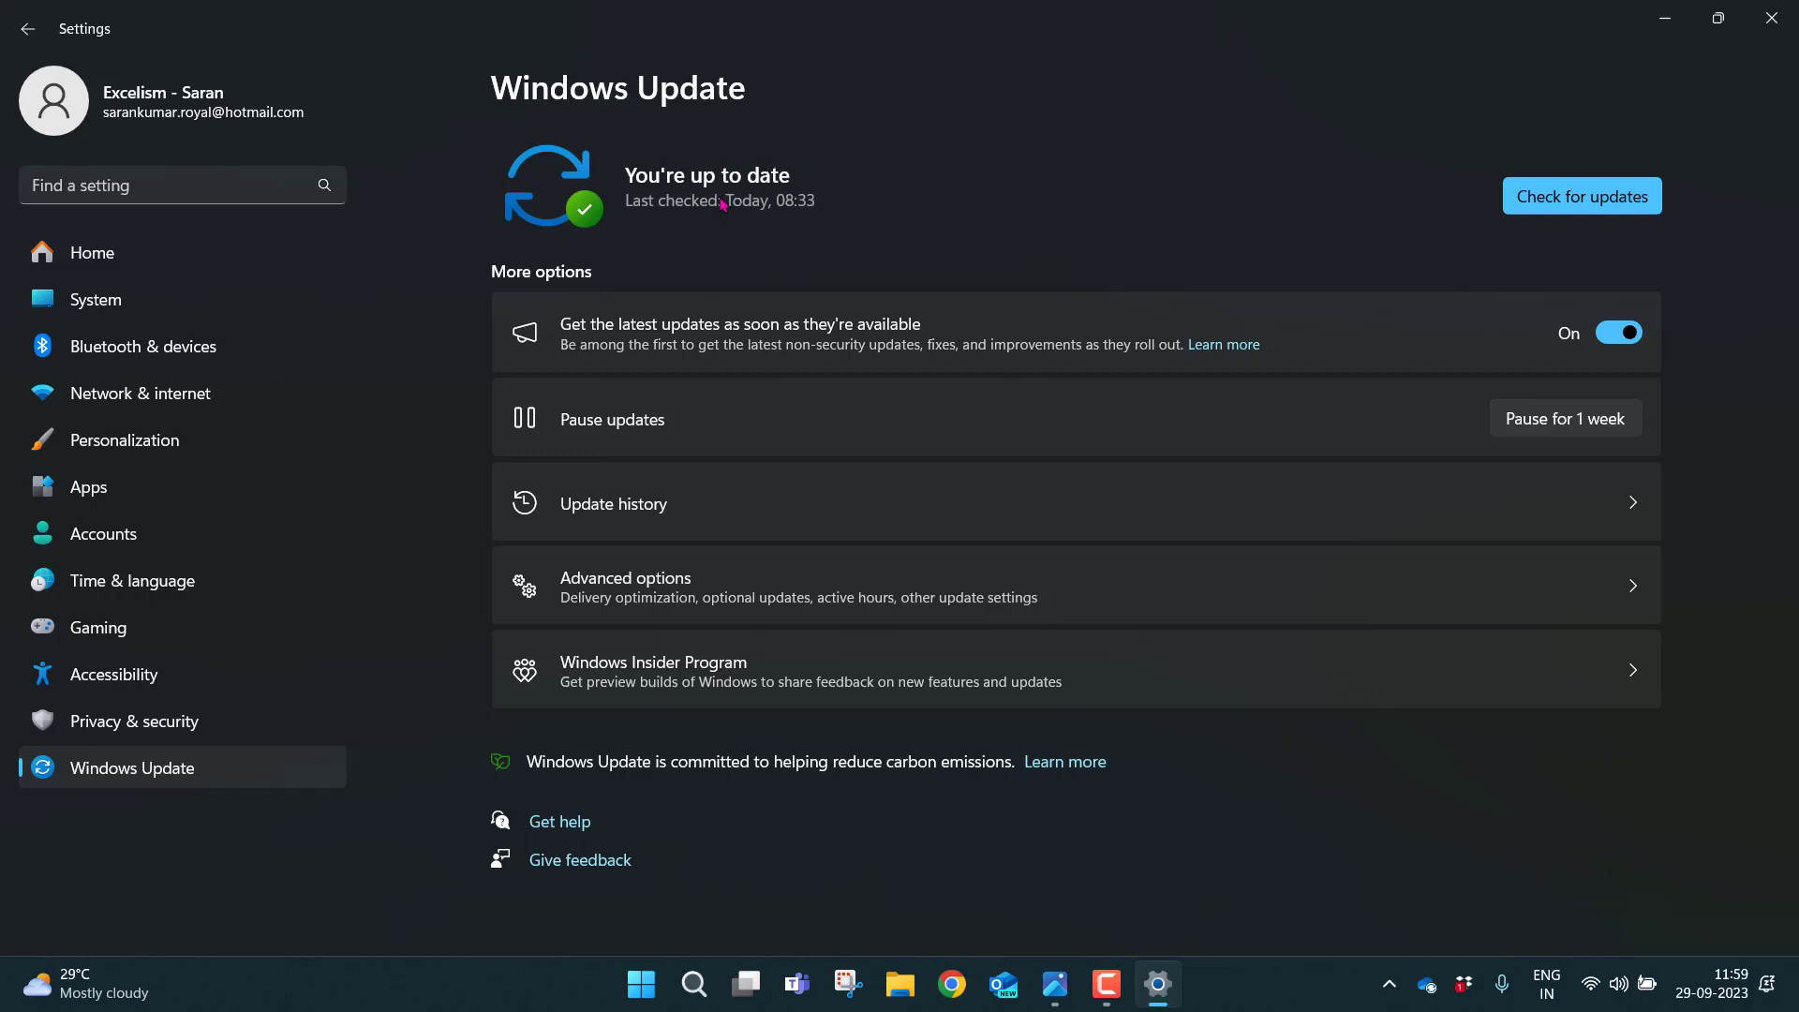
{"action": "mouse_move", "coordinate": [902, 172]}
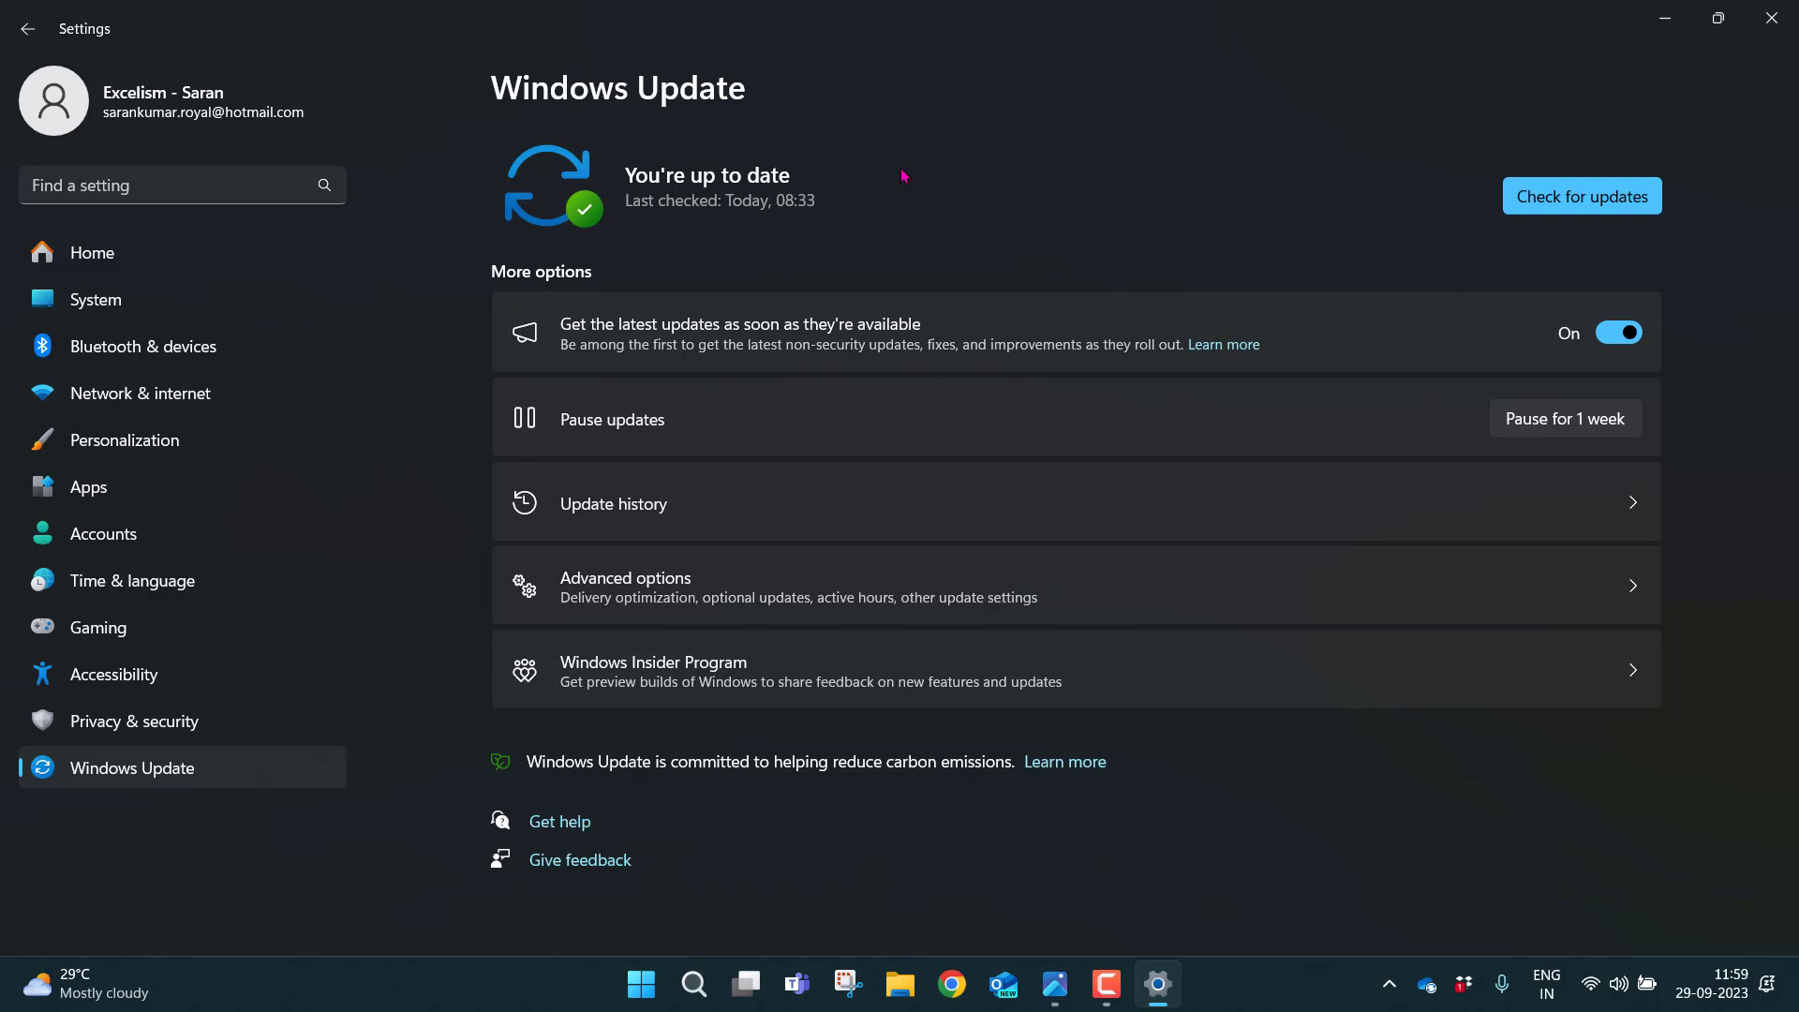
{"action": "mouse_move", "coordinate": [1619, 283]}
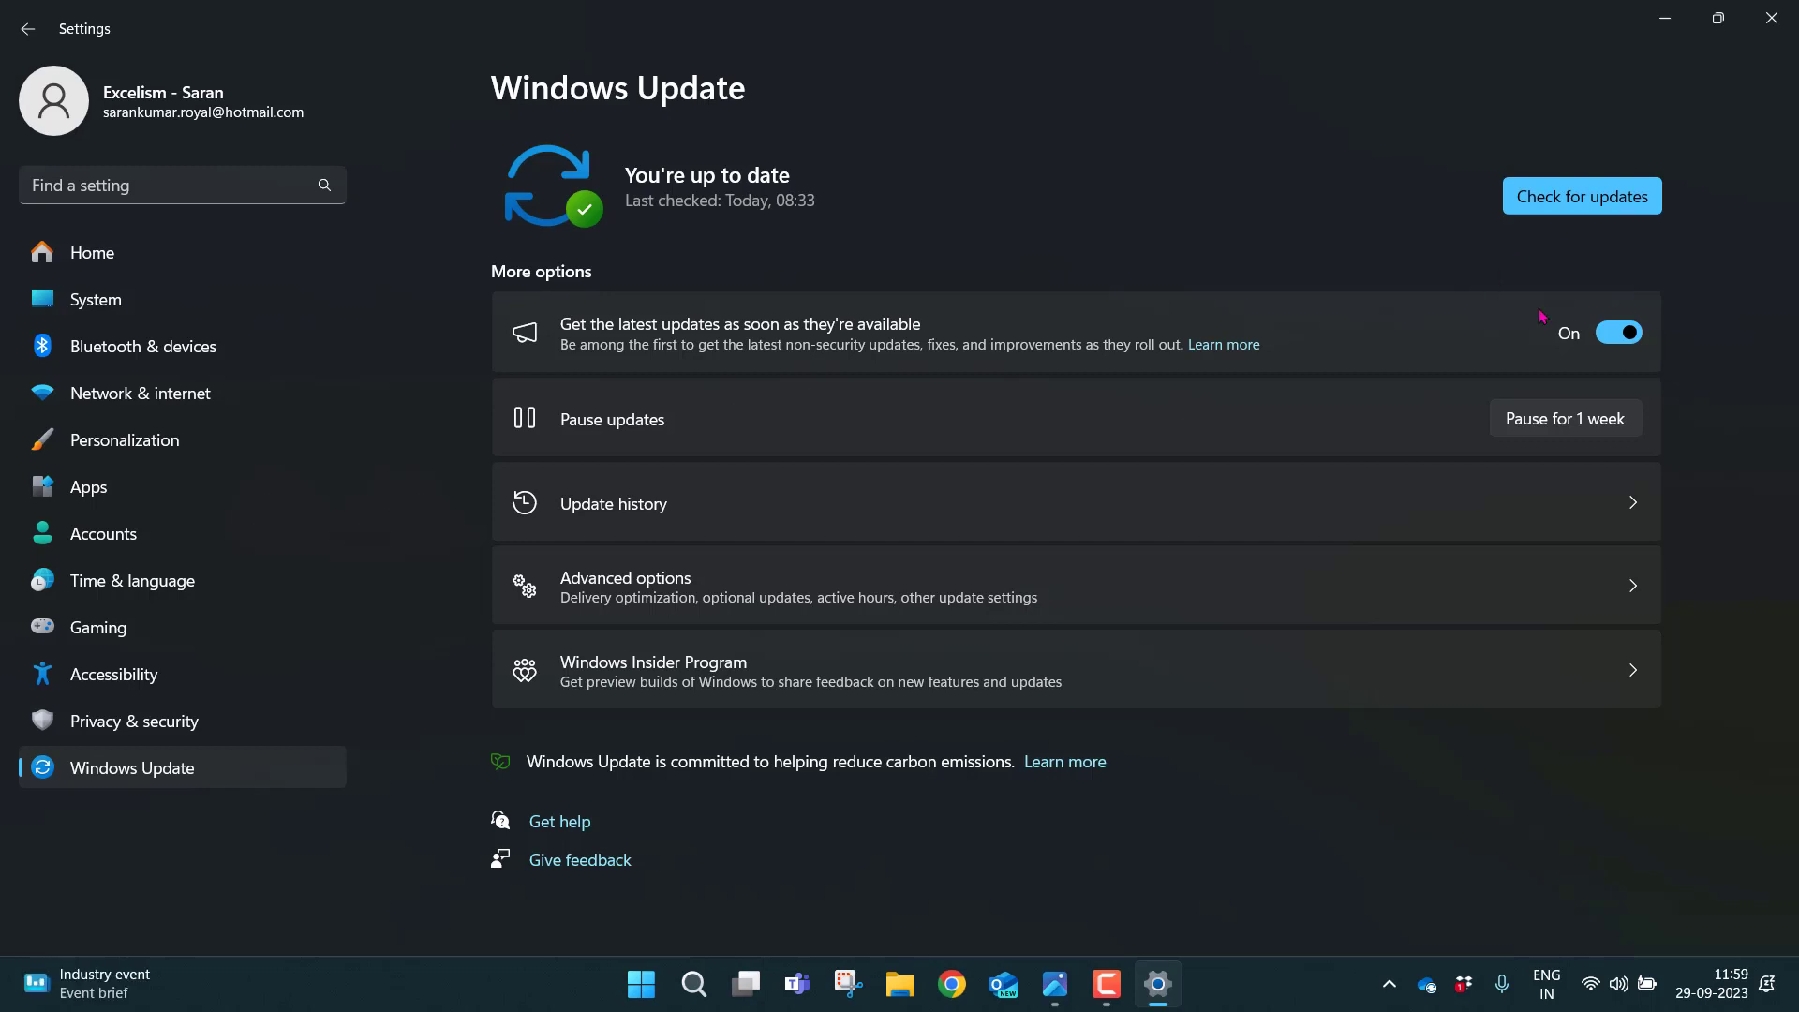
{"action": "mouse_move", "coordinate": [1565, 280]}
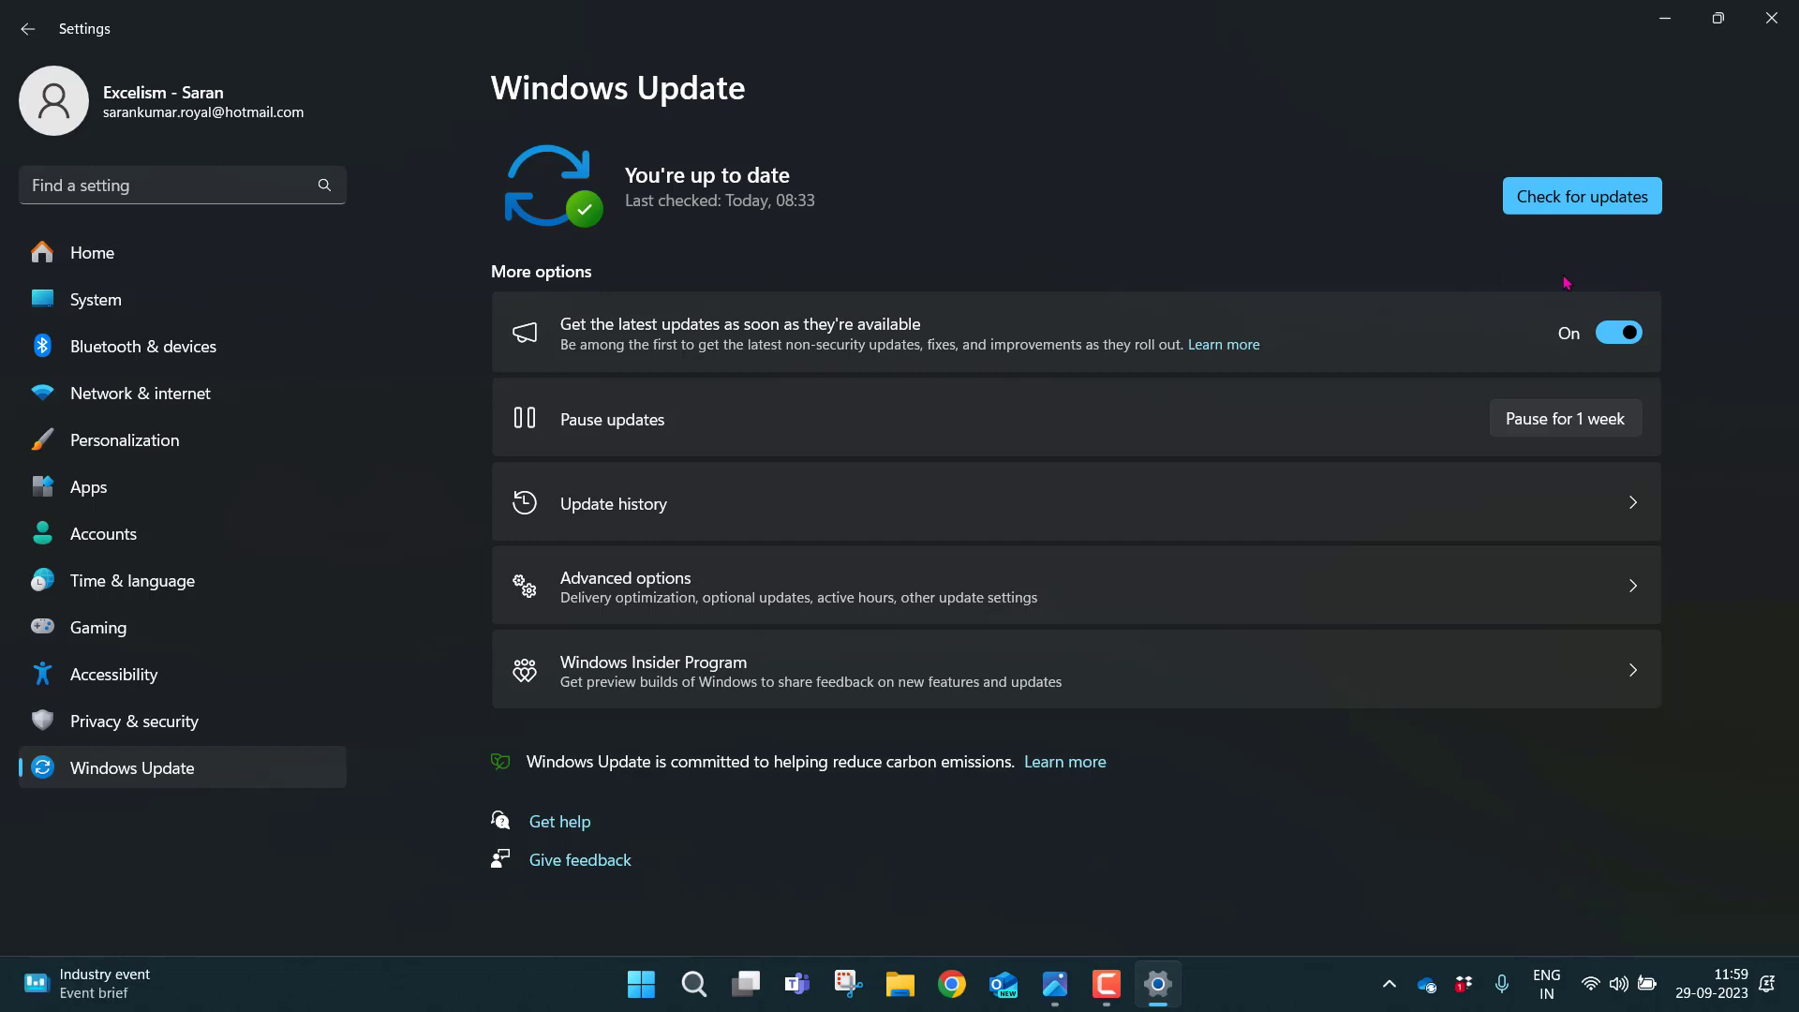
{"action": "mouse_move", "coordinate": [1235, 229]}
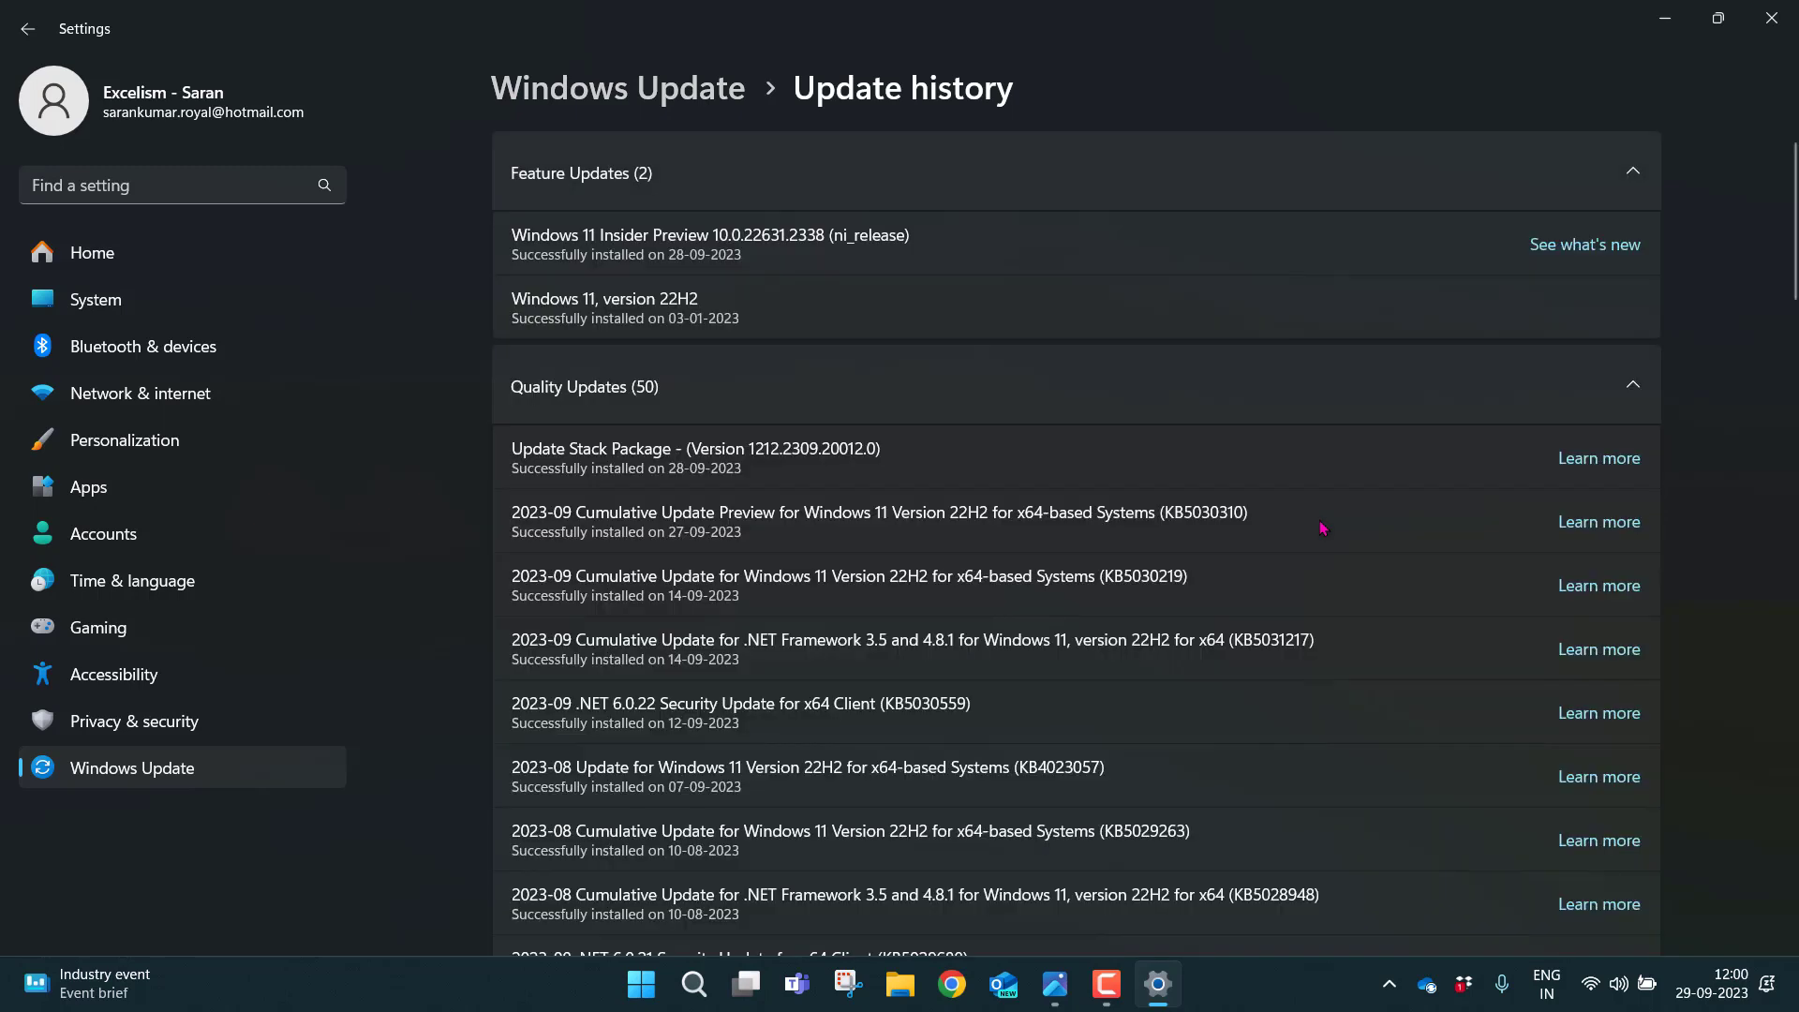
{"action": "mouse_move", "coordinate": [606, 486]}
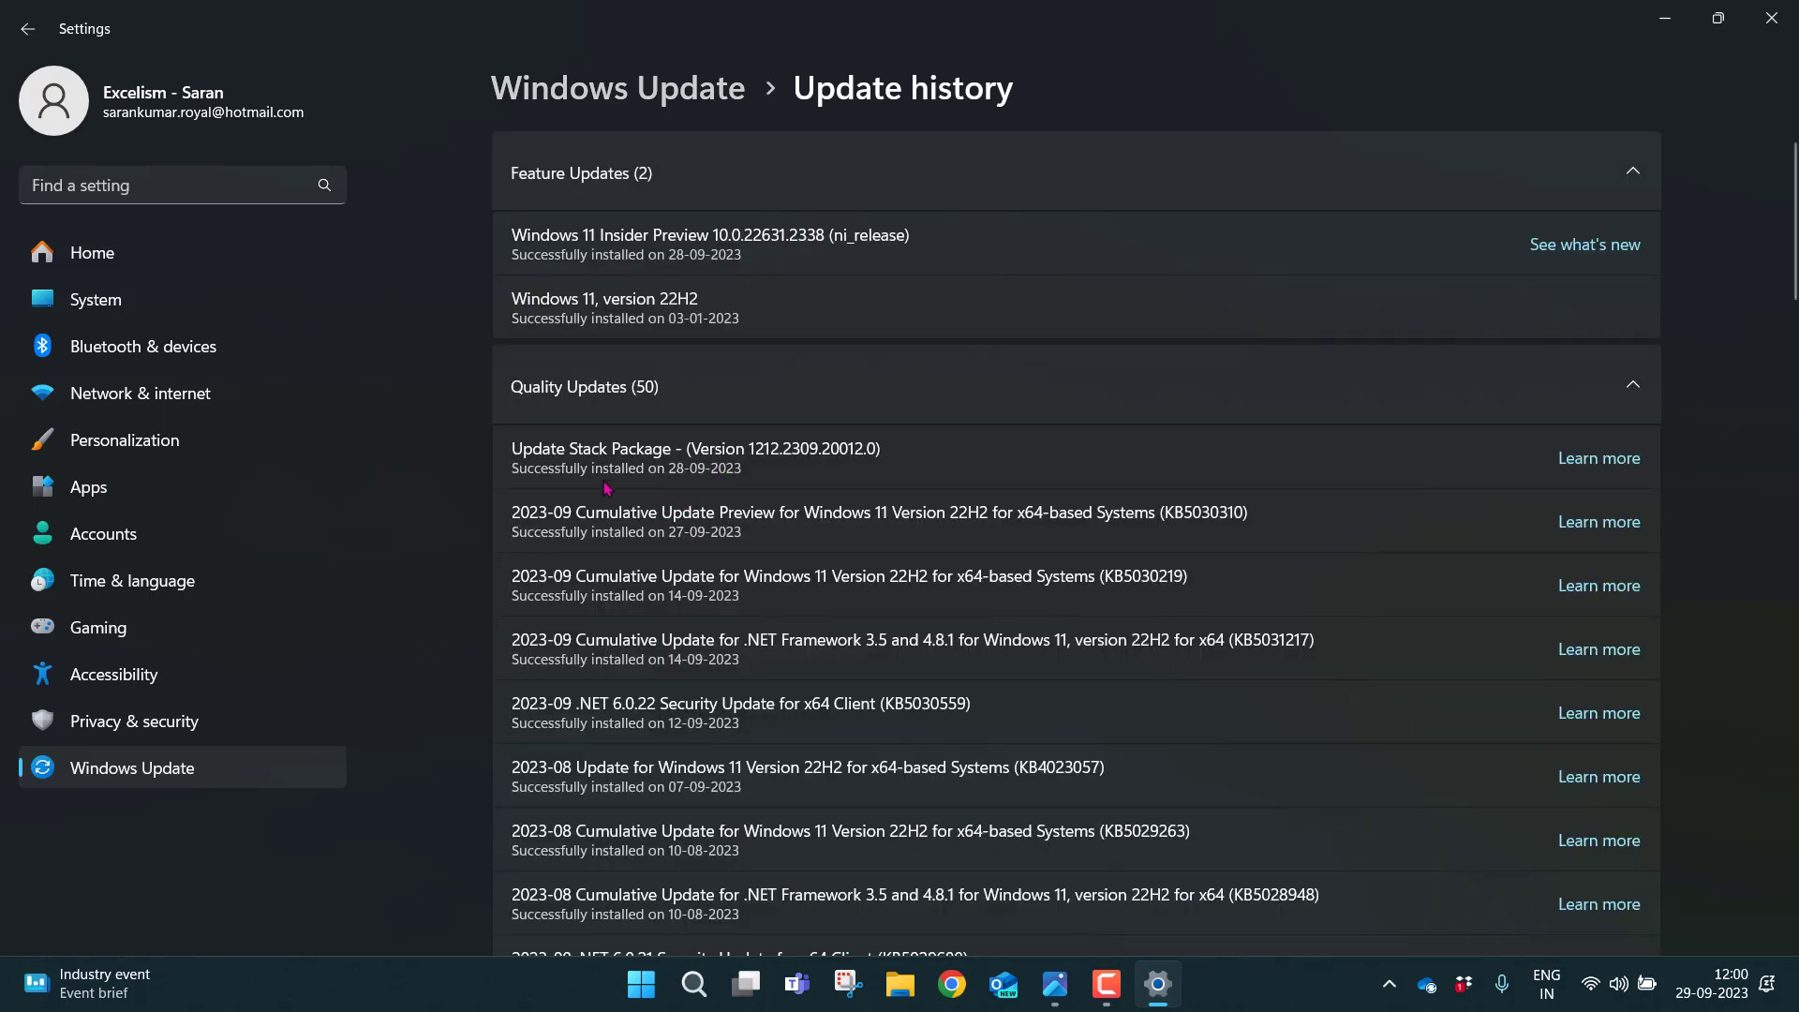
{"action": "mouse_move", "coordinate": [691, 484]}
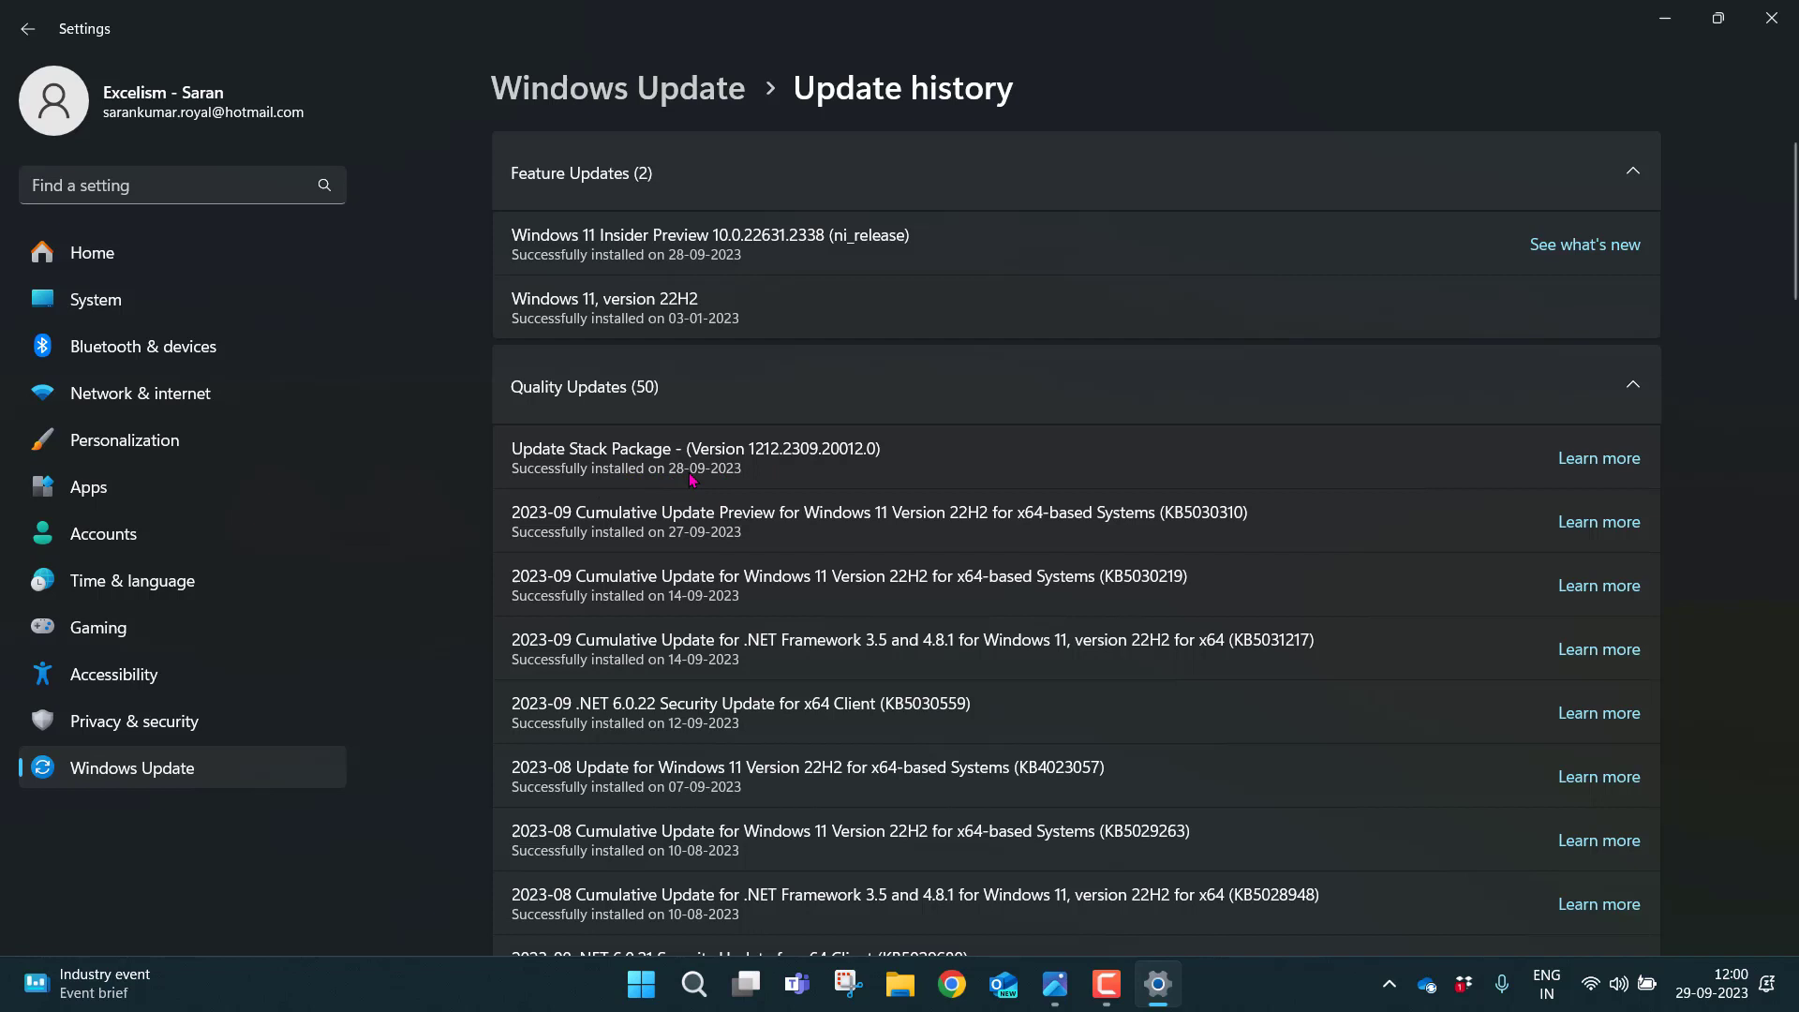
{"action": "mouse_move", "coordinate": [701, 482]}
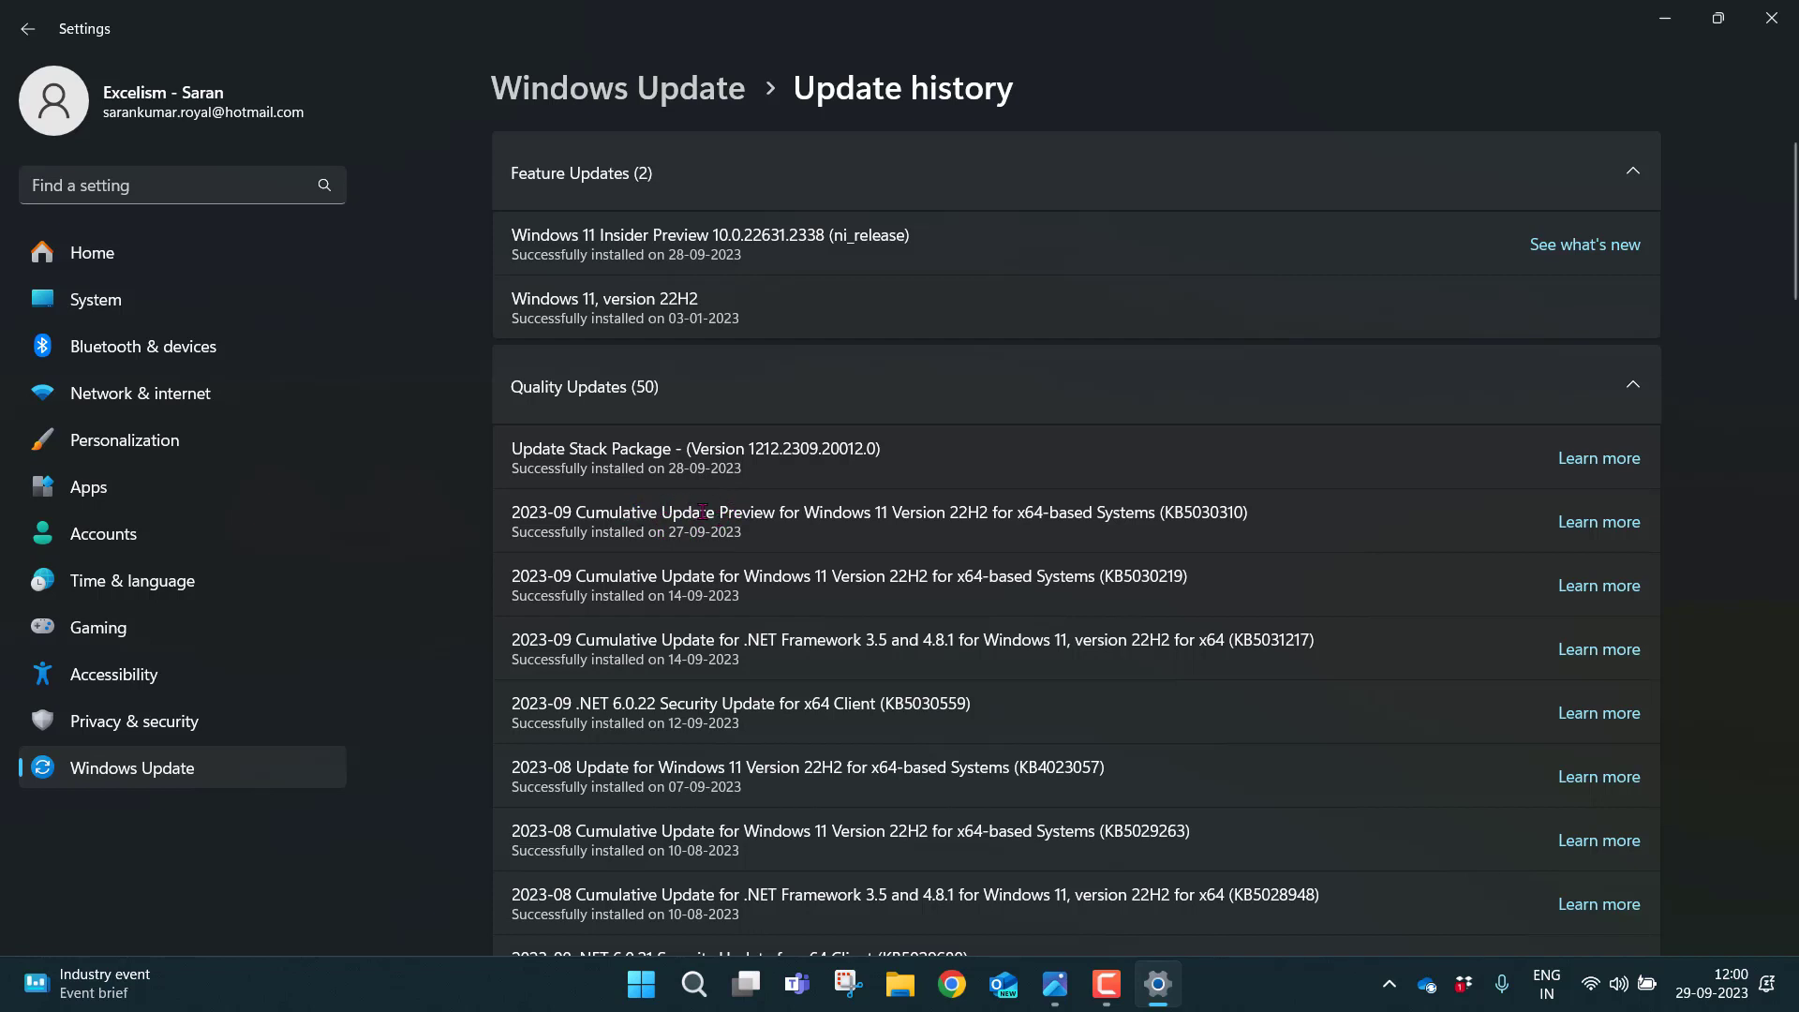
{"action": "mouse_move", "coordinate": [880, 530]}
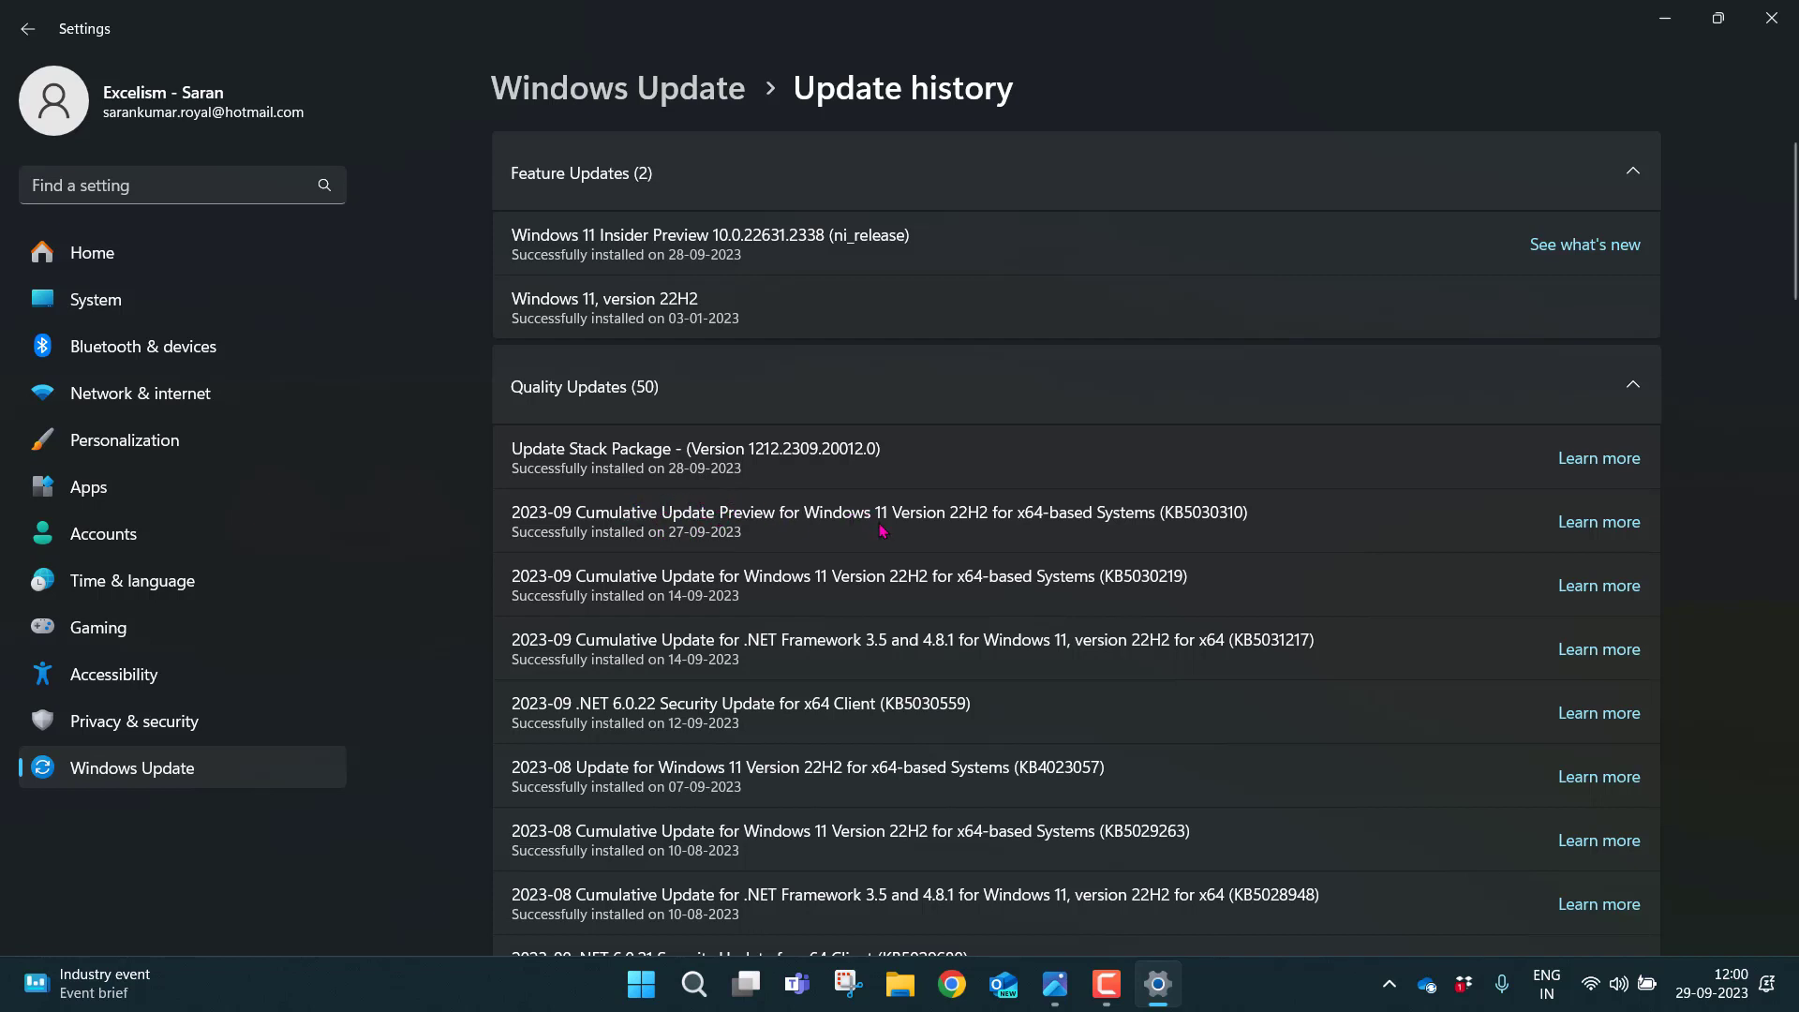
{"action": "mouse_move", "coordinate": [1019, 516]}
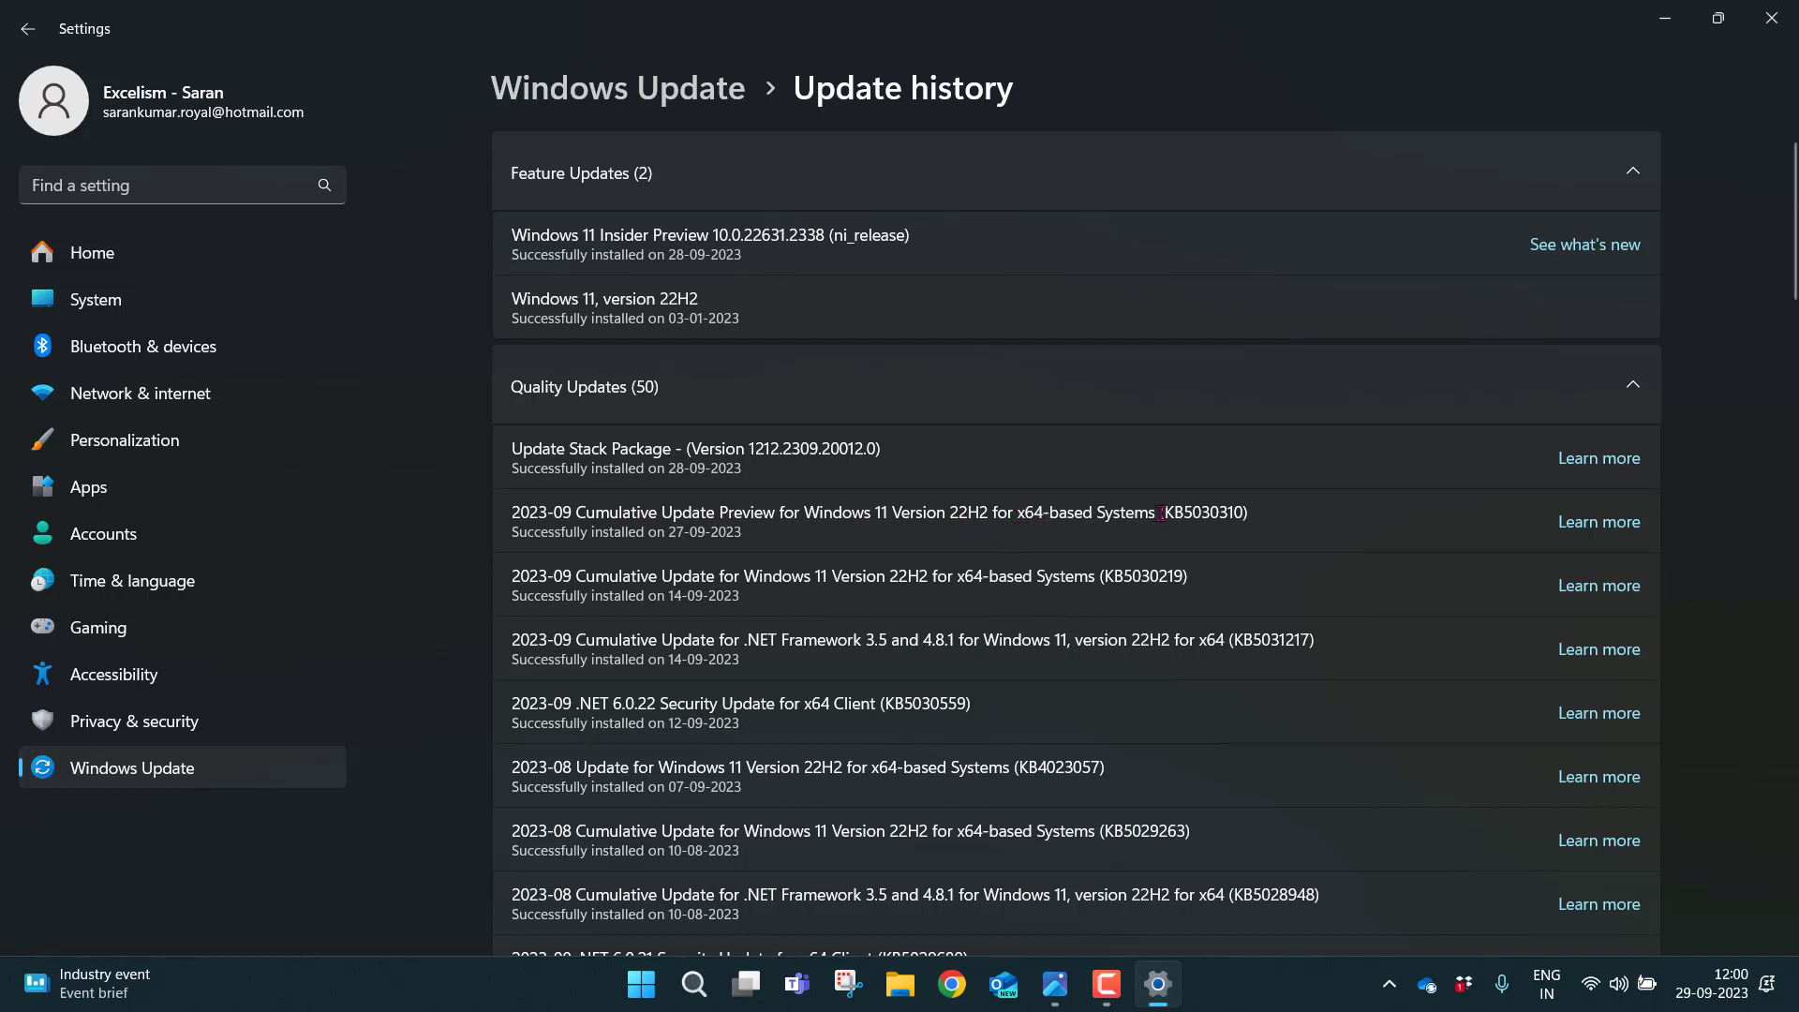
Select the KB5030310 cumulative update preview number in Update history.
{"action": "double_click", "coordinate": [1204, 513]}
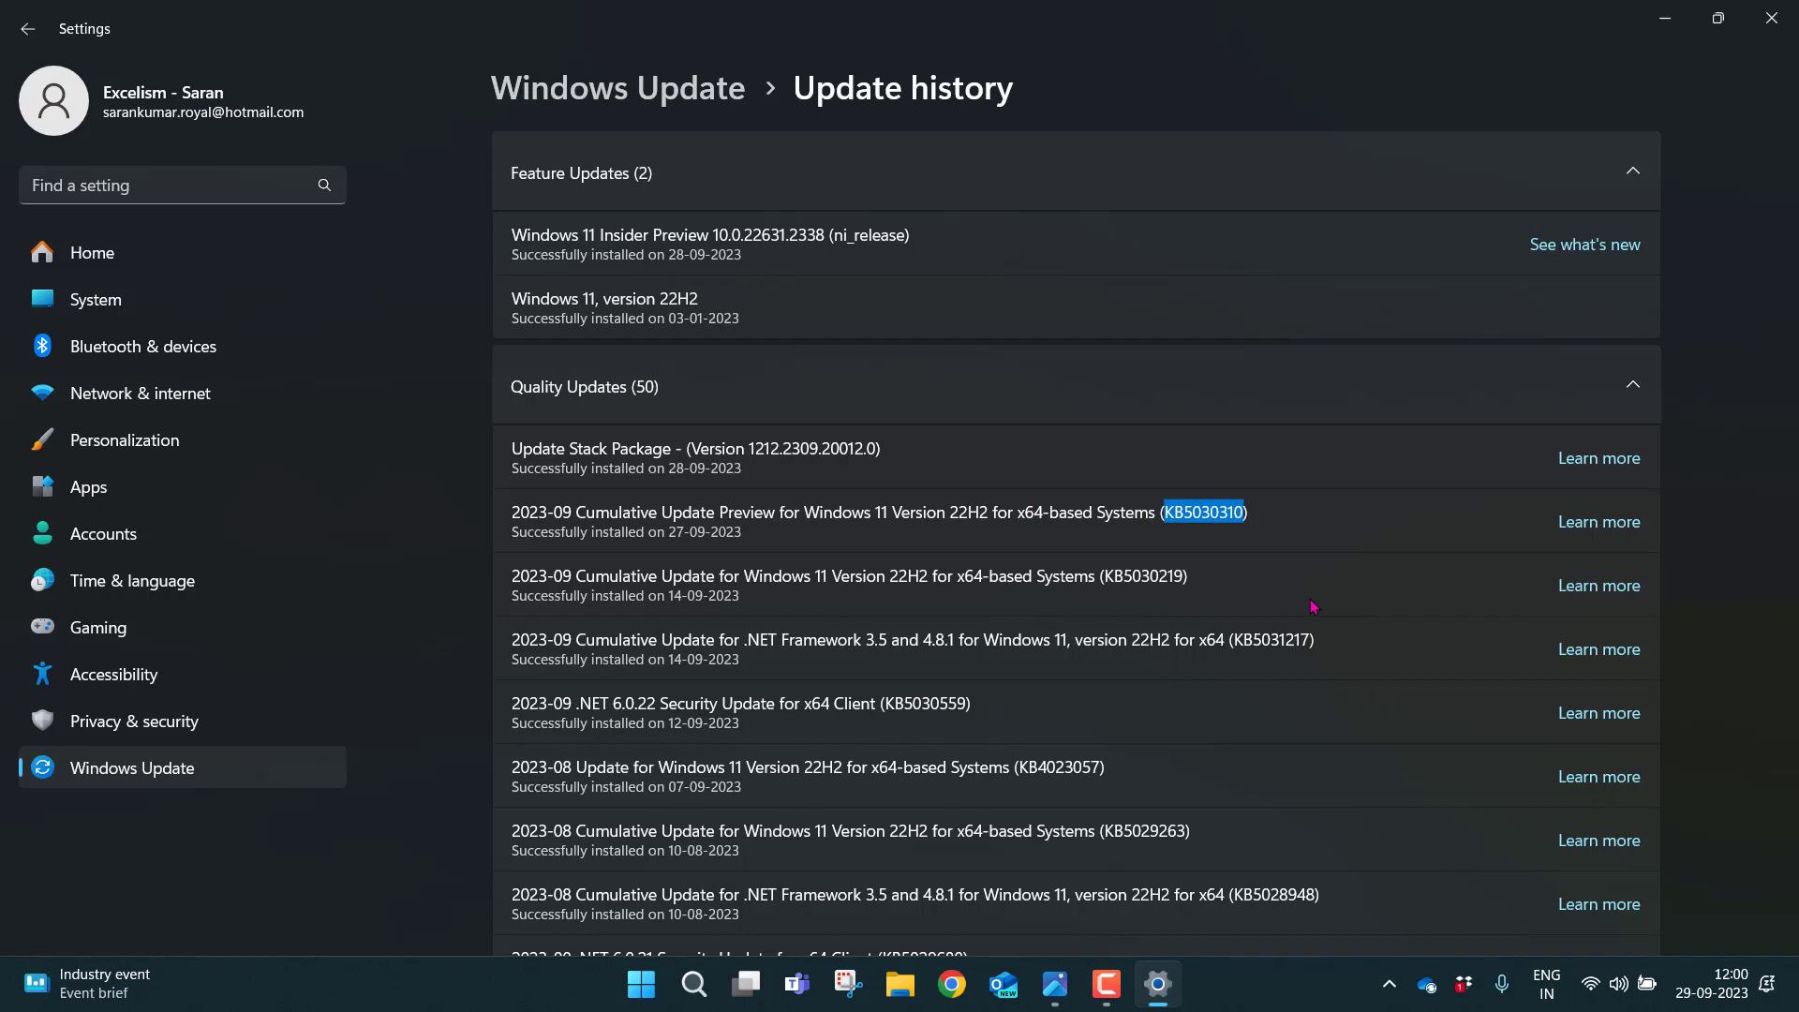
{"action": "mouse_move", "coordinate": [1142, 535]}
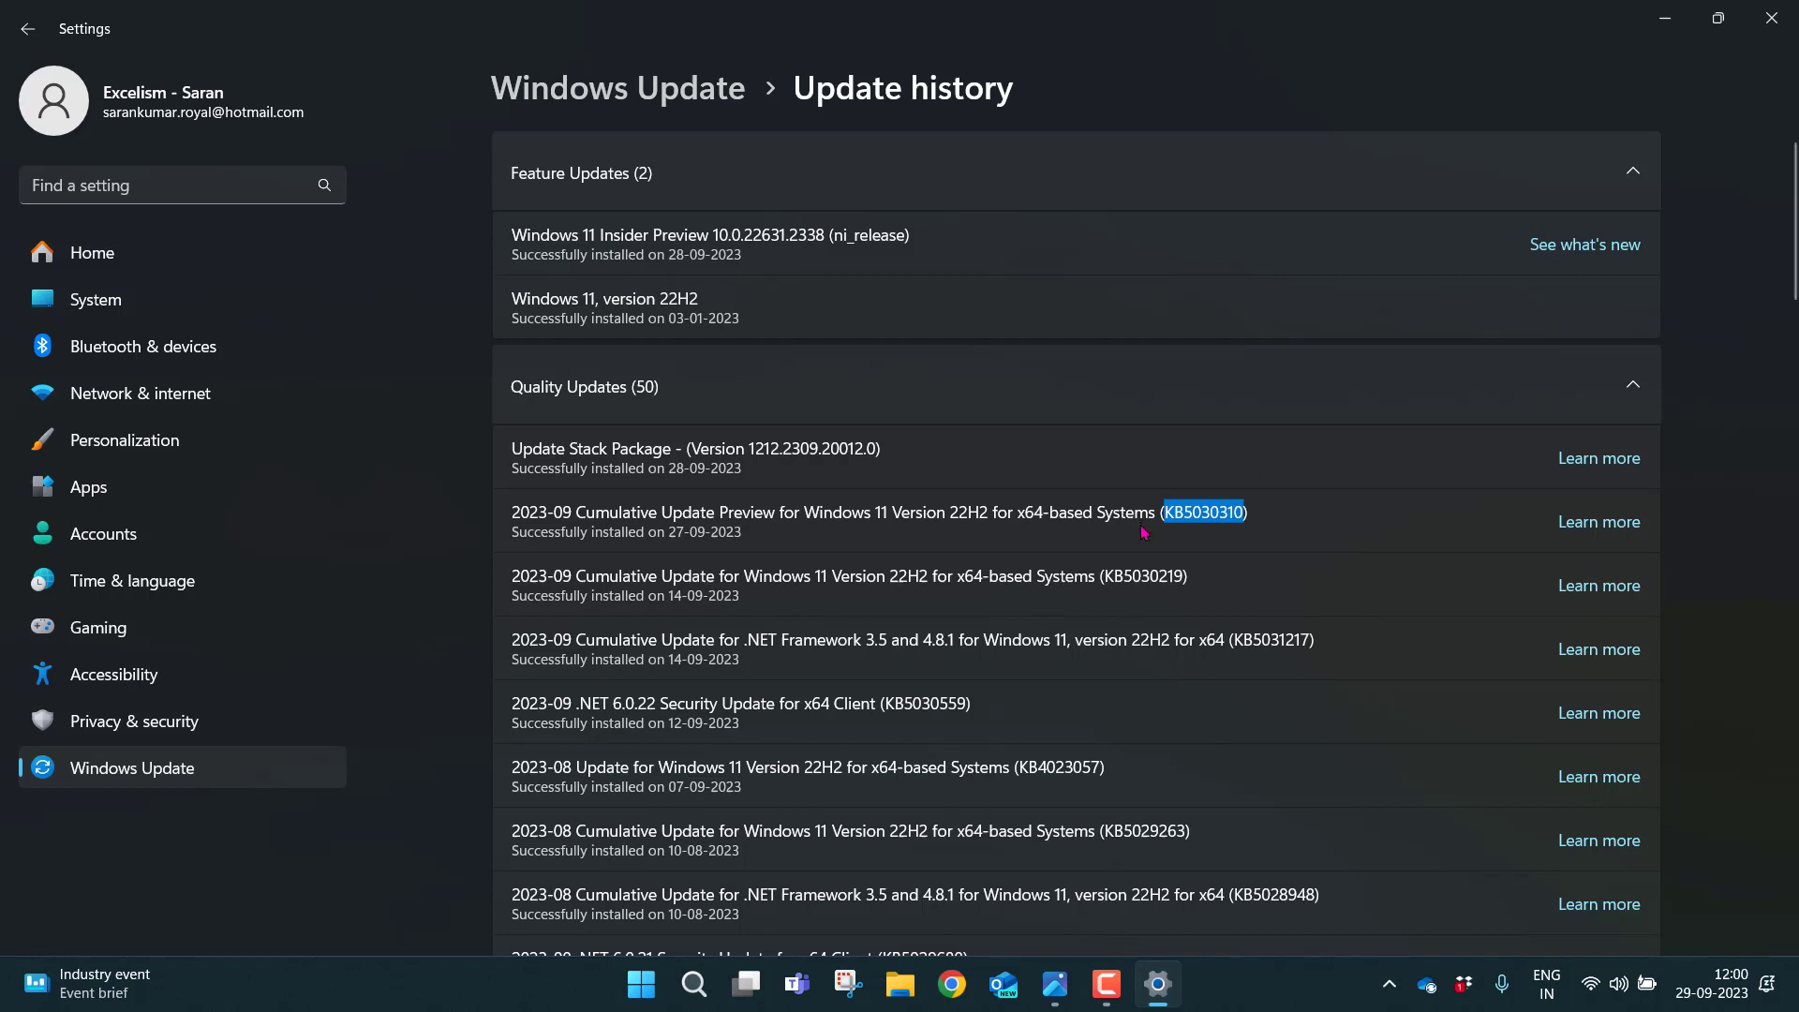
{"action": "mouse_move", "coordinate": [1107, 498]}
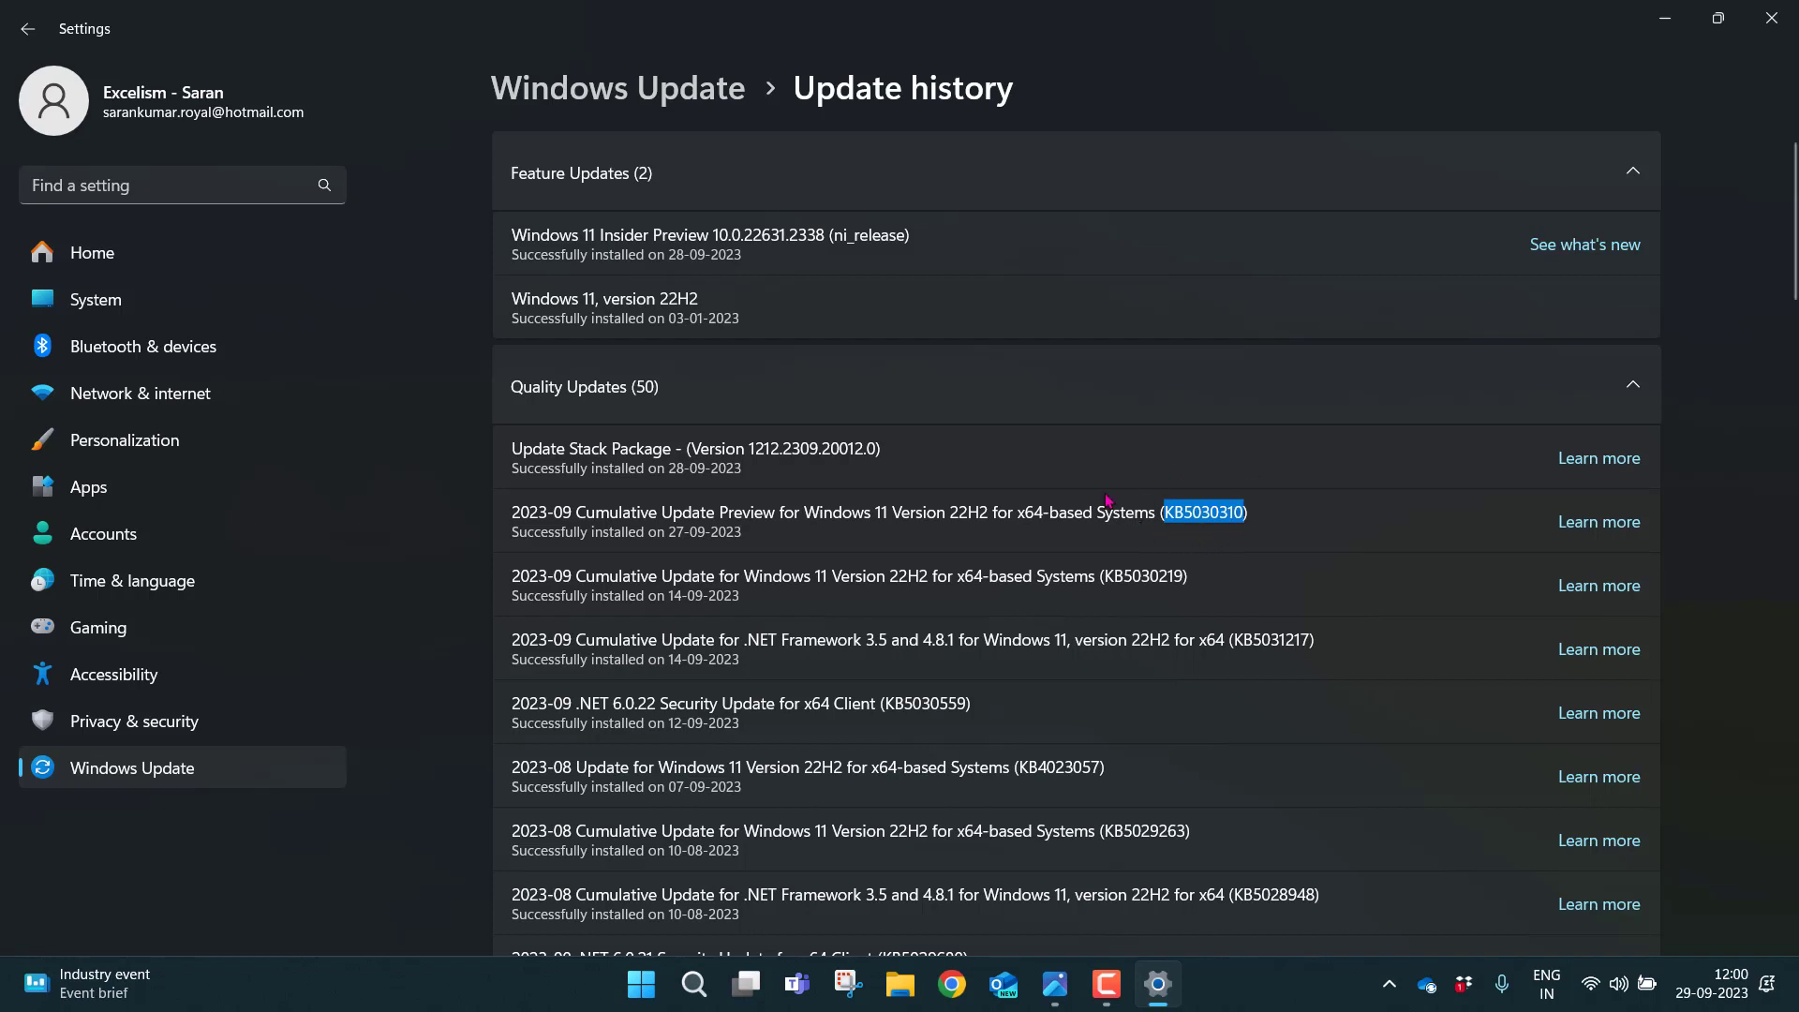
{"action": "mouse_move", "coordinate": [443, 222]}
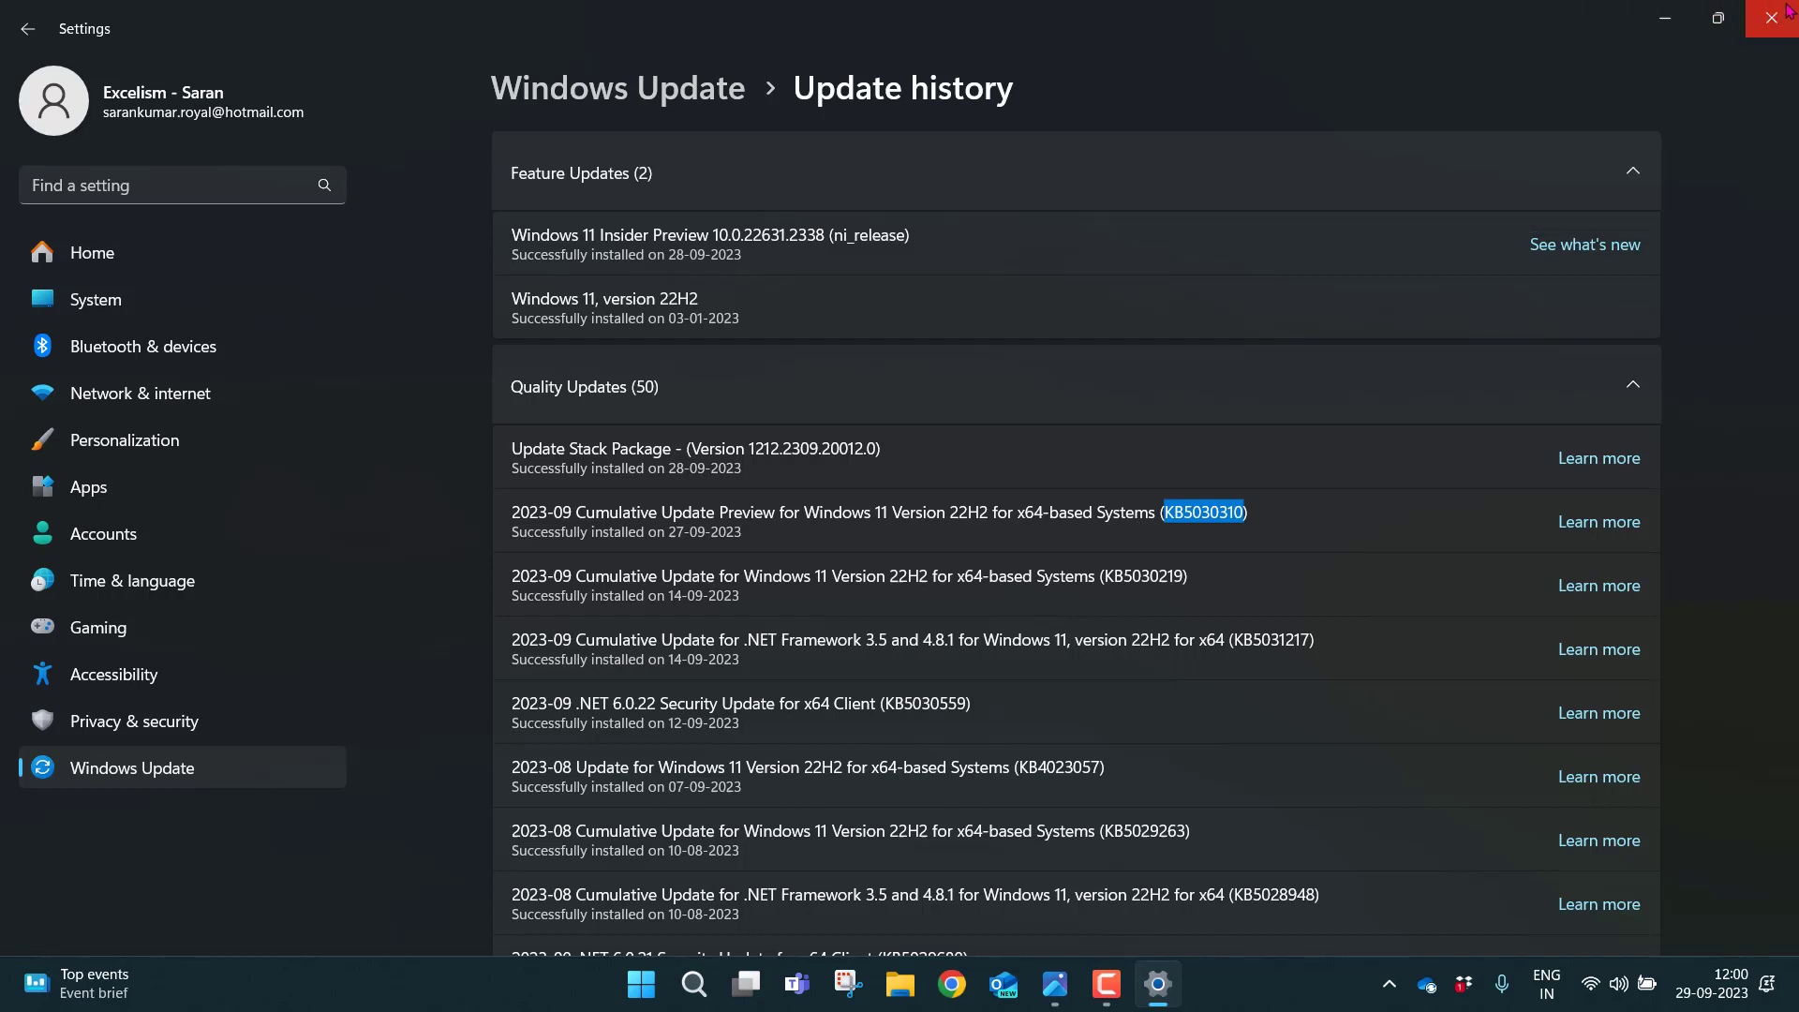
{"action": "mouse_move", "coordinate": [1771, 17]}
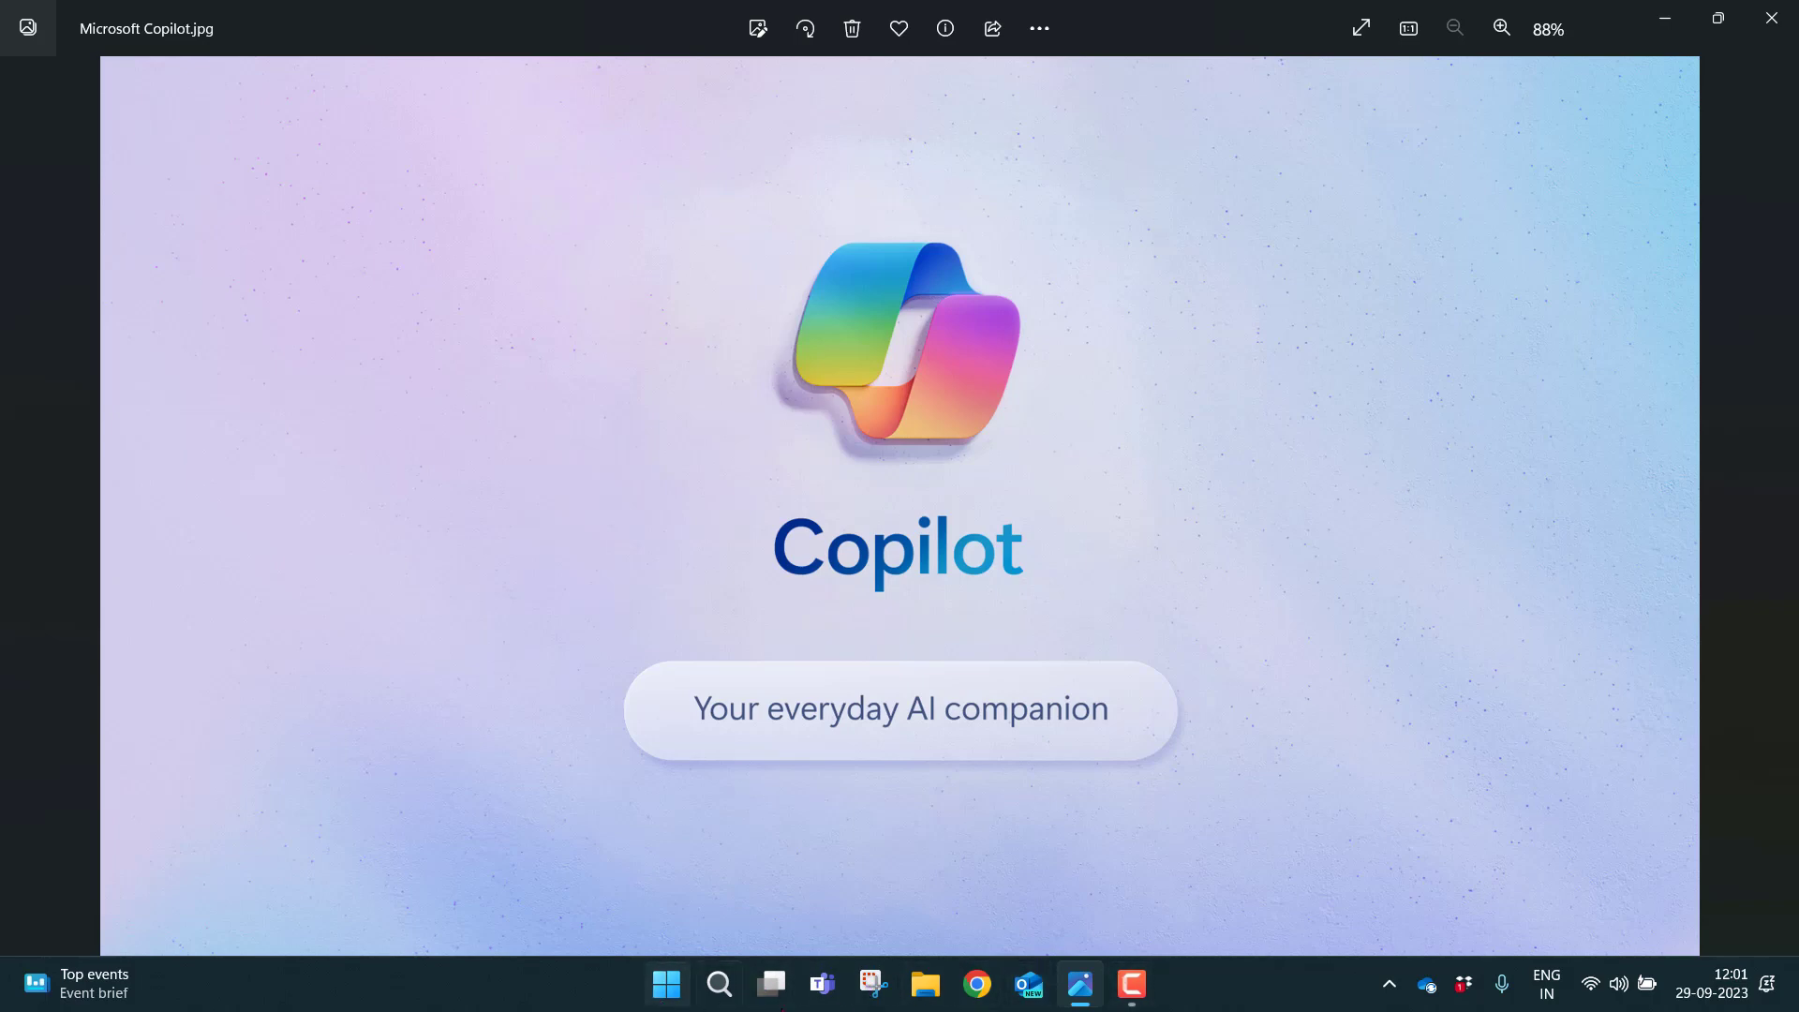
{"action": "mouse_move", "coordinate": [1158, 996]}
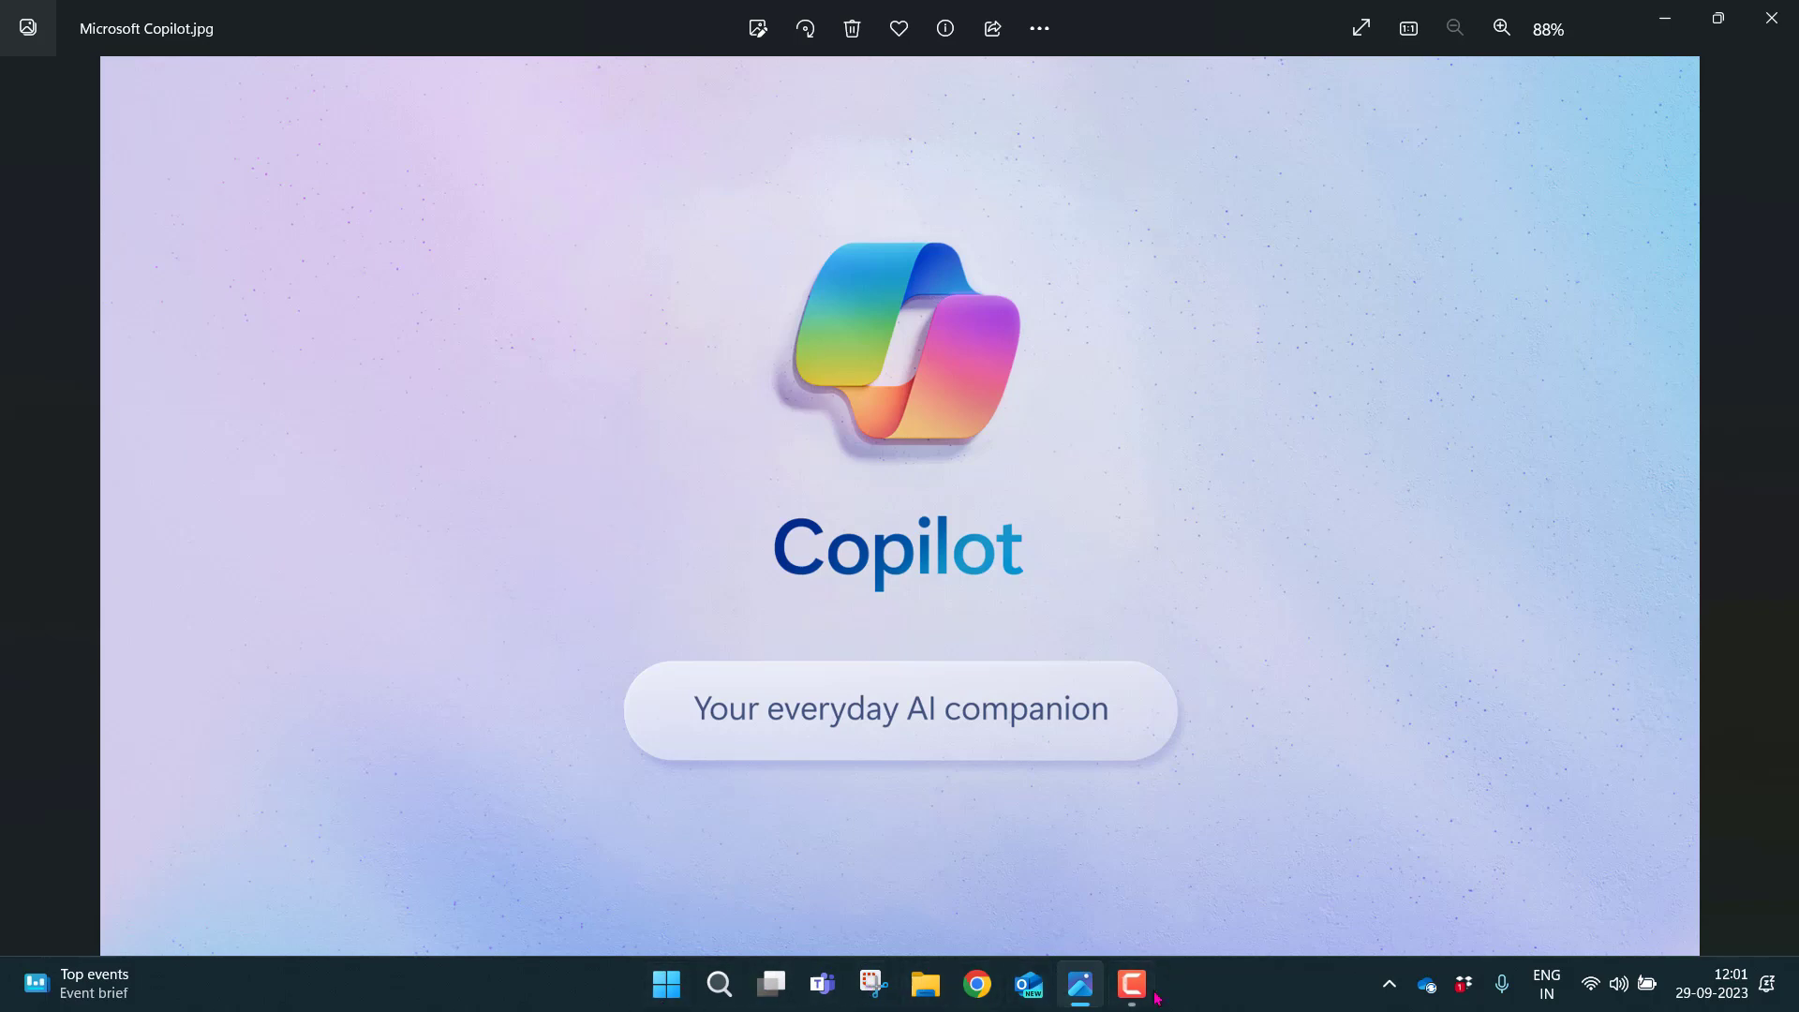
{"action": "mouse_move", "coordinate": [1258, 978]}
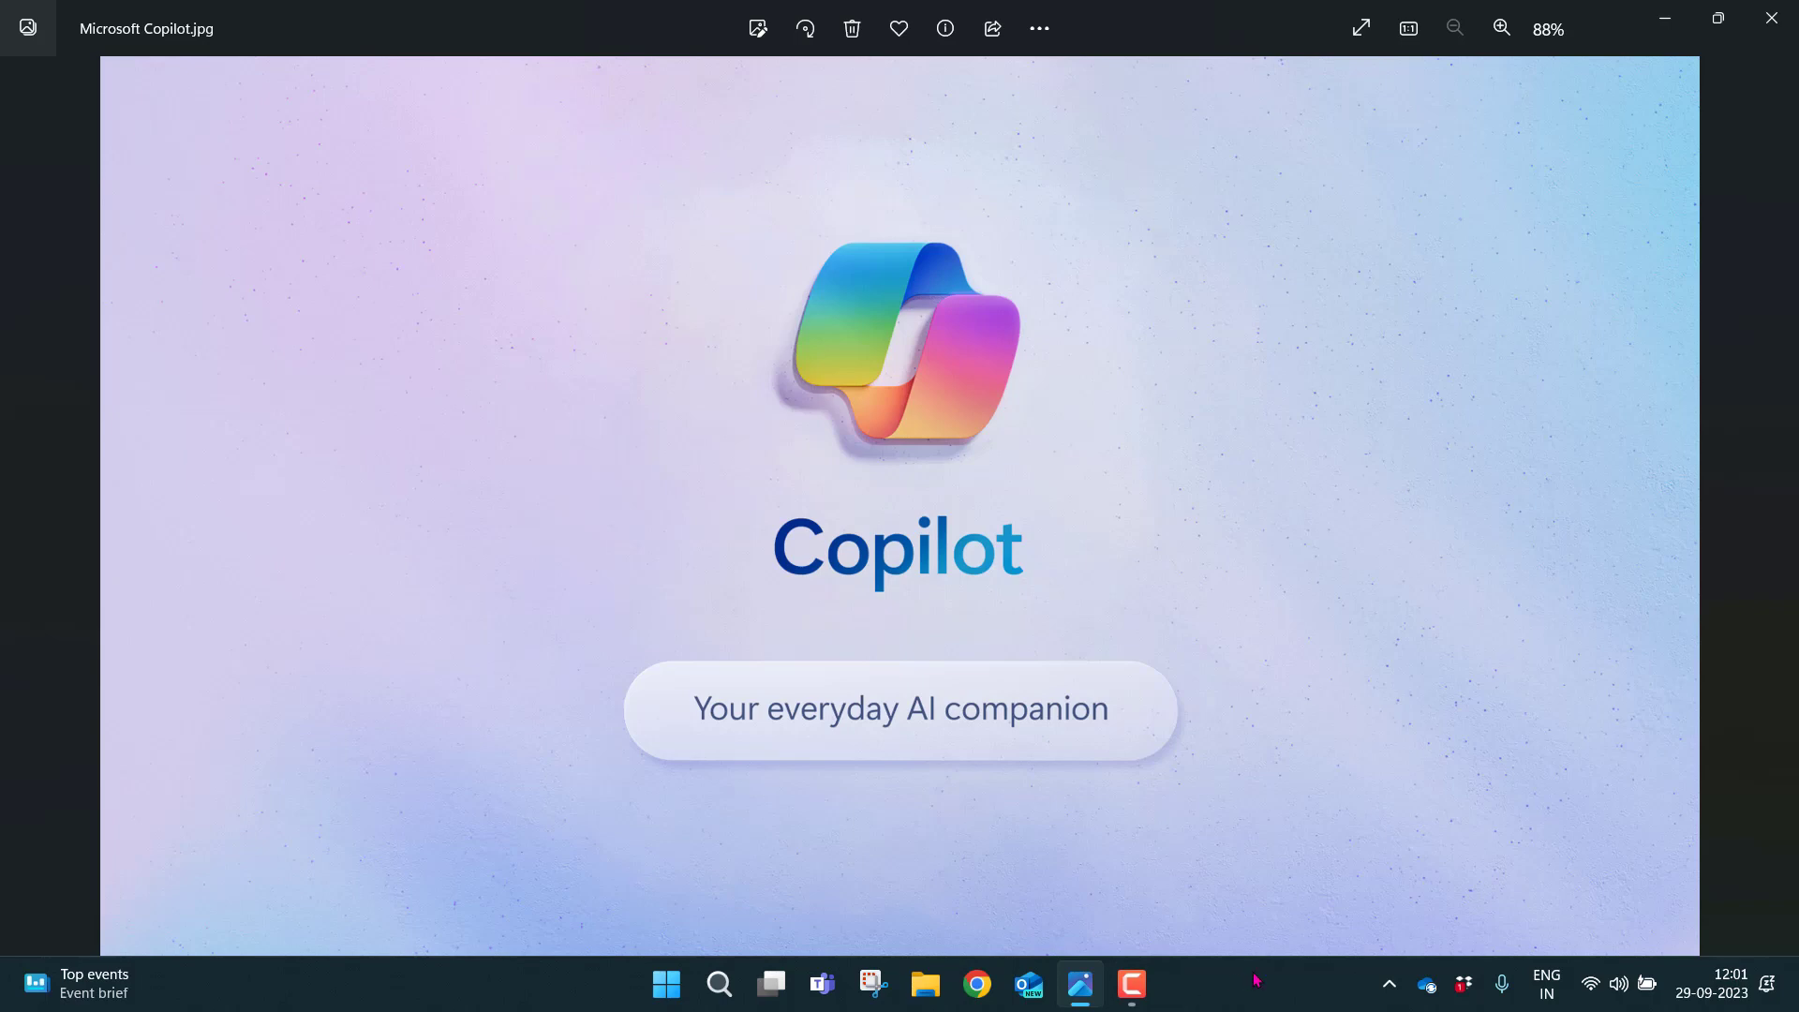
Go to Taskbar settings via the taskbar's right-click menu.
{"action": "right_click", "coordinate": [1258, 979]}
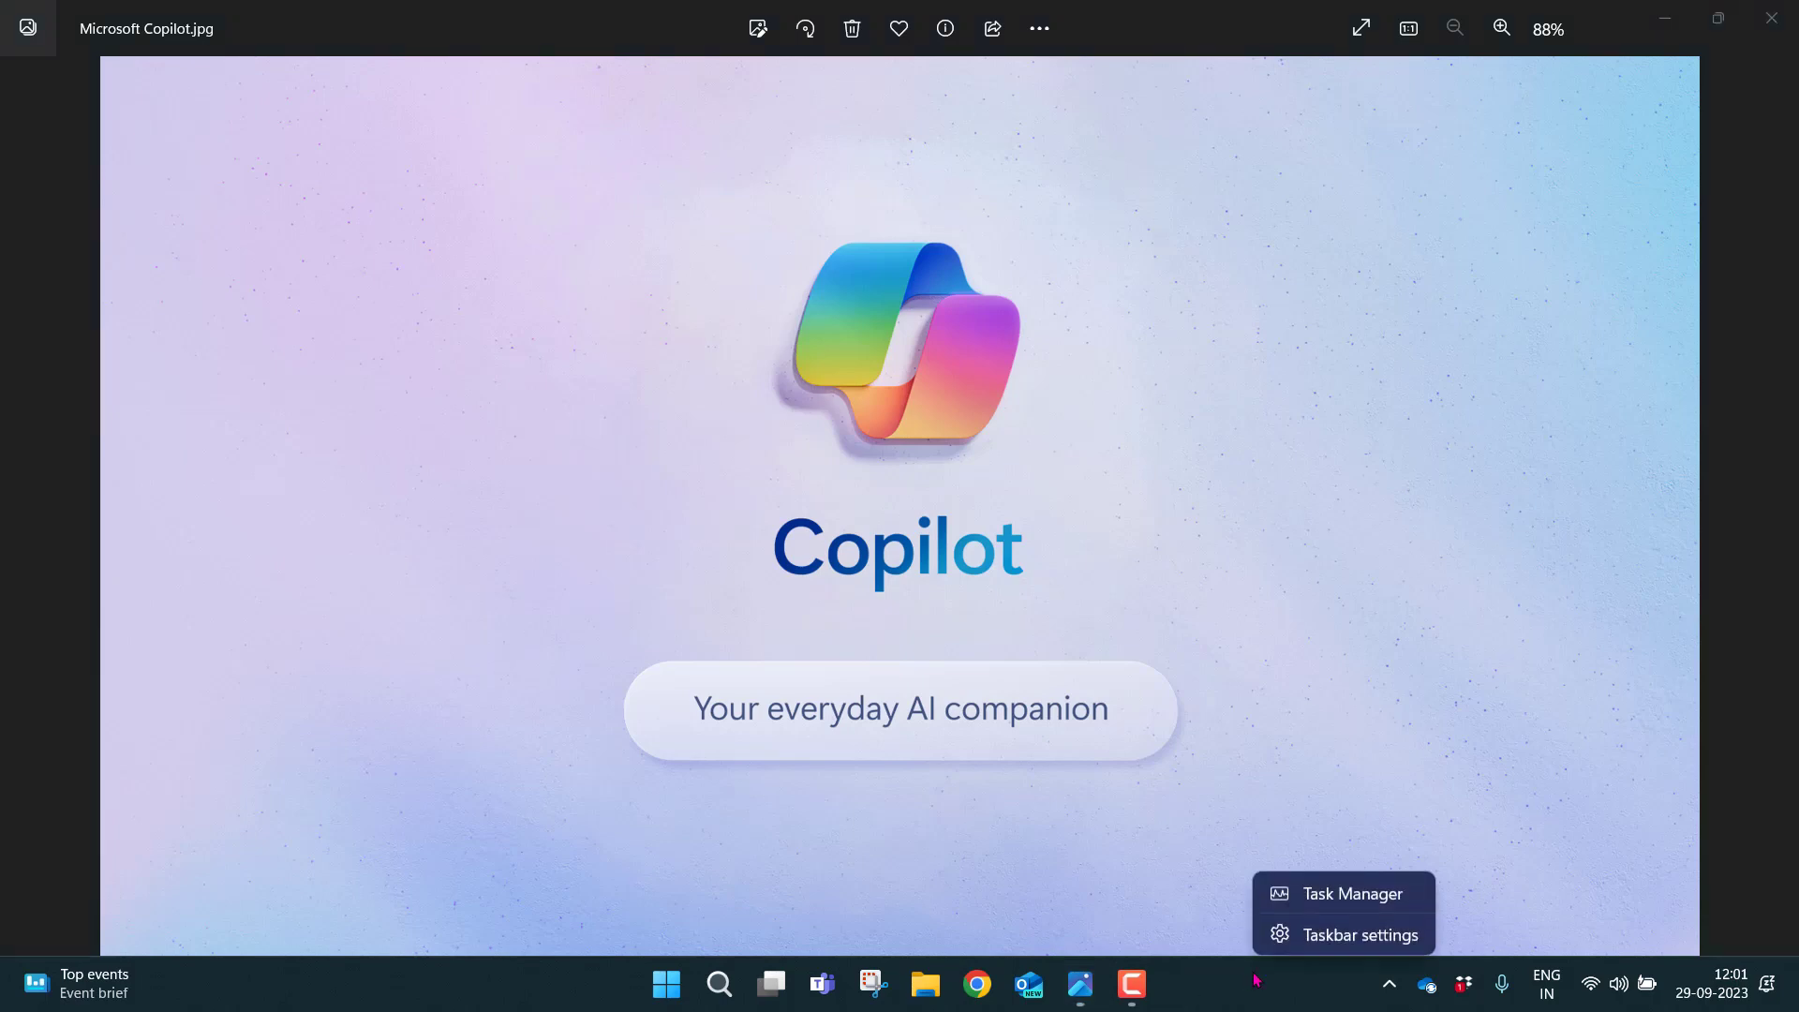
{"action": "mouse_move", "coordinate": [1308, 941]}
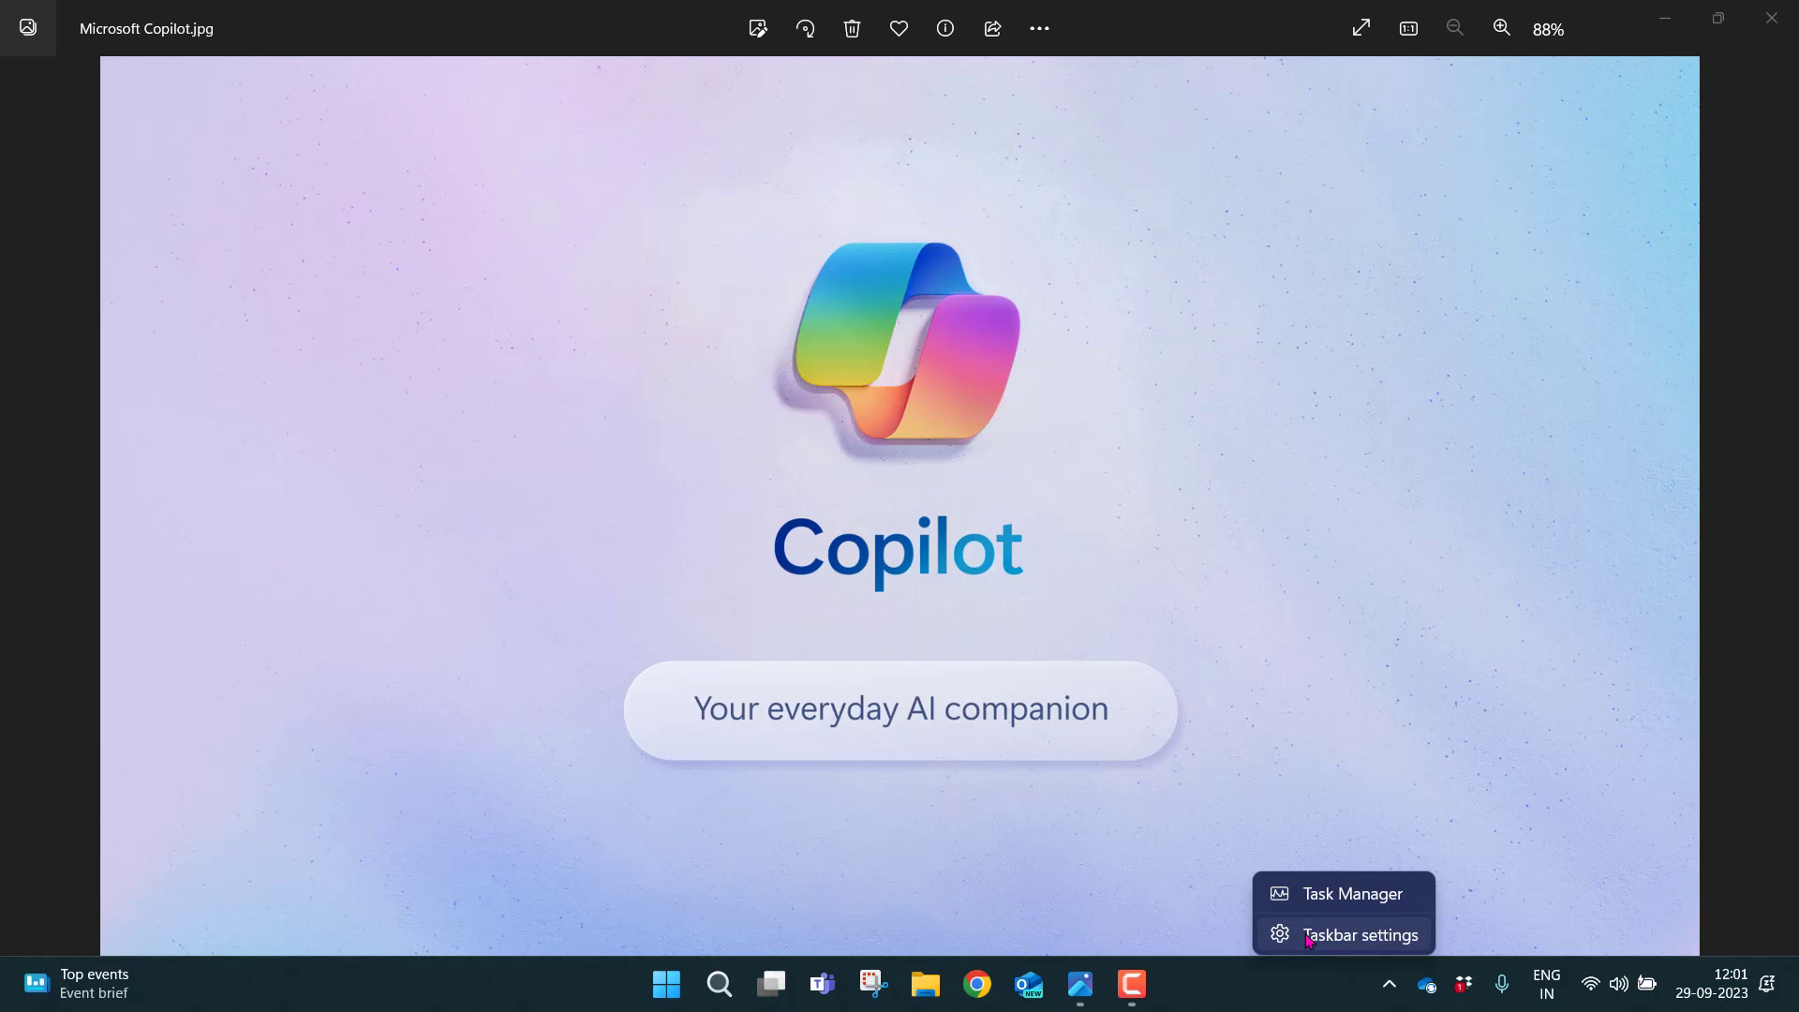
{"action": "left_click", "coordinate": [1361, 934]}
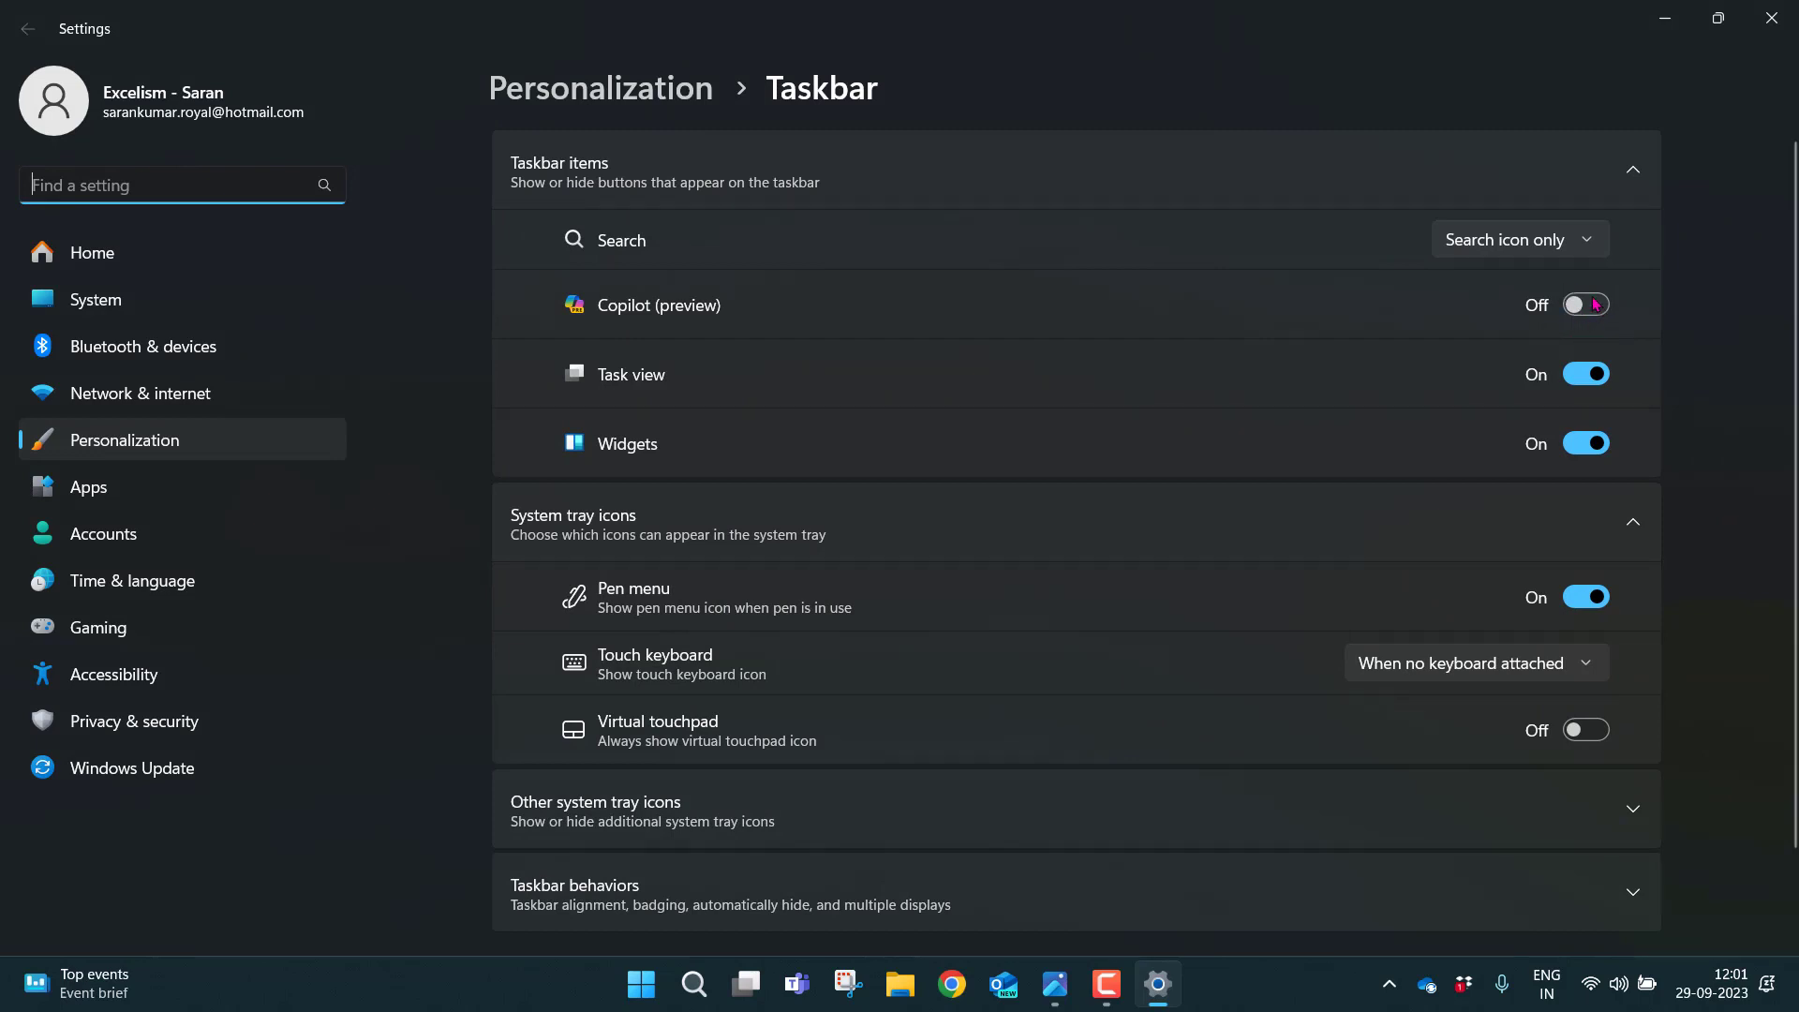
Turn the Copilot (preview) taskbar toggle On.
{"action": "left_click", "coordinate": [1585, 305]}
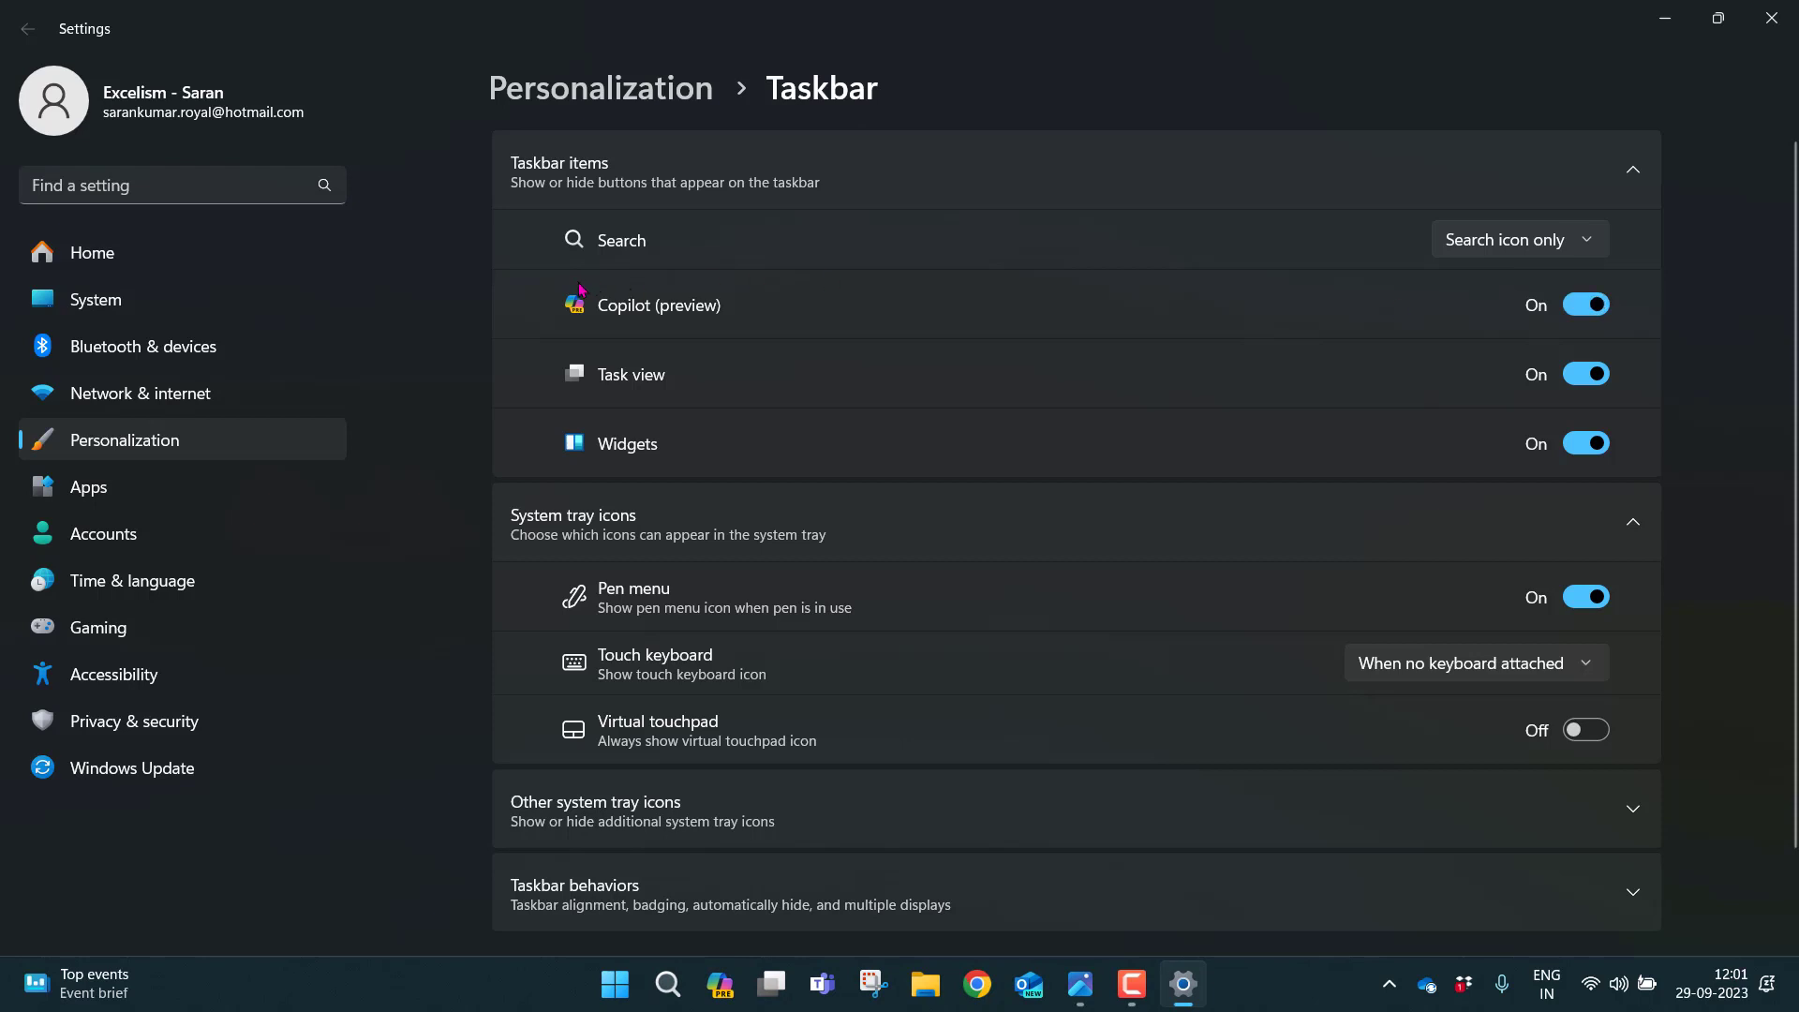
{"action": "mouse_move", "coordinate": [692, 286]}
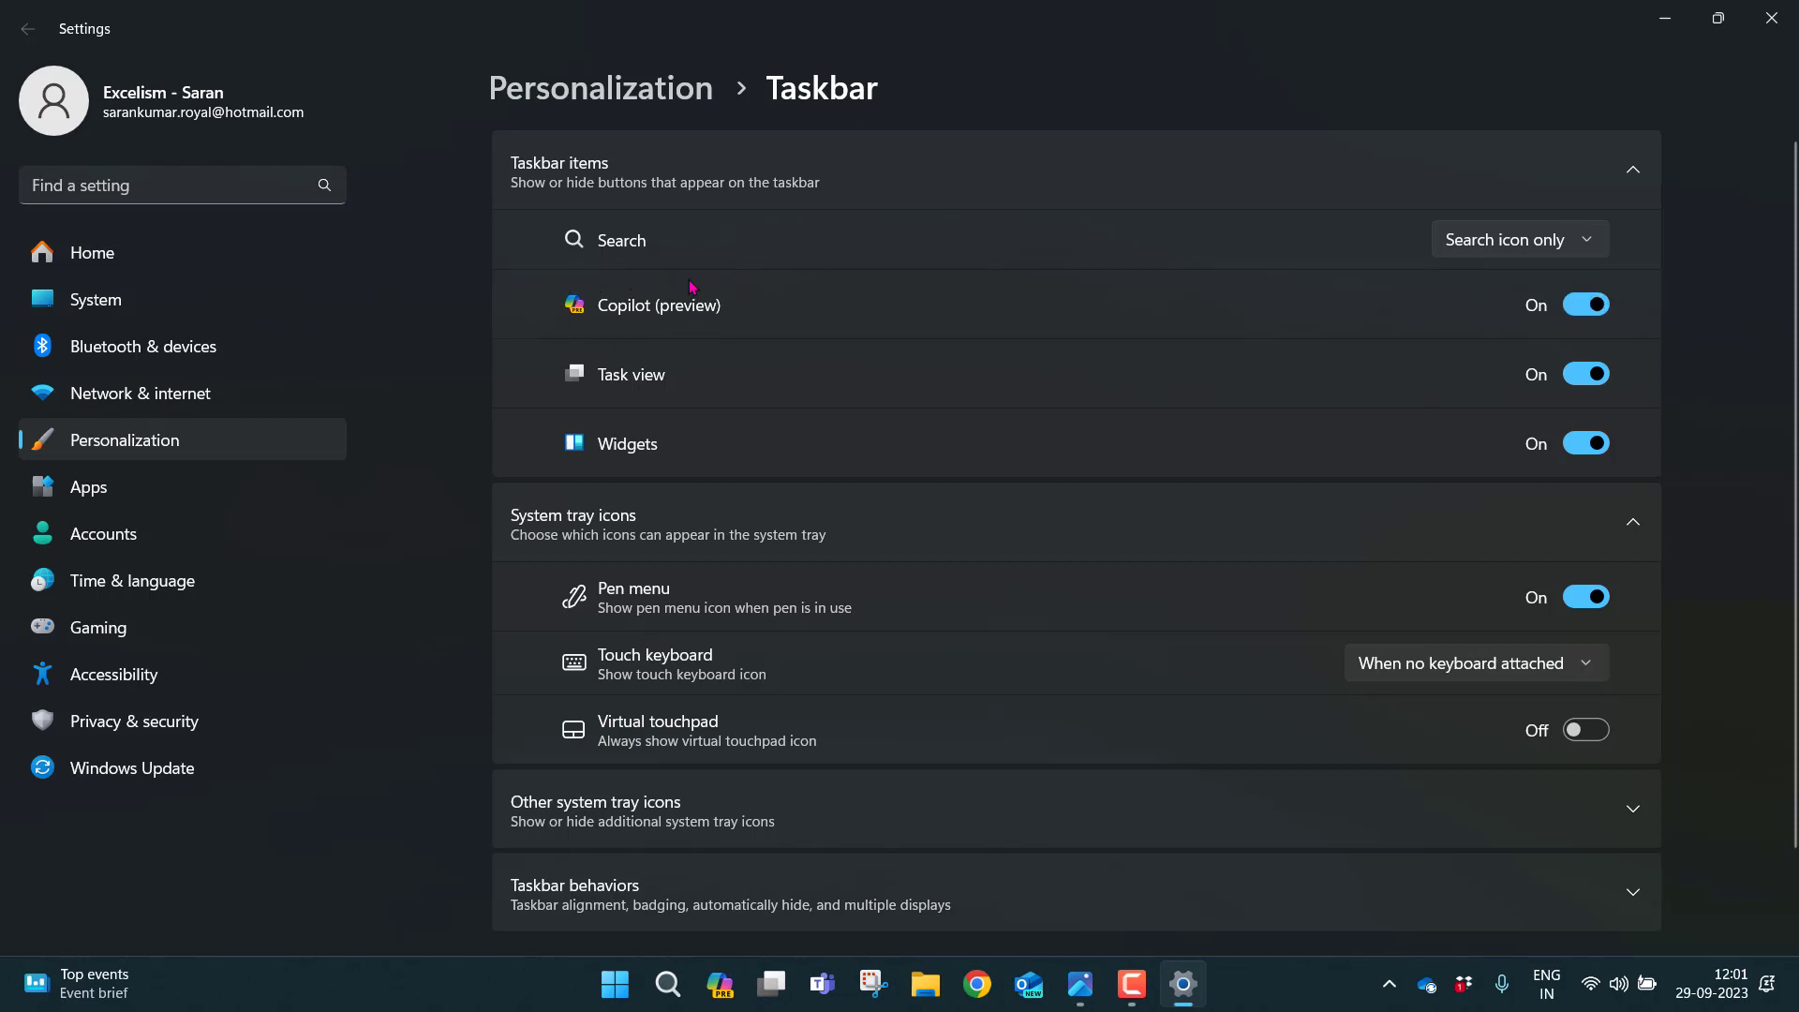
{"action": "mouse_move", "coordinate": [716, 297]}
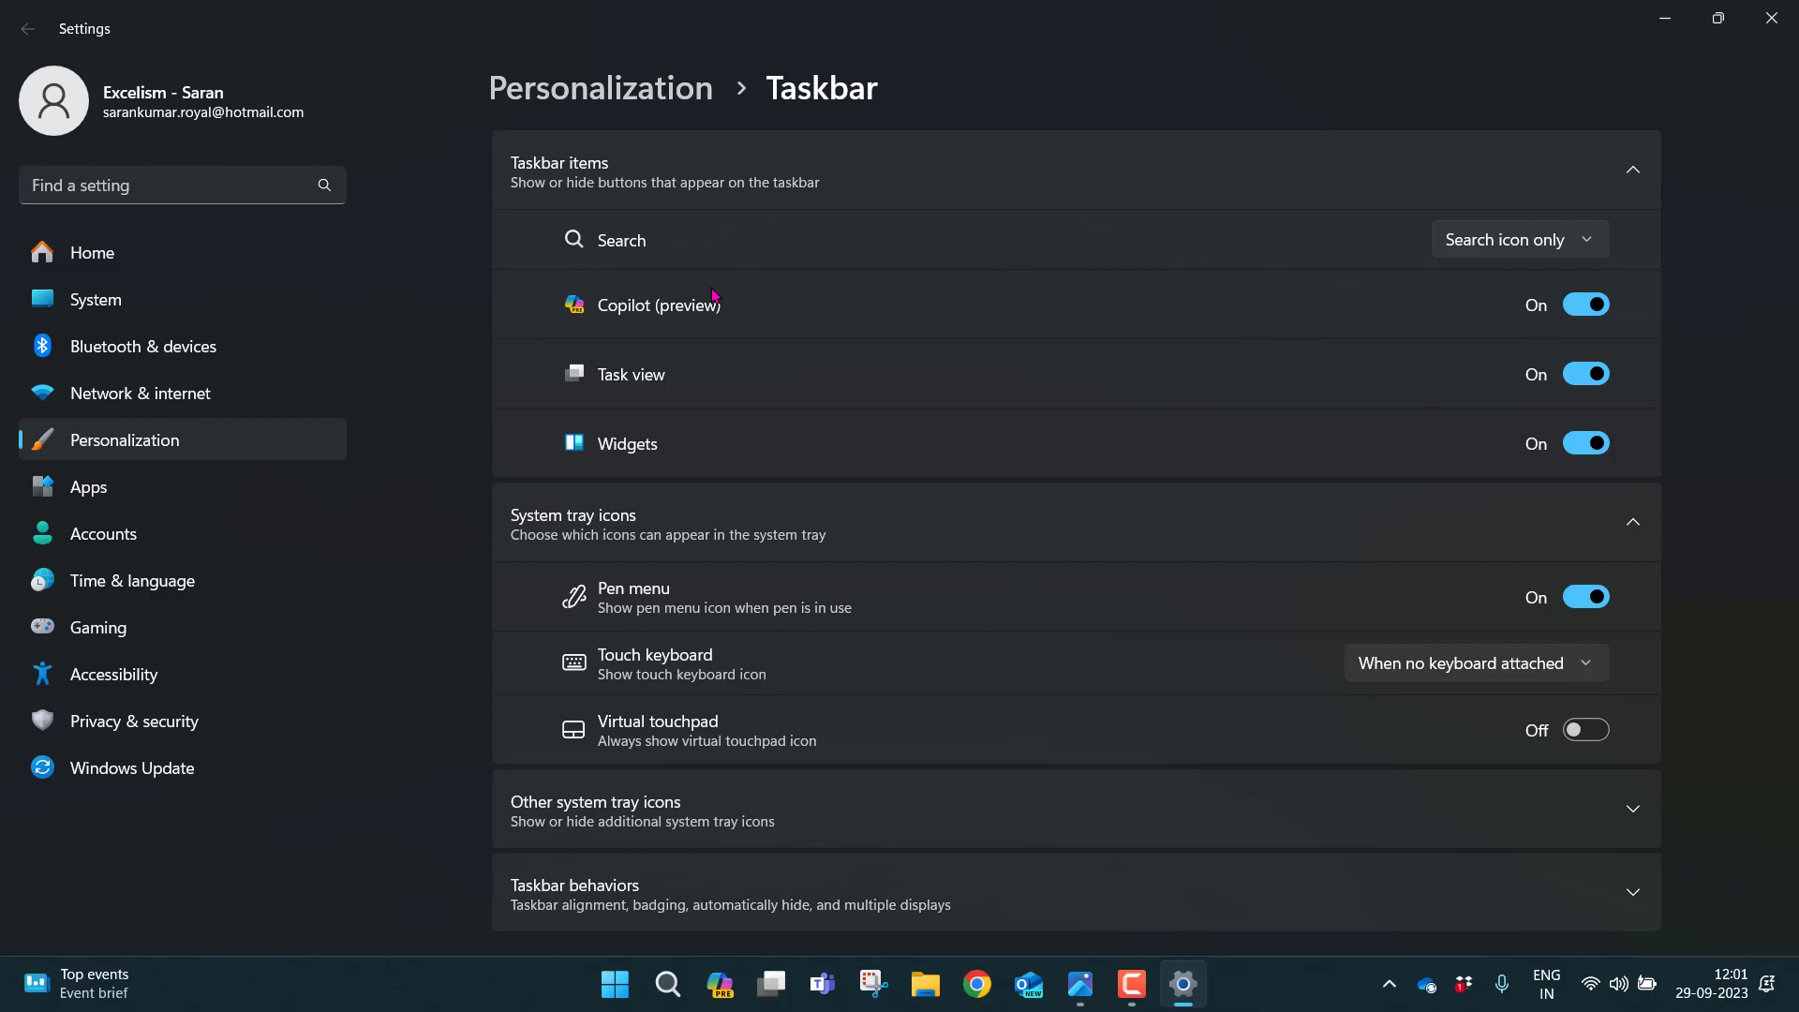
{"action": "mouse_move", "coordinate": [1567, 309]}
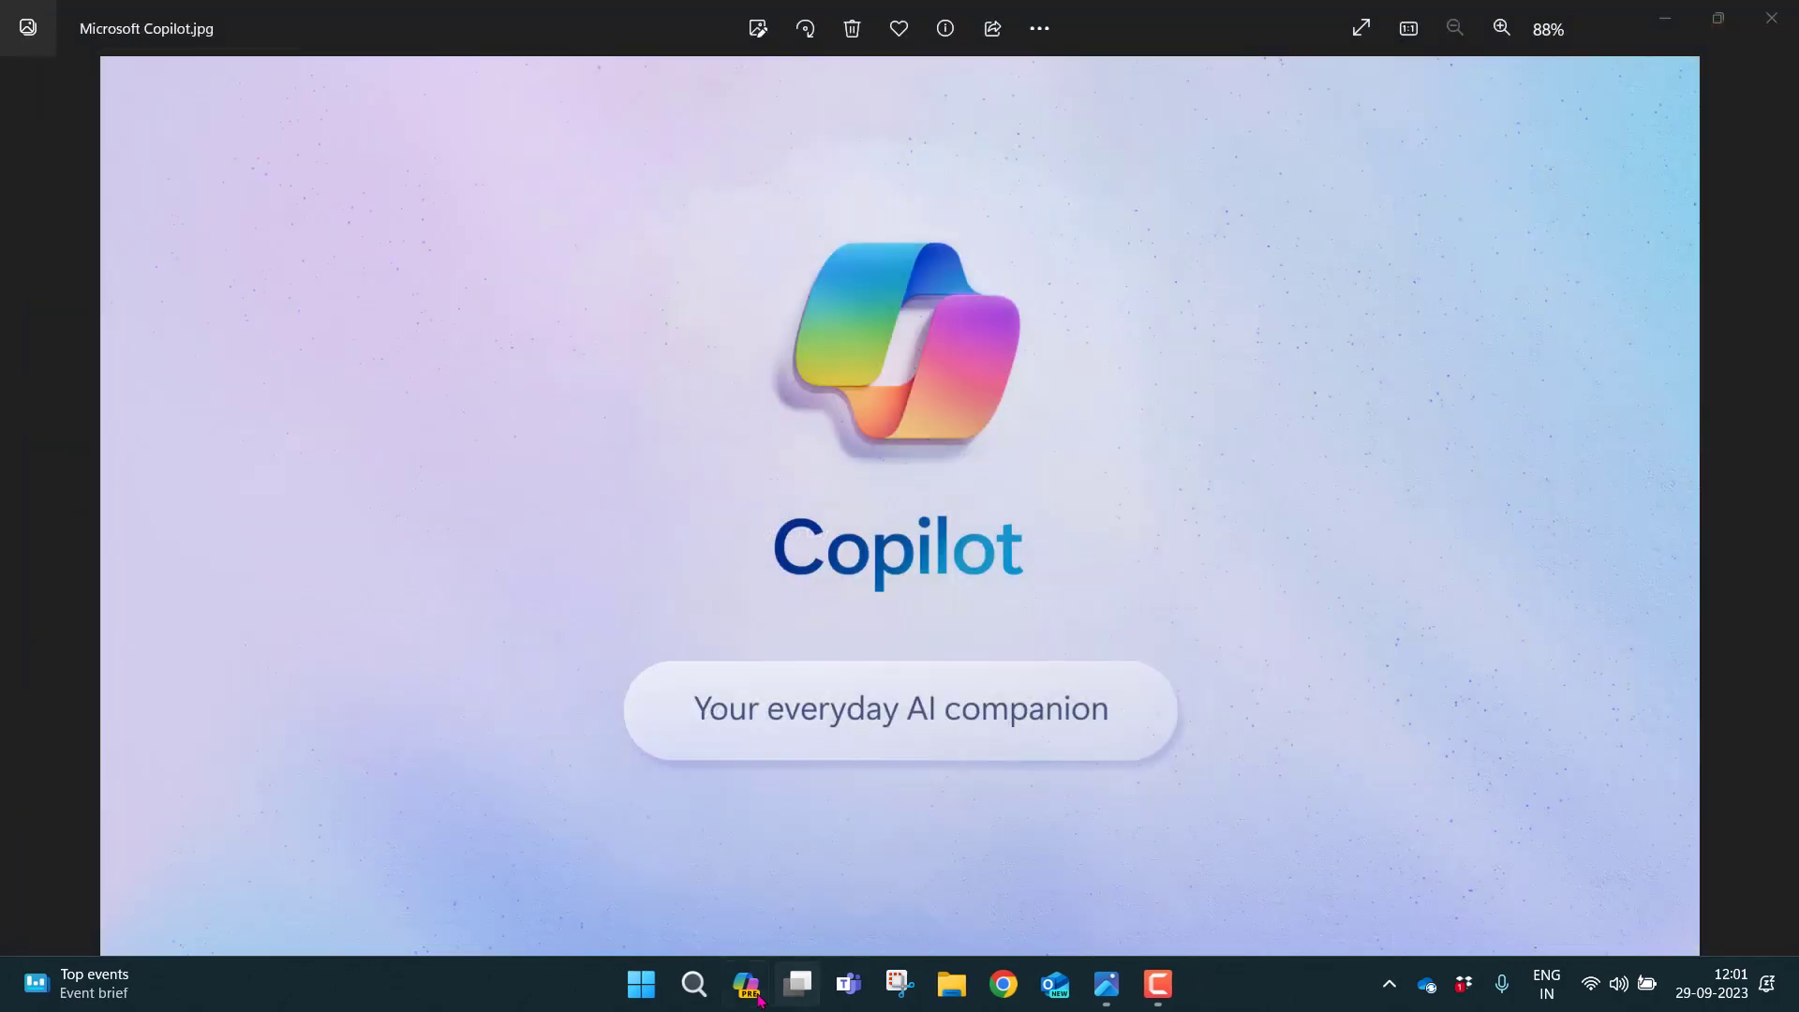
{"action": "mouse_move", "coordinate": [745, 995]}
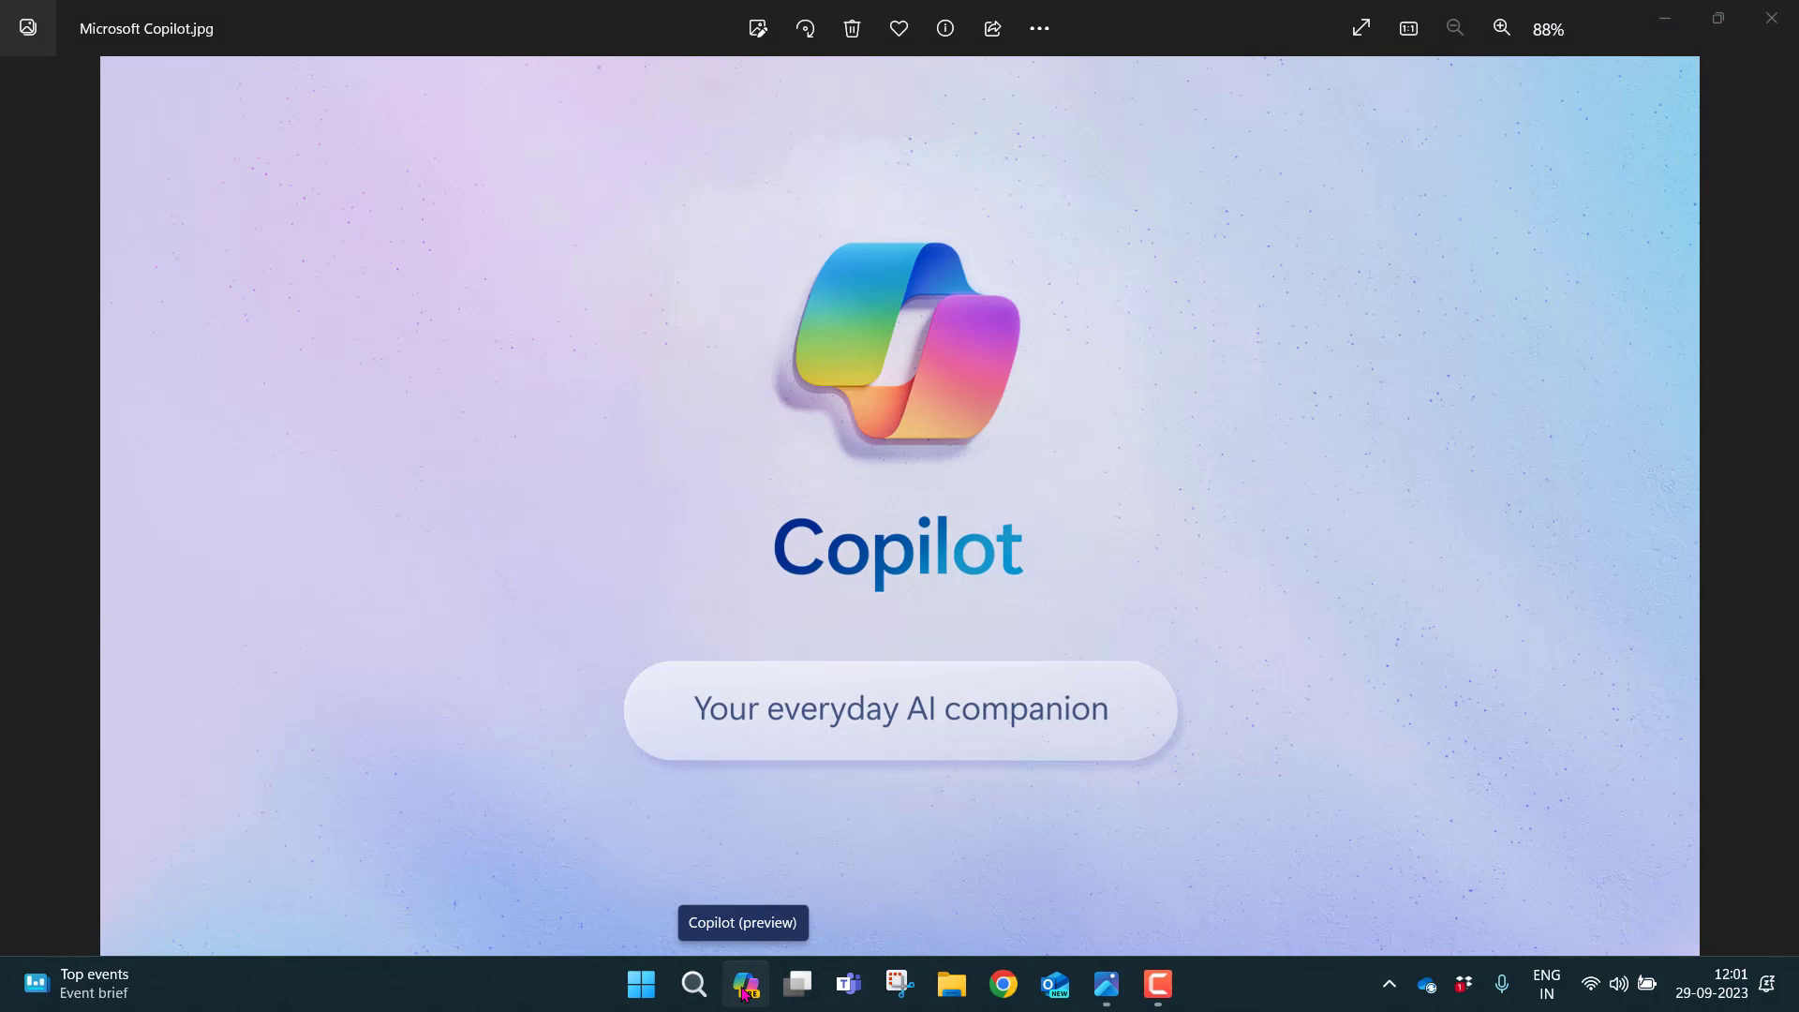
Open Copilot and try More Balanced, then More Precise, ending on More Creative.
{"action": "left_click", "coordinate": [744, 984]}
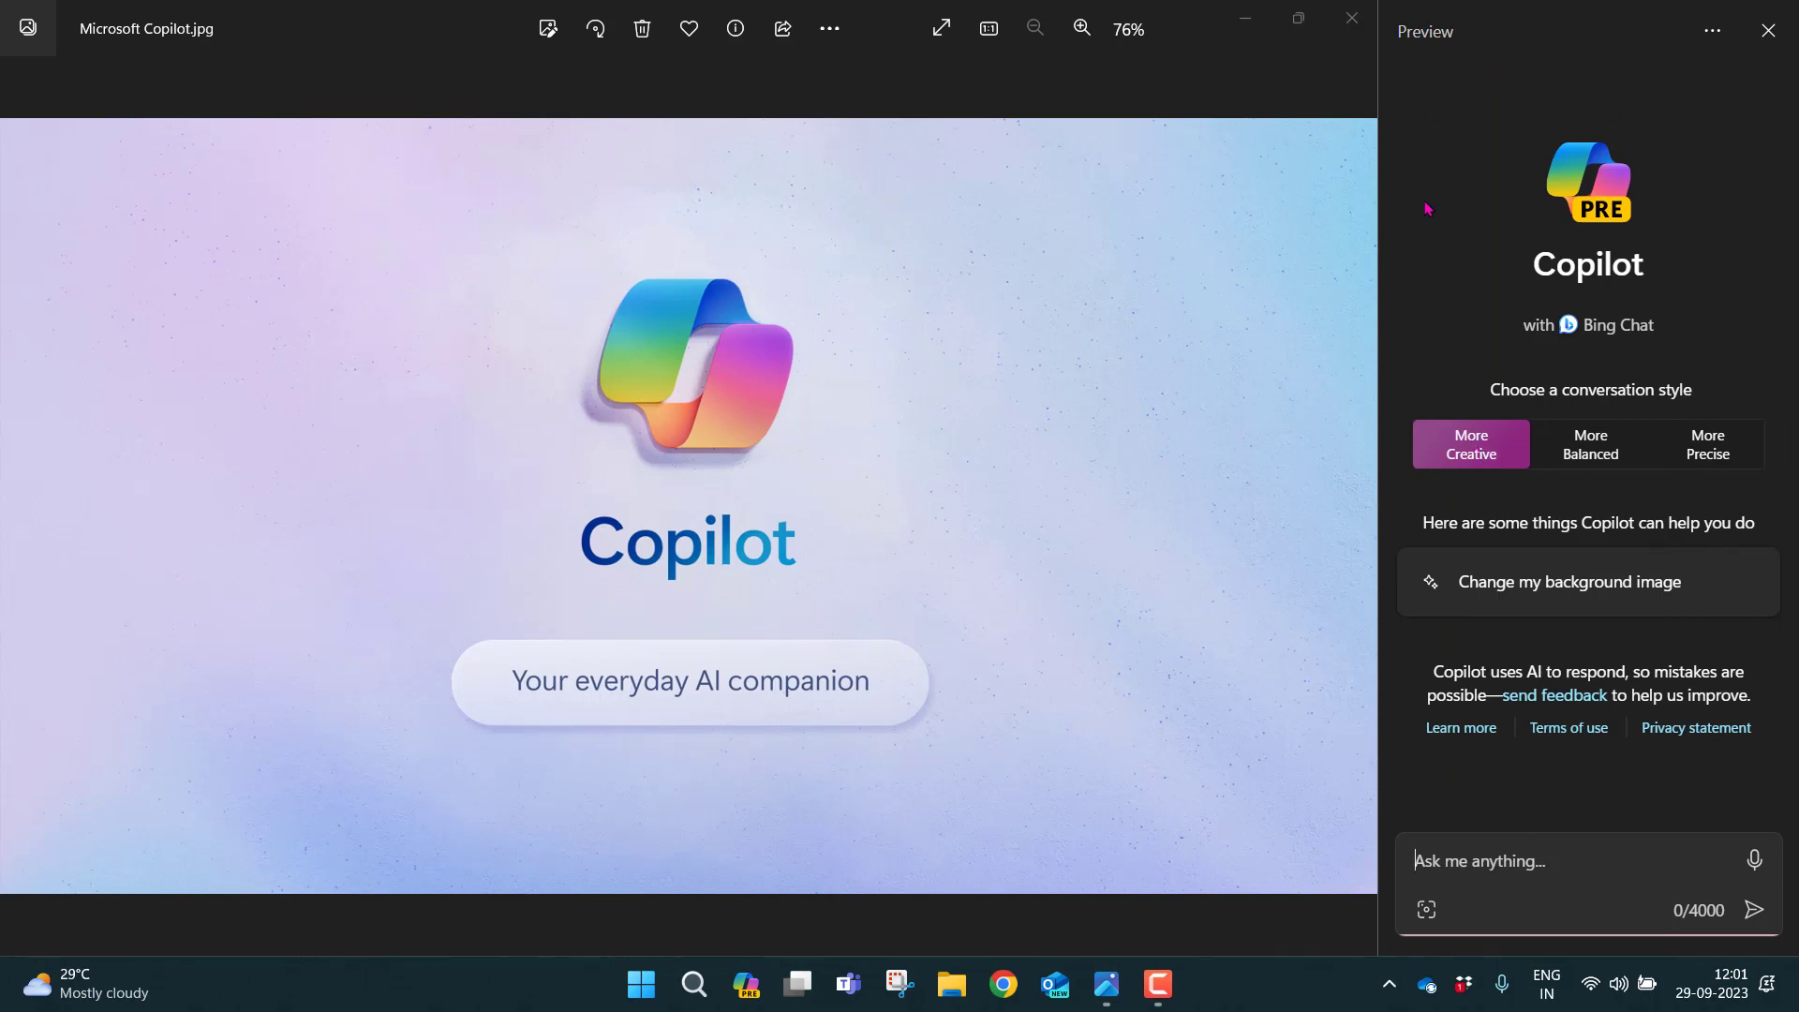
{"action": "mouse_move", "coordinate": [1502, 17]}
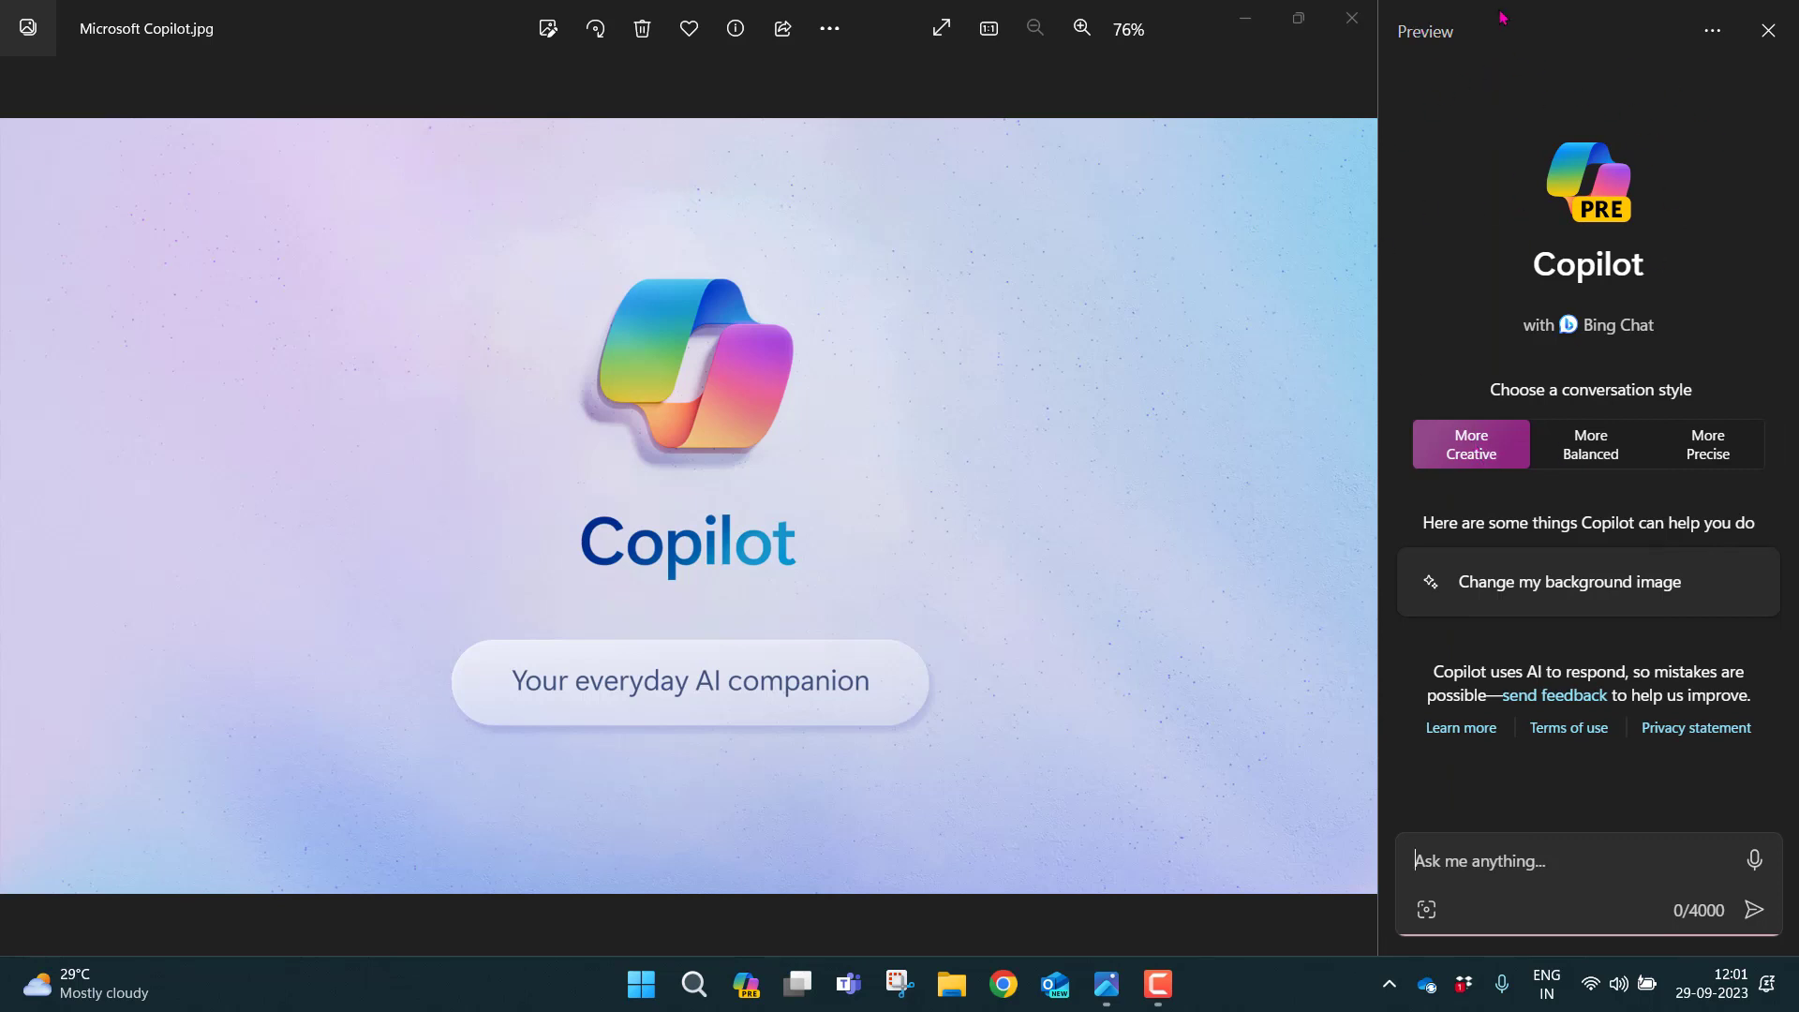
{"action": "mouse_move", "coordinate": [1649, 292]}
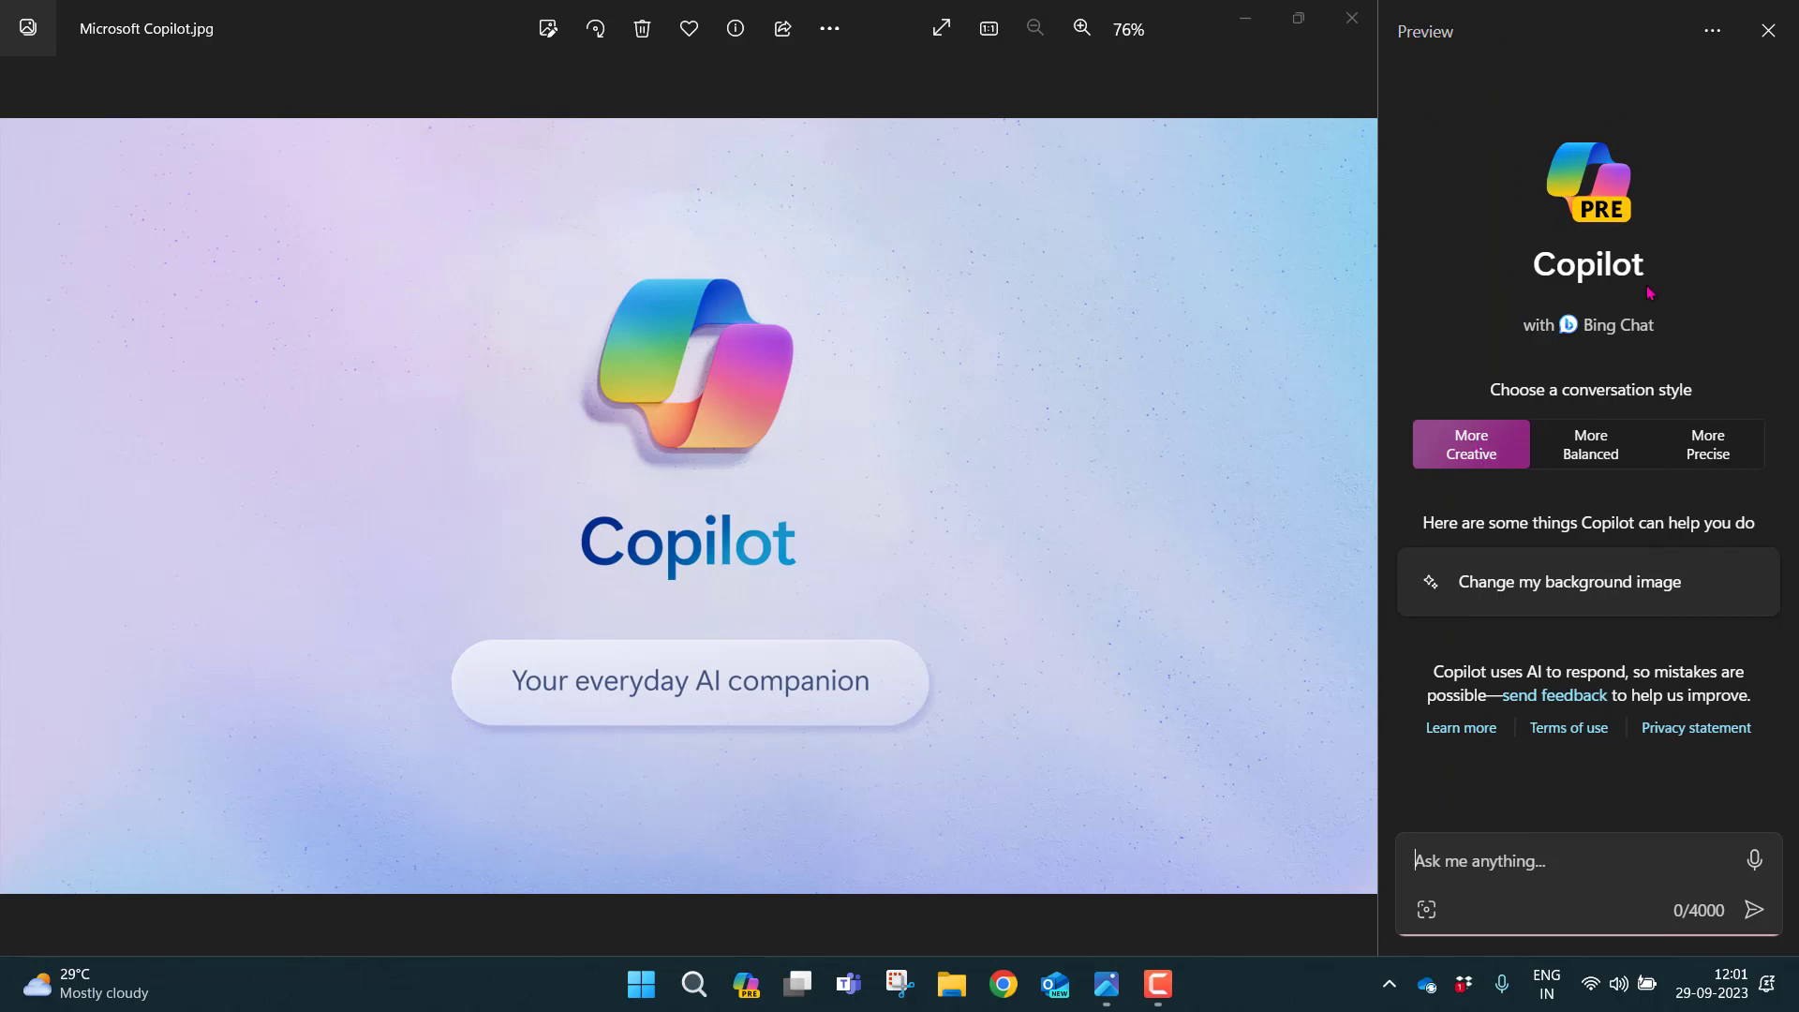
{"action": "mouse_move", "coordinate": [1597, 360]}
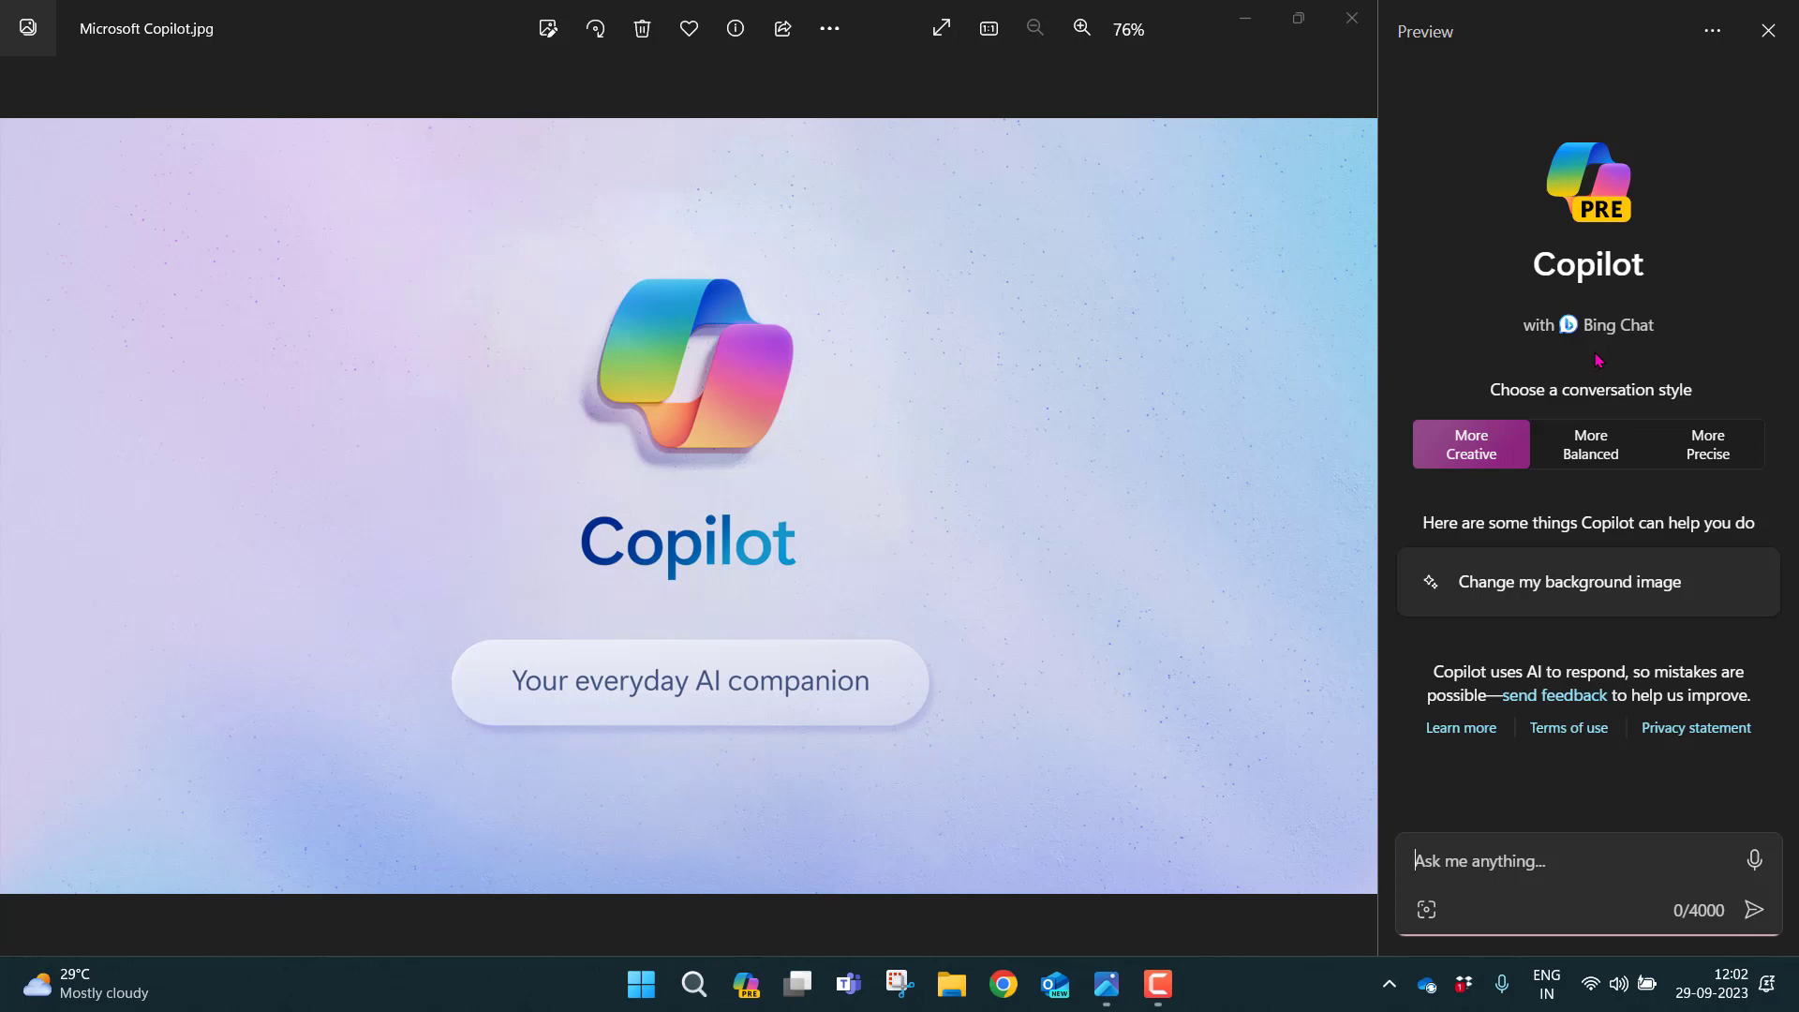
{"action": "mouse_move", "coordinate": [1588, 453]}
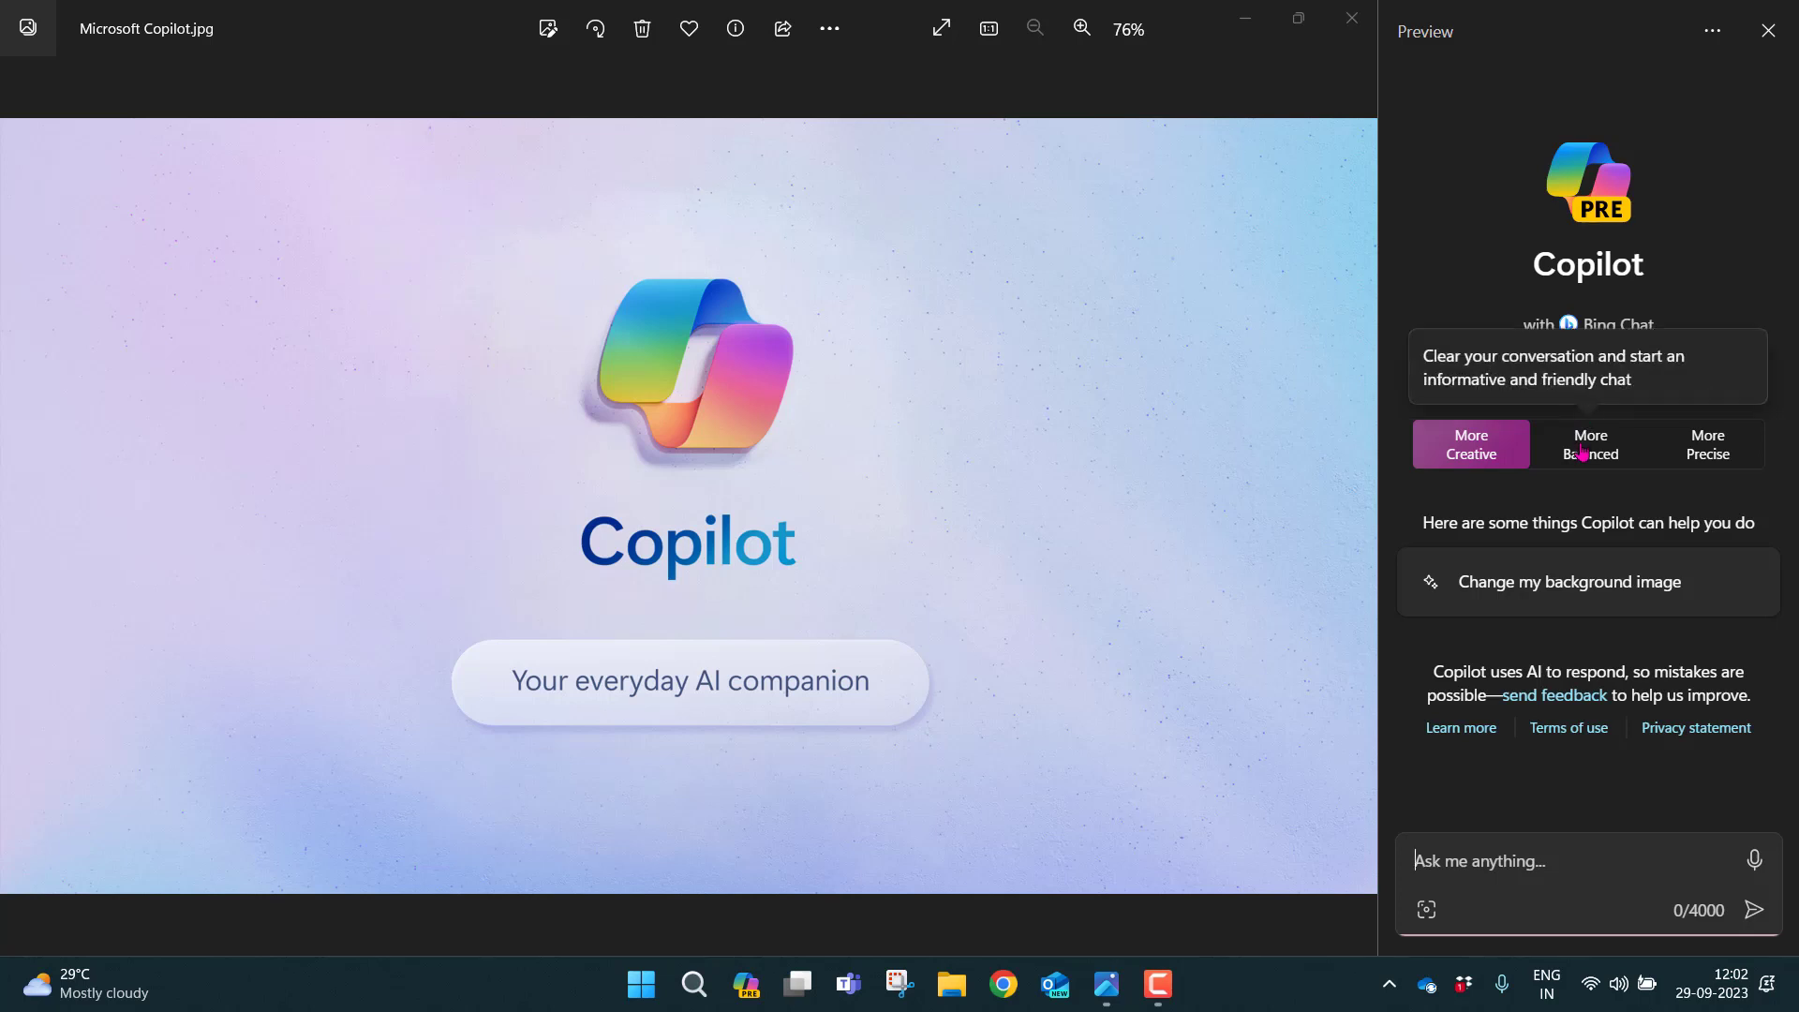
{"action": "left_click", "coordinate": [1590, 443]}
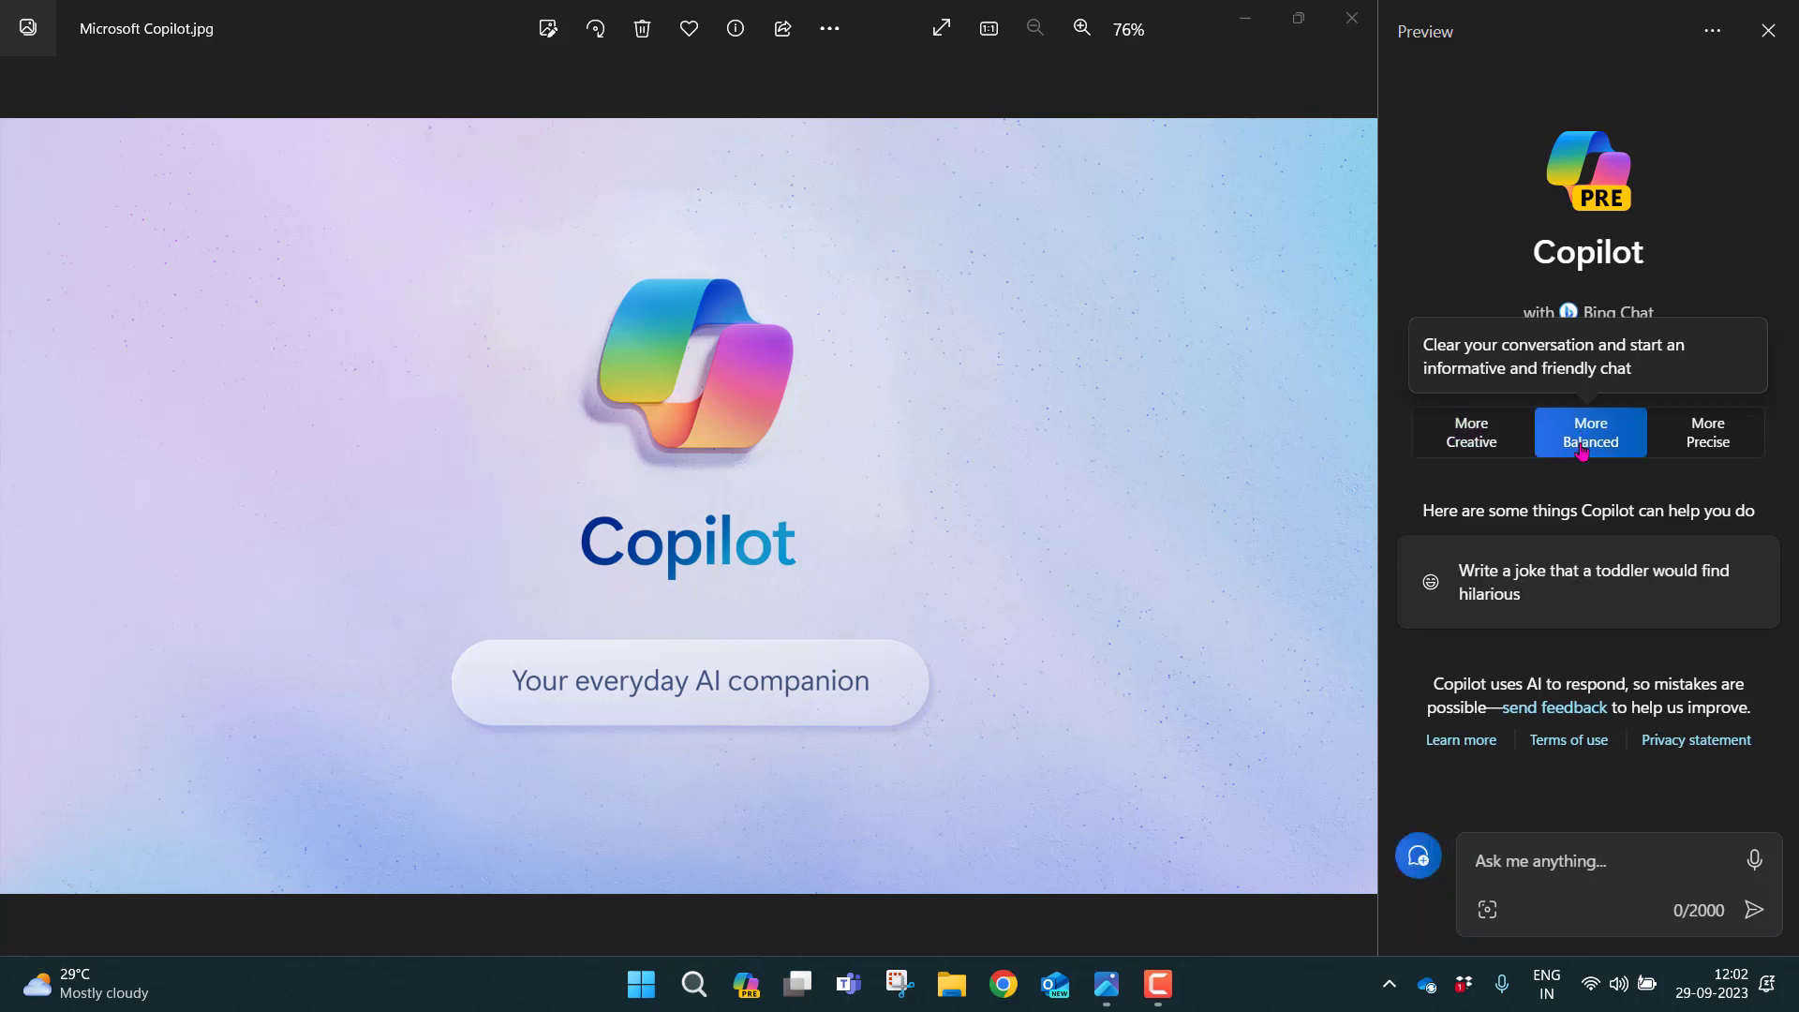
{"action": "left_click", "coordinate": [1708, 445]}
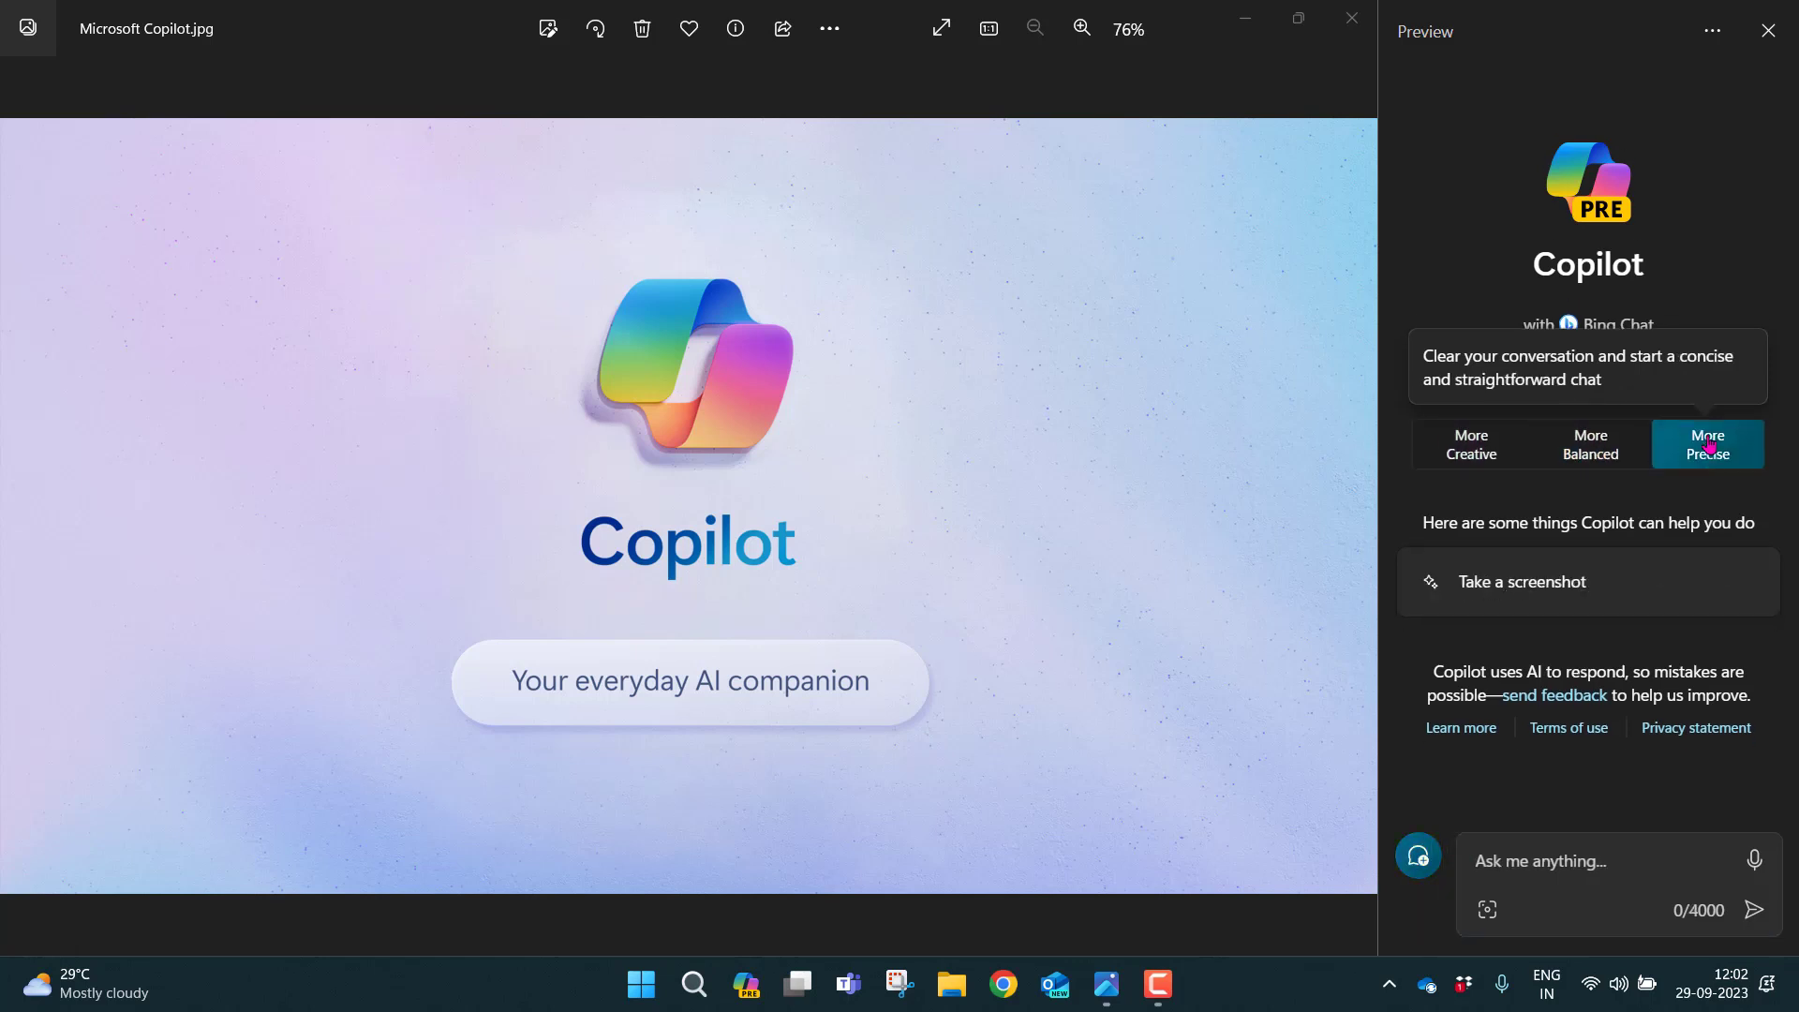
{"action": "left_click", "coordinate": [1471, 444]}
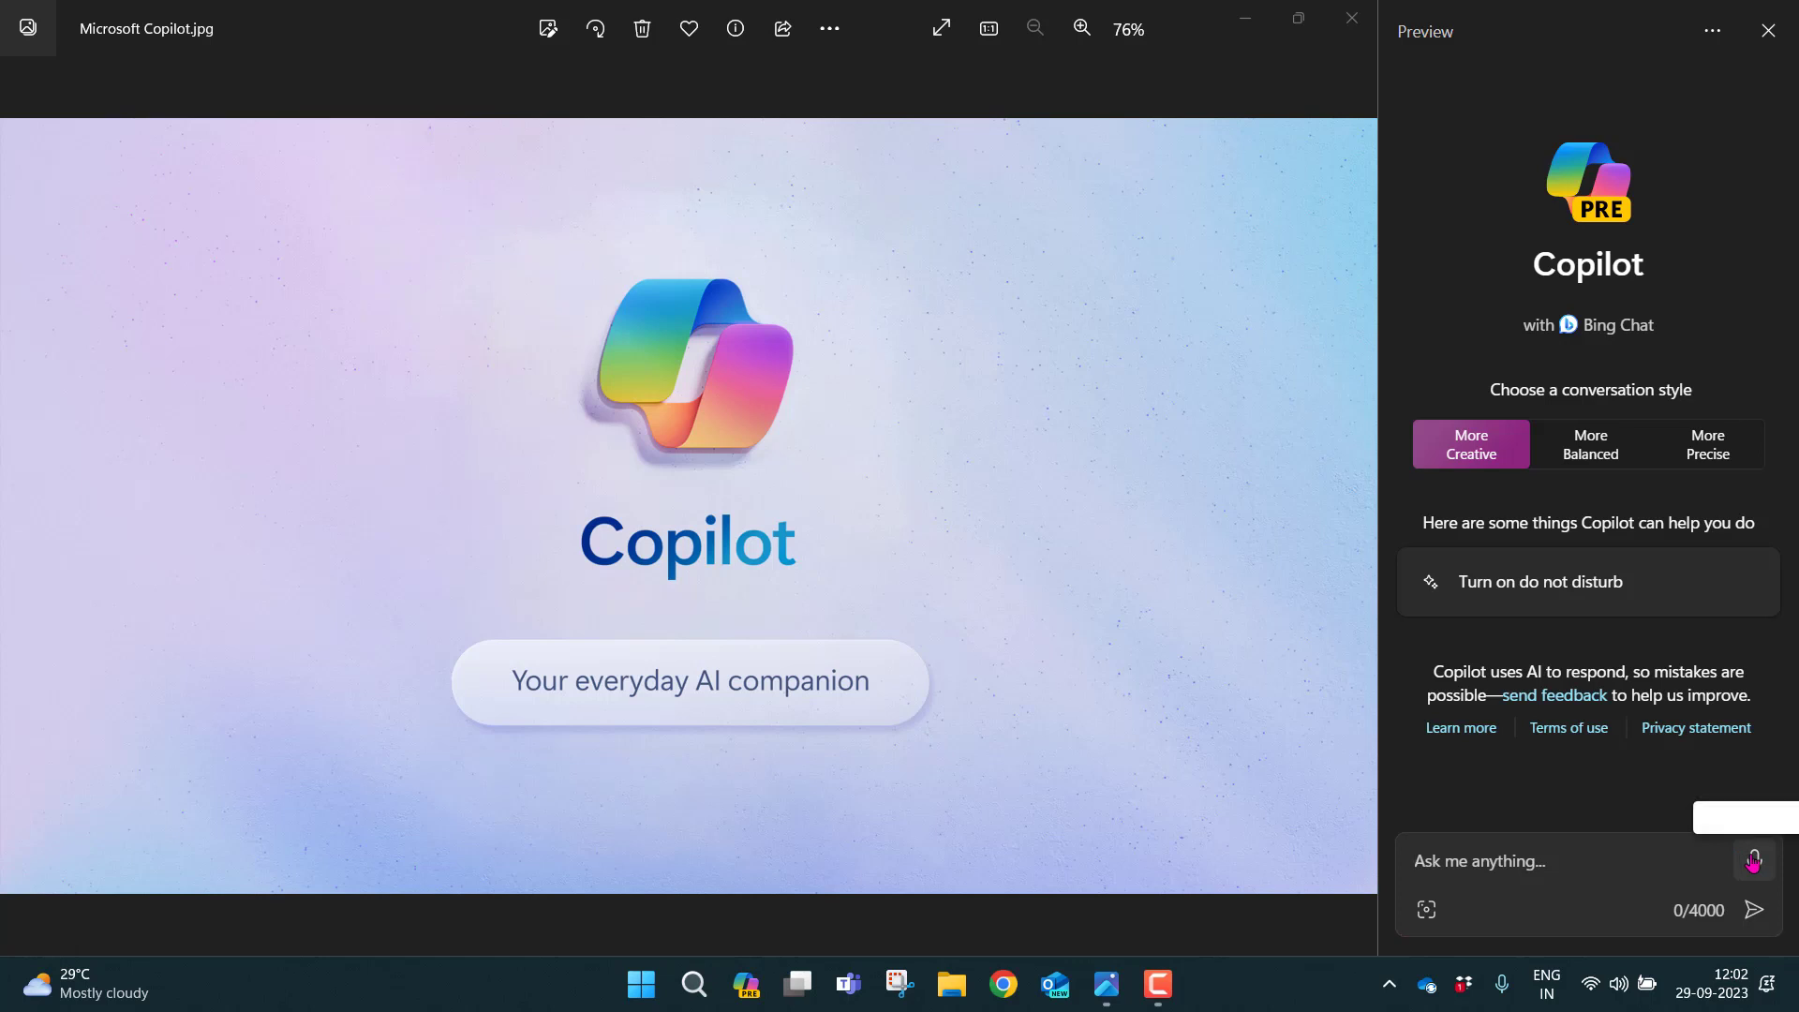
Ask Copilot by voice to disable dark mode and confirm turning it off.
{"action": "left_click", "coordinate": [1754, 860]}
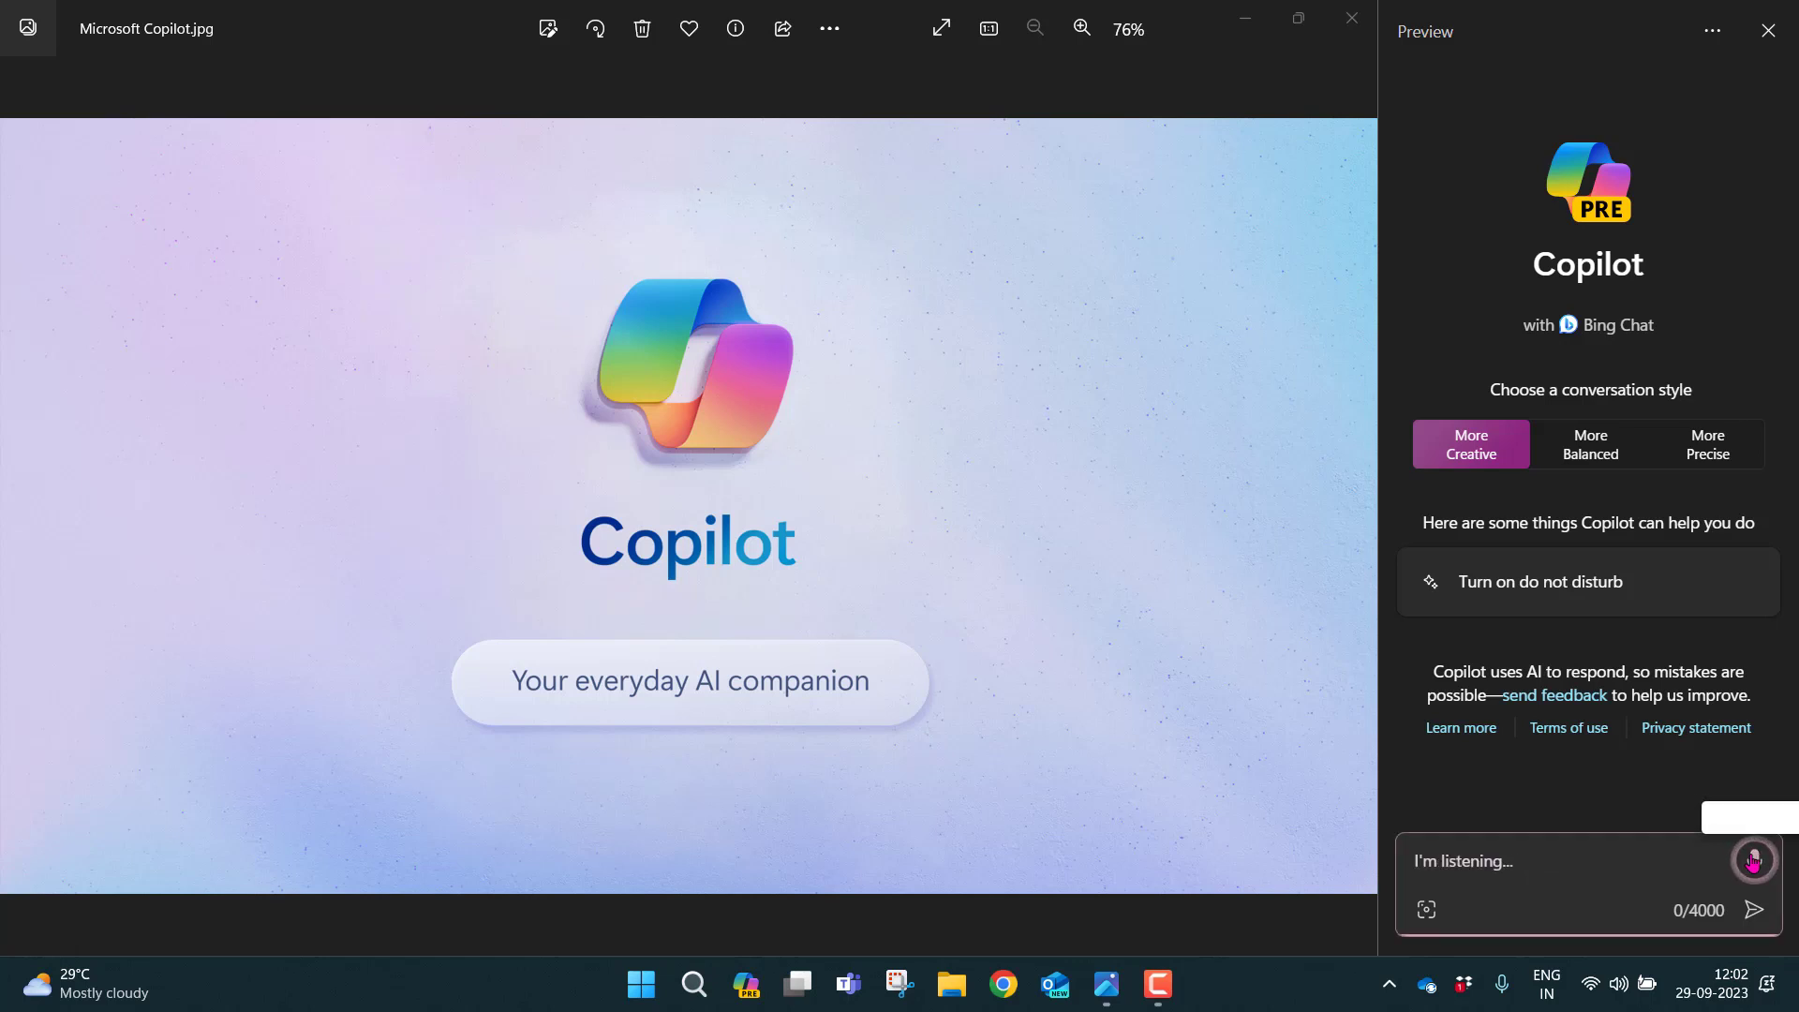
{"action": "type", "text": "Could you please?"}
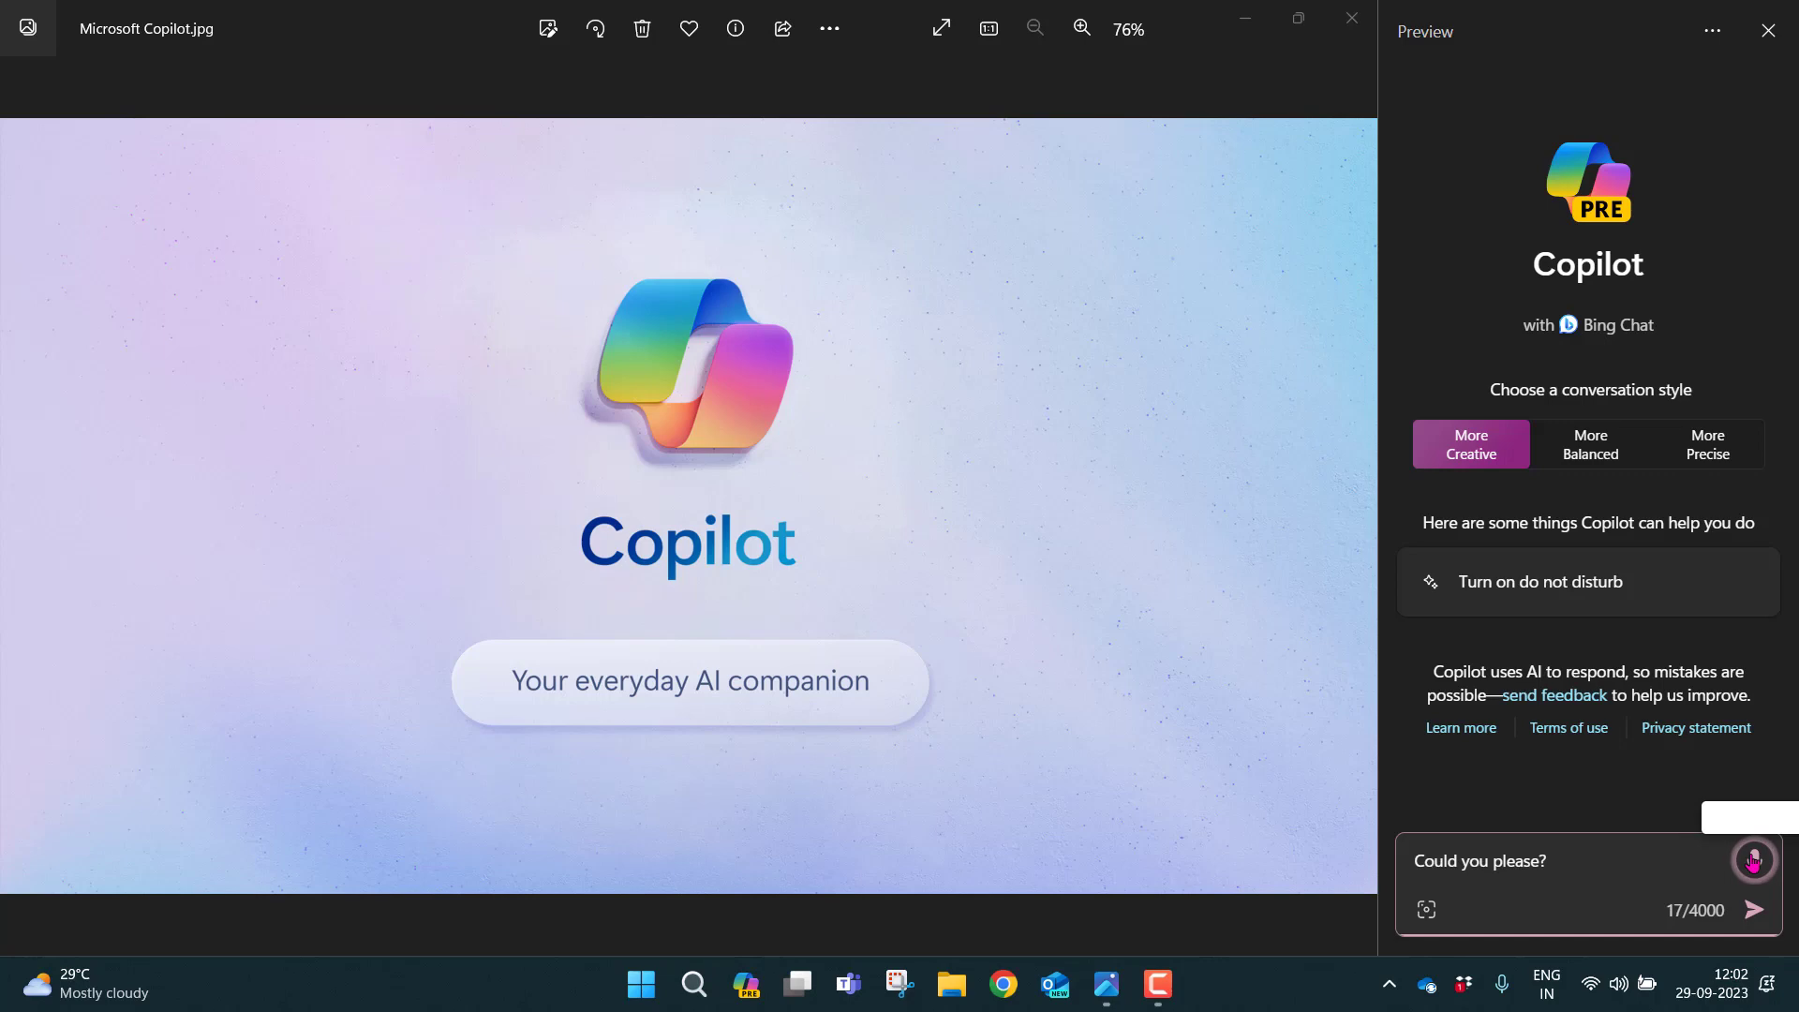
{"action": "type", "text": "disable the dark mode of my windows?"}
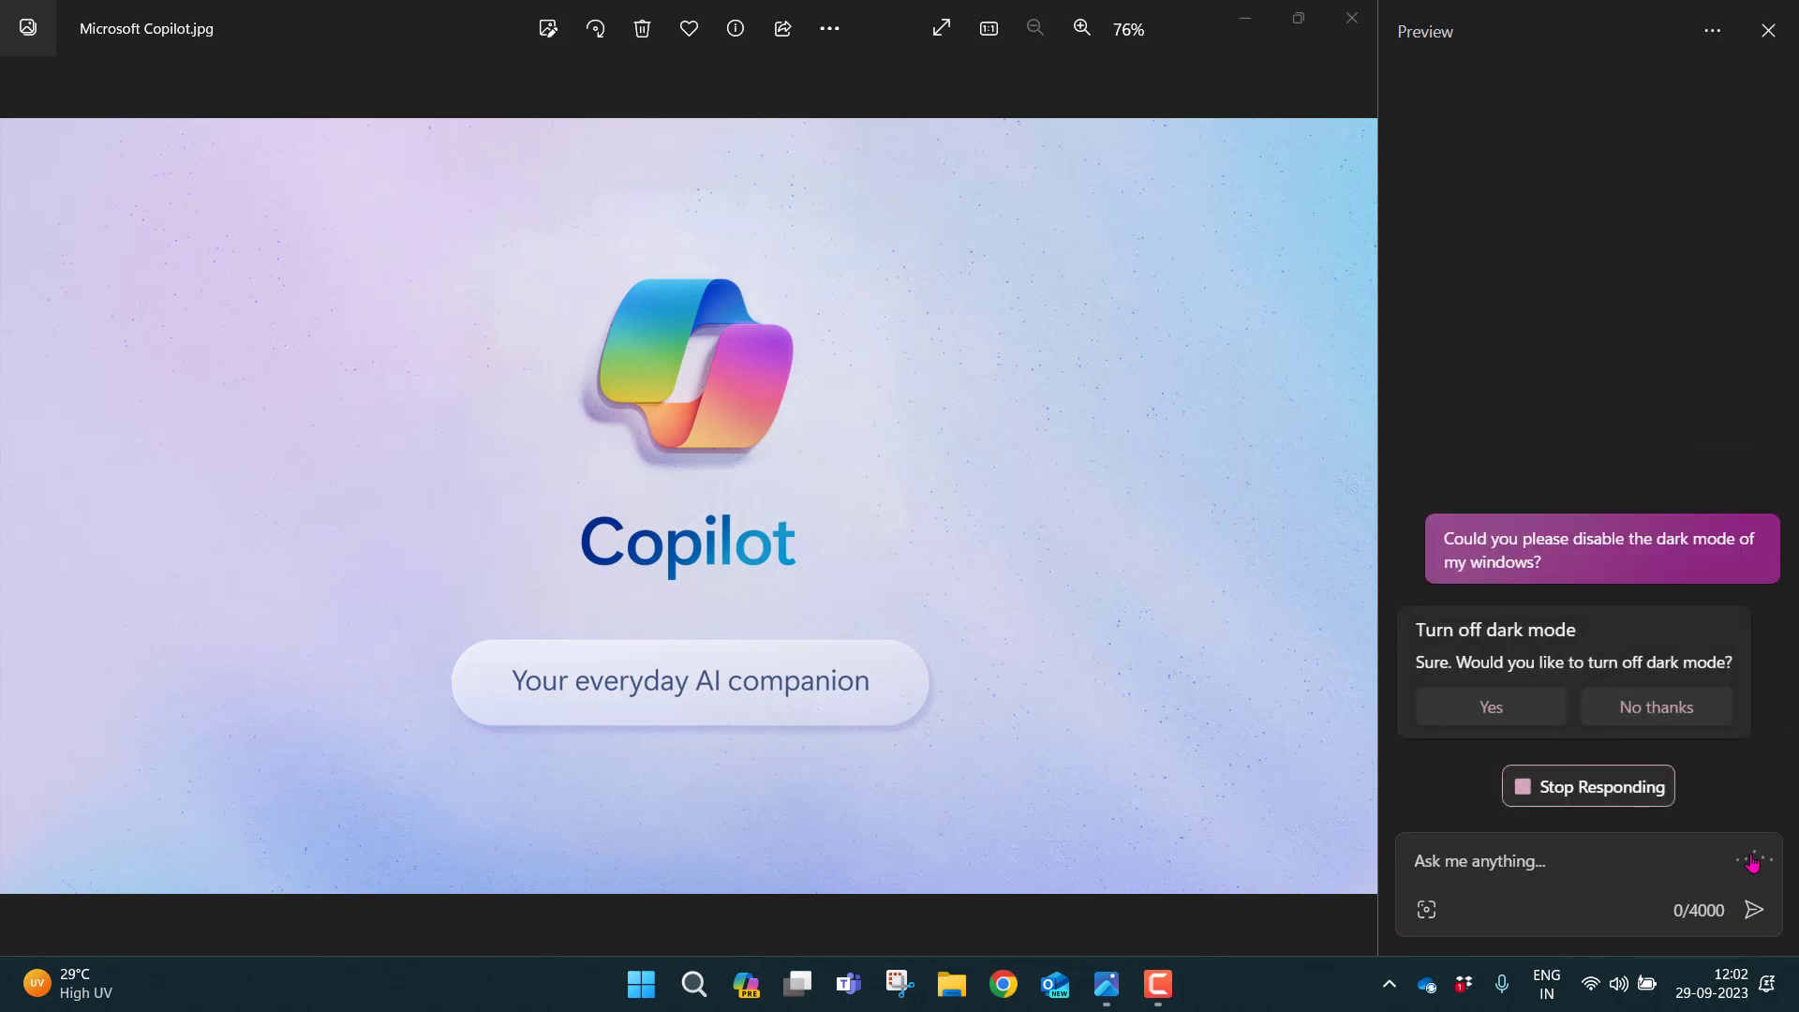
{"action": "left_click", "coordinate": [1491, 707]}
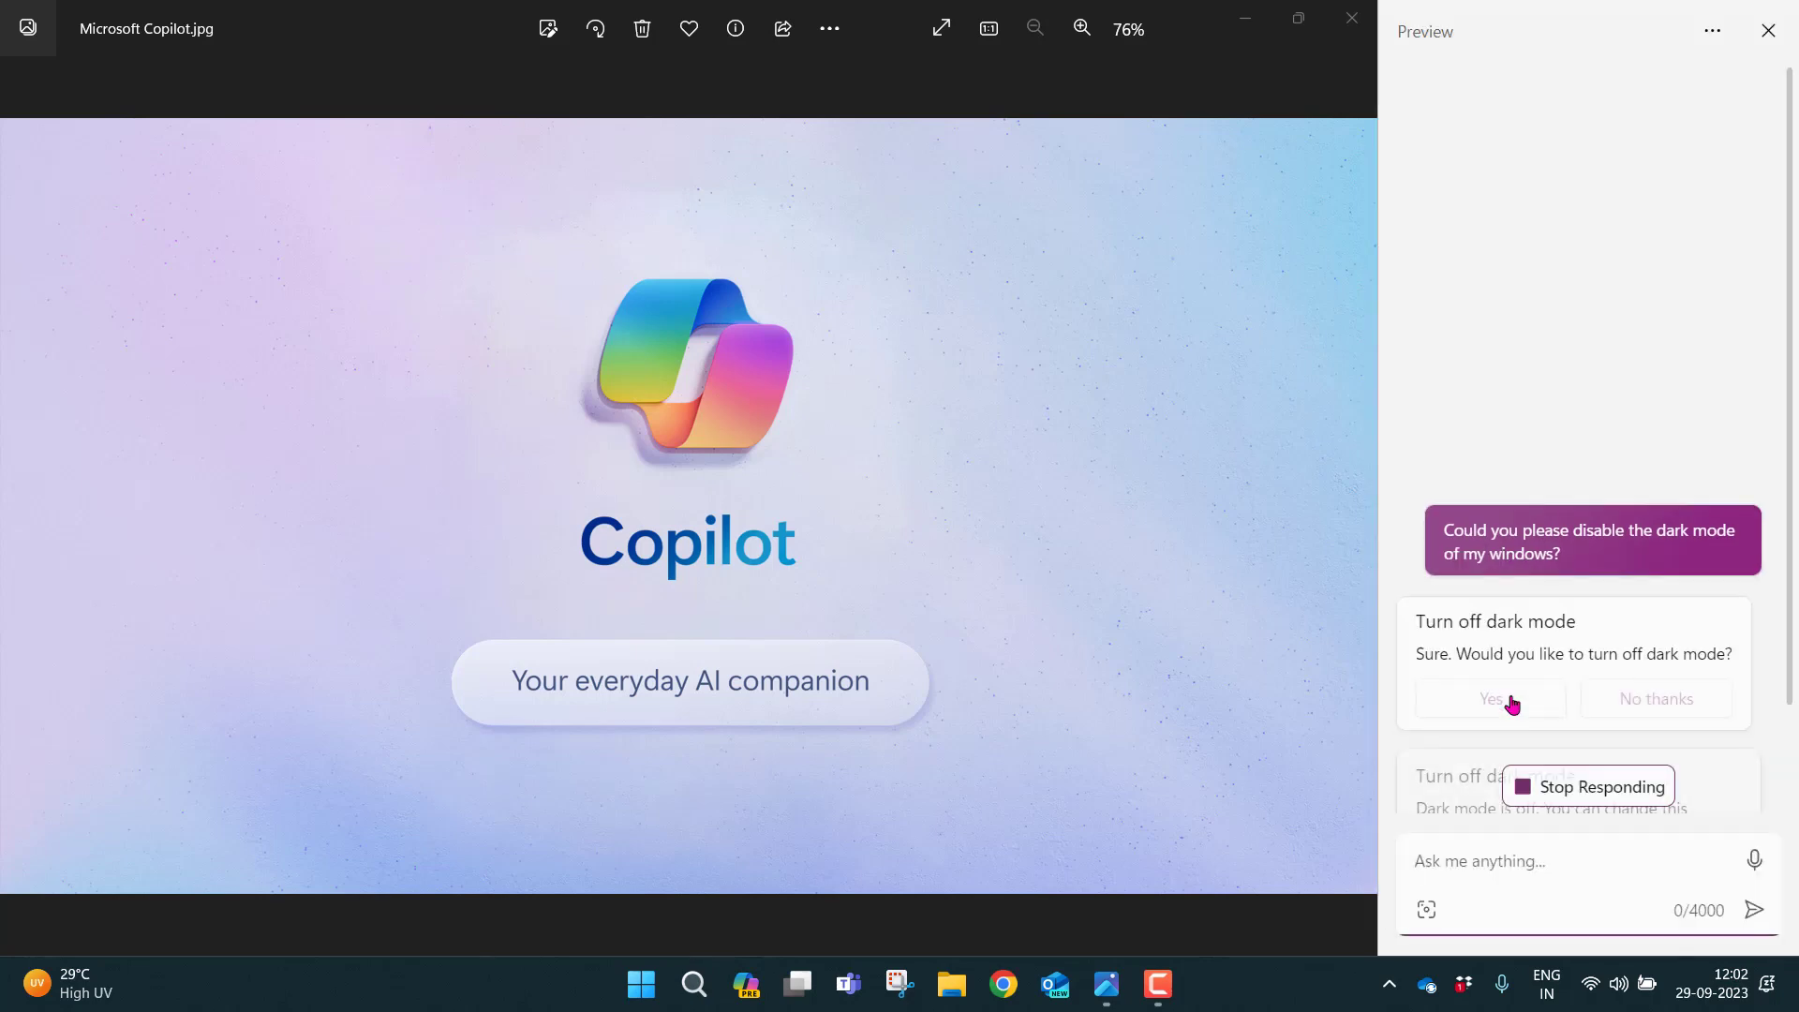